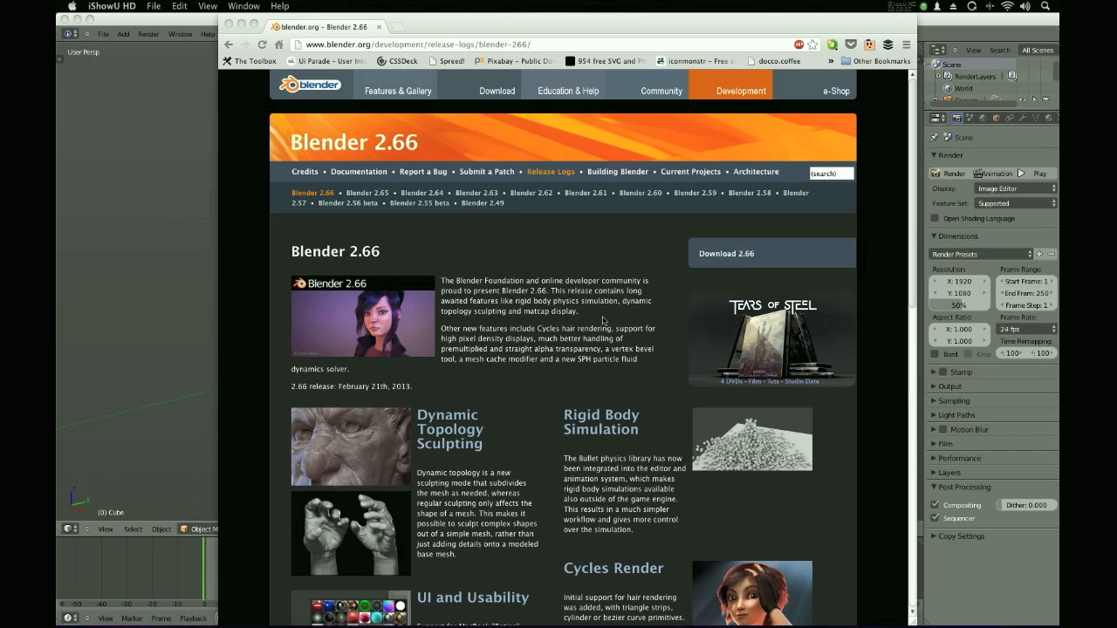
mouse_move(492, 201)
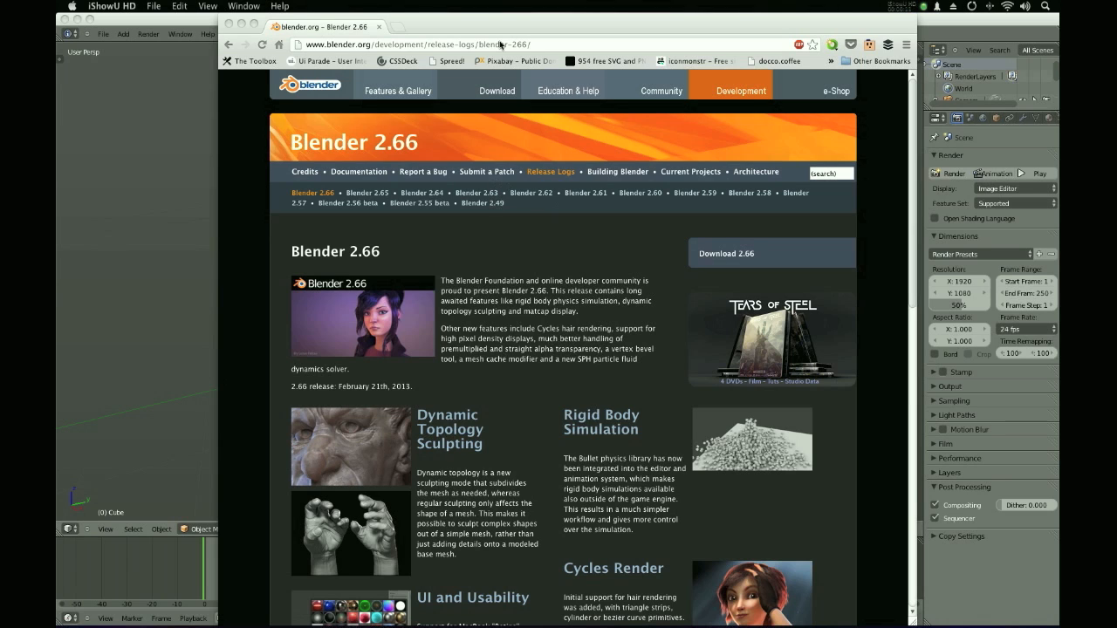
mouse_move(493, 348)
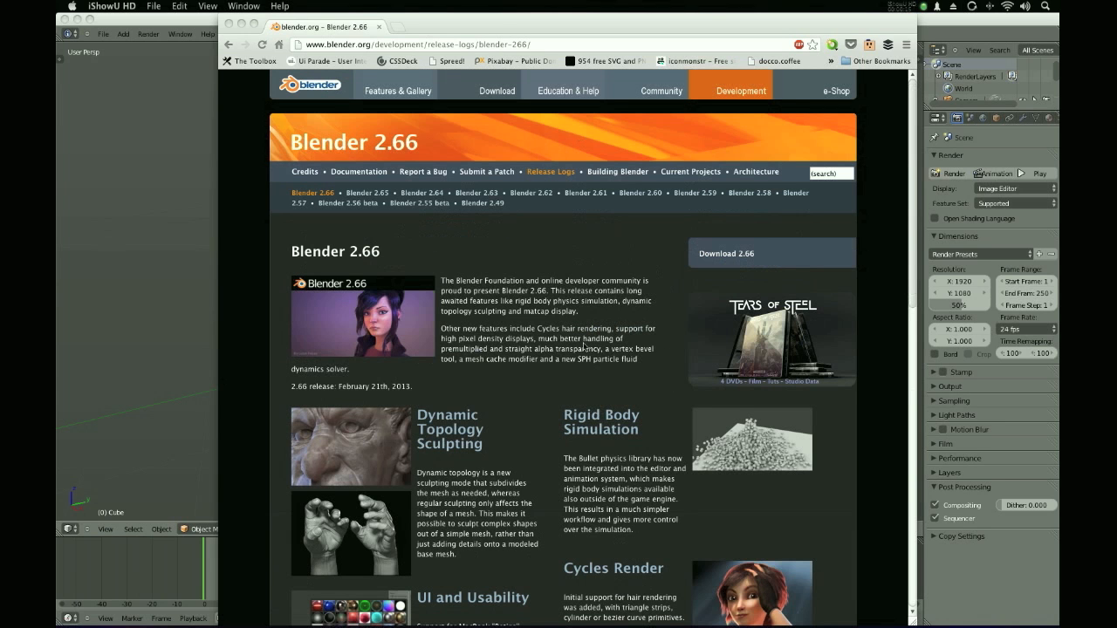
mouse_move(593, 237)
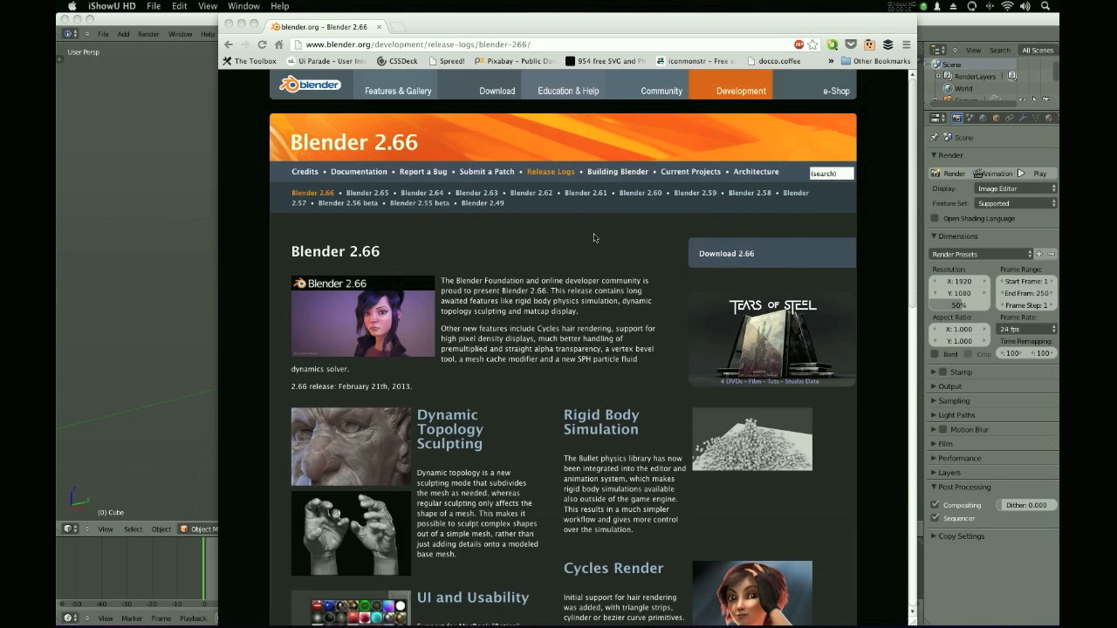
mouse_move(548, 312)
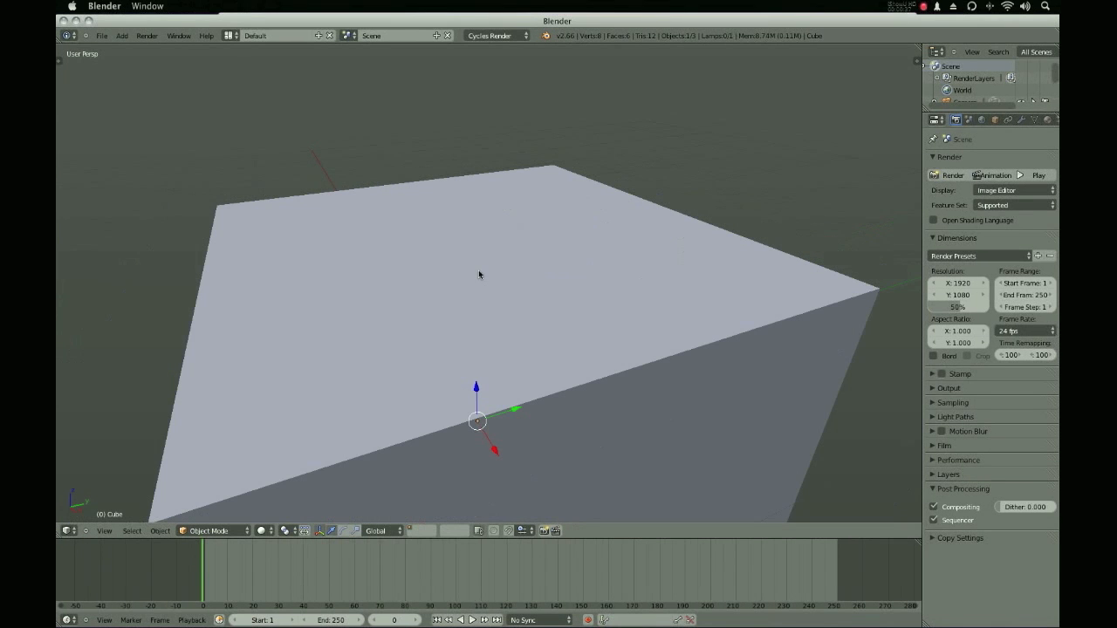
mouse_move(495, 275)
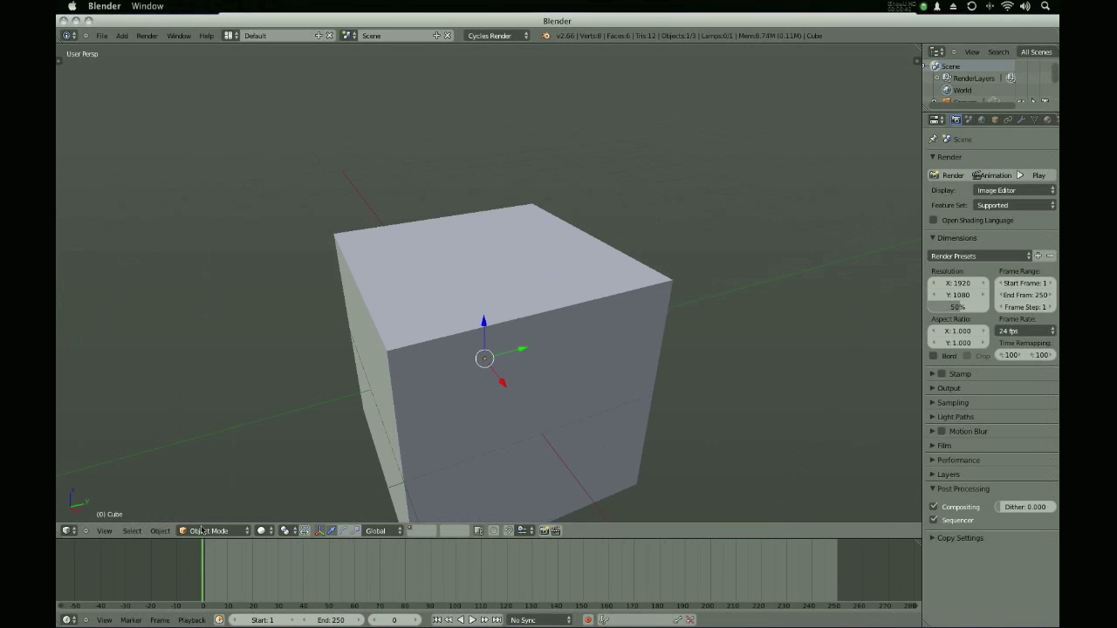
mouse_move(201, 531)
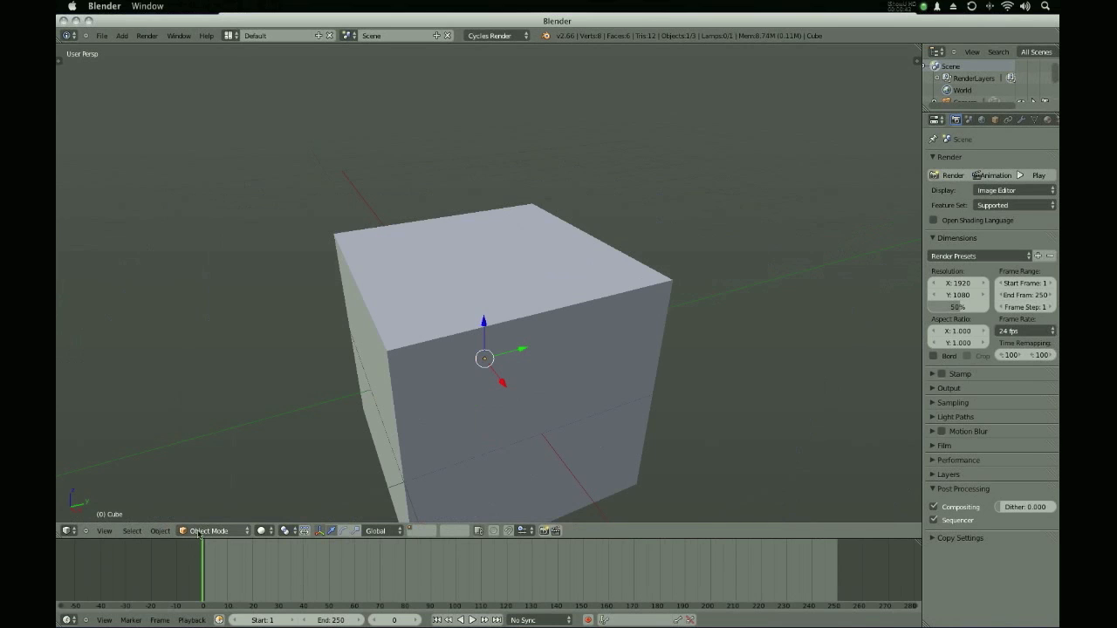
Enter Sculpt Mode, then add a Multiresolution modifier, subdivide once and delete it.
left_click(210, 531)
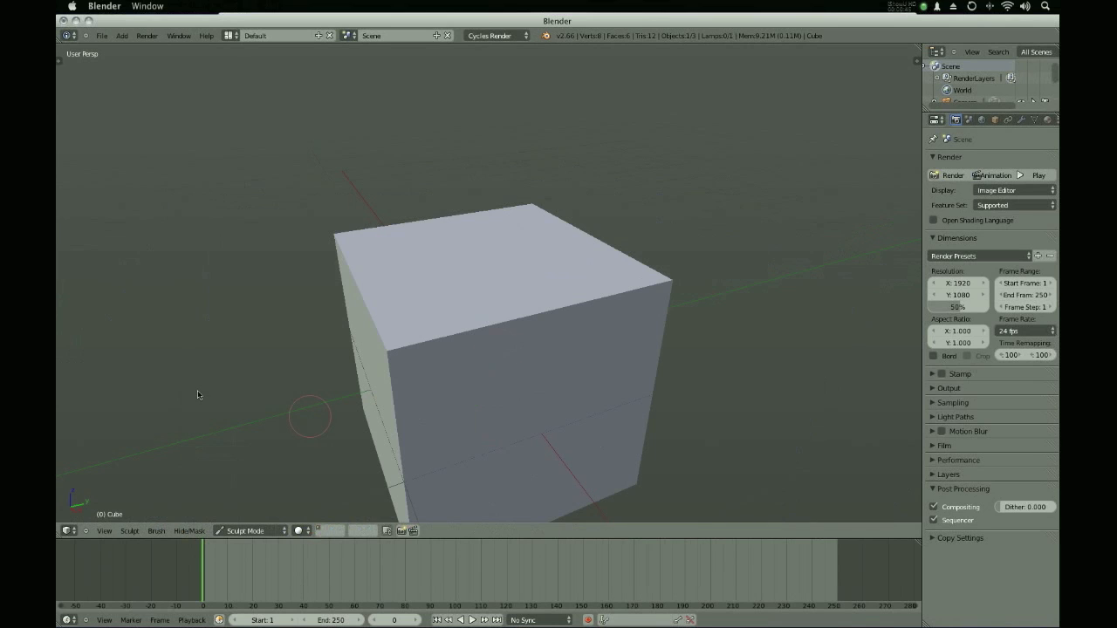
mouse_move(333, 381)
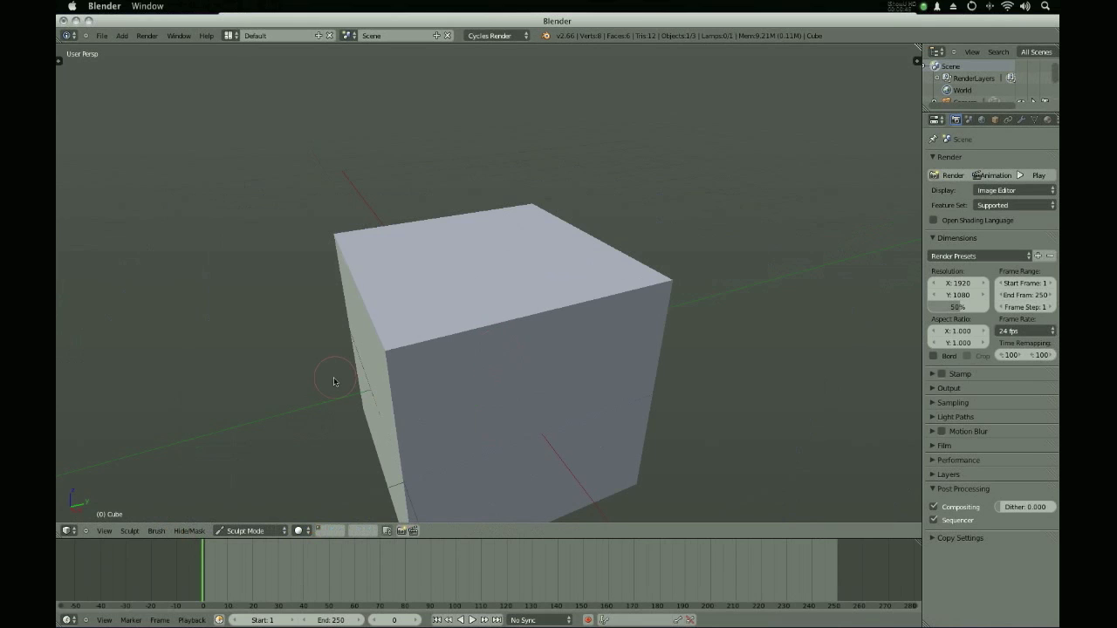
mouse_move(349, 400)
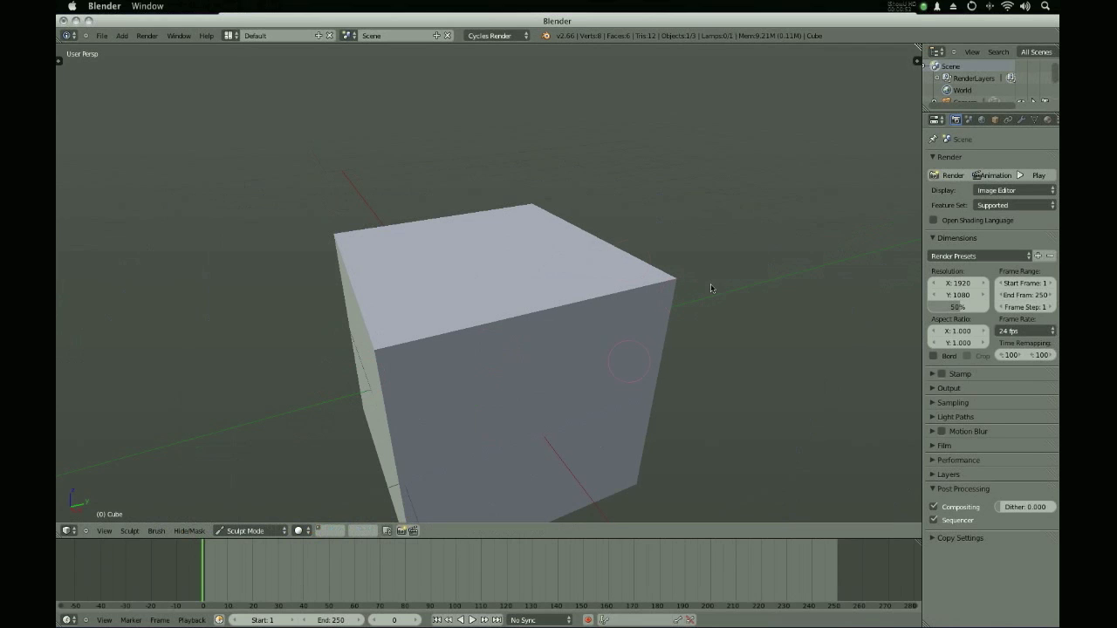
mouse_move(632, 343)
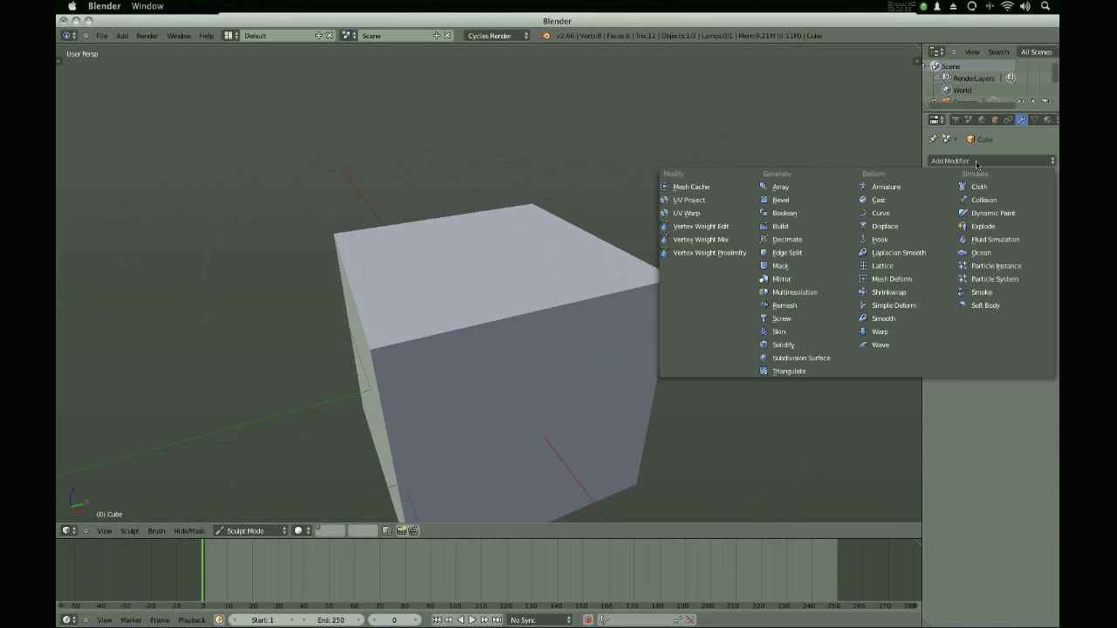
mouse_move(794, 292)
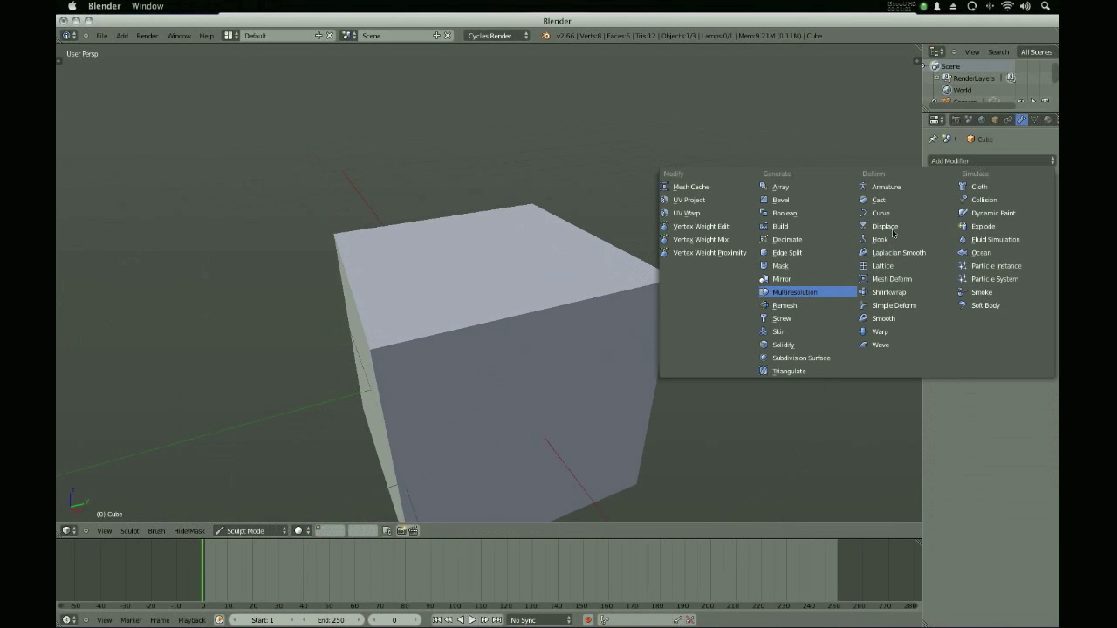
left_click(794, 291)
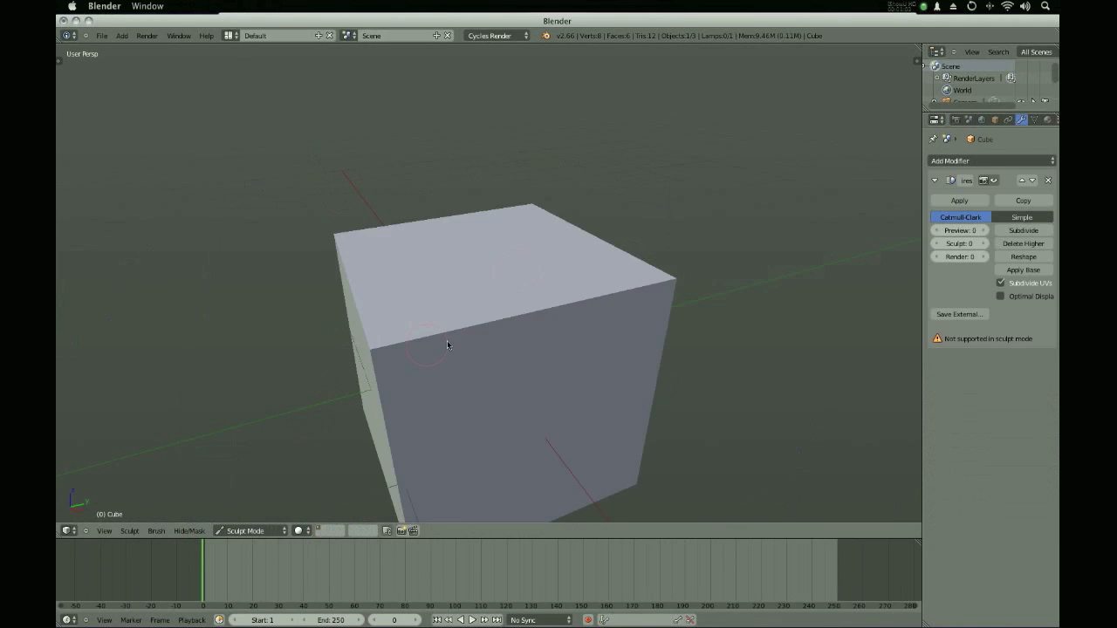
left_click(1022, 229)
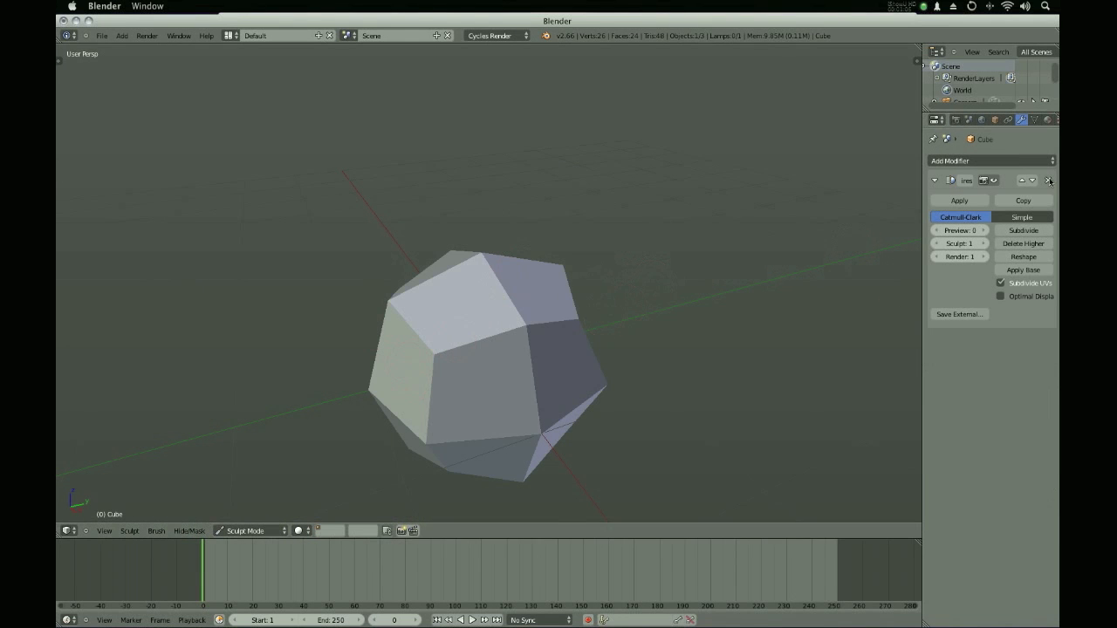
left_click(1049, 181)
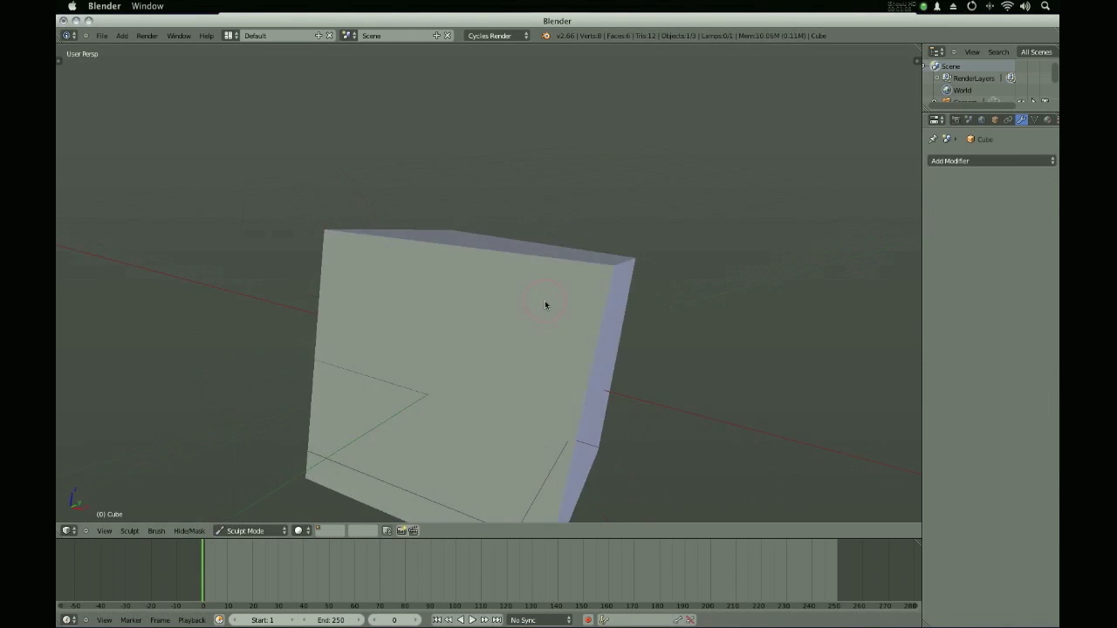
Orbit the view and enable Dynamic Topology in the Tool Shelf's Topology panel.
left_click_drag(545, 305, 278, 293)
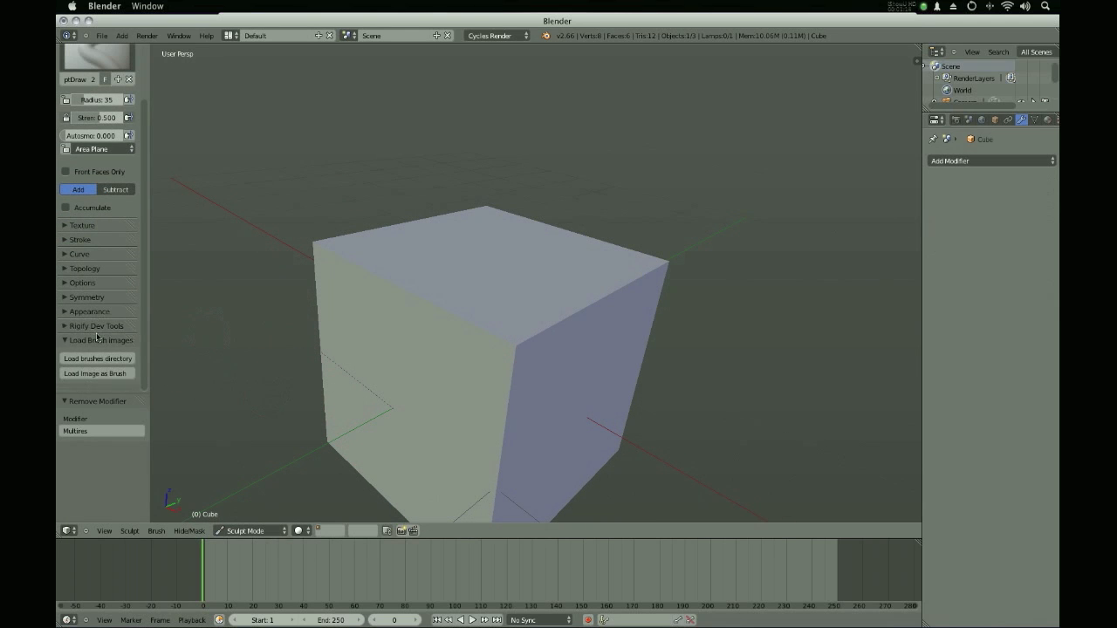
left_click(100, 341)
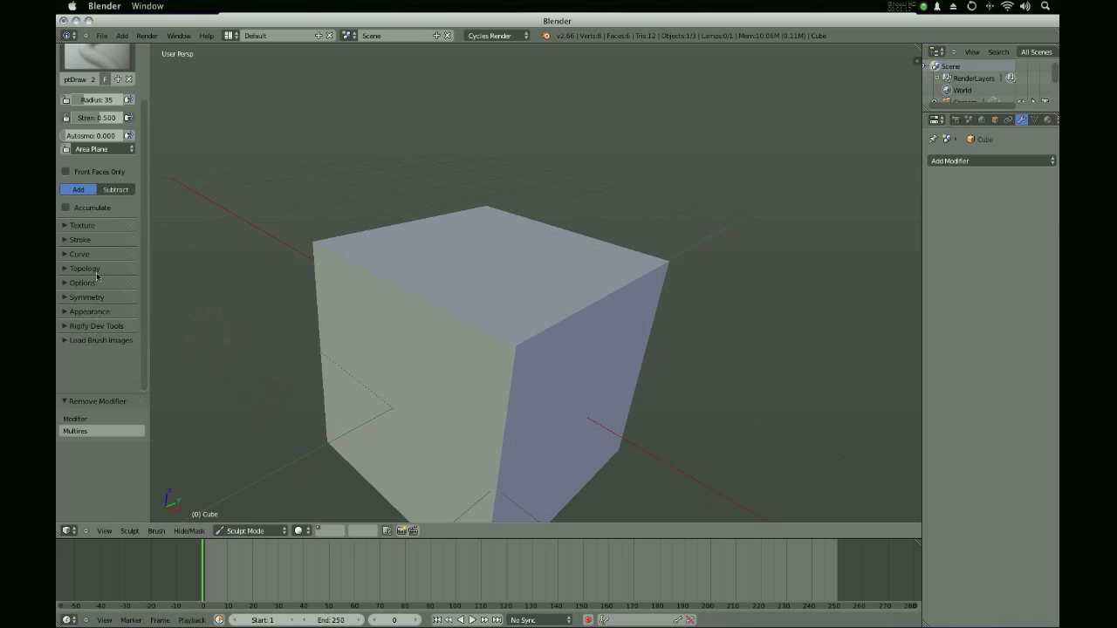
left_click(84, 268)
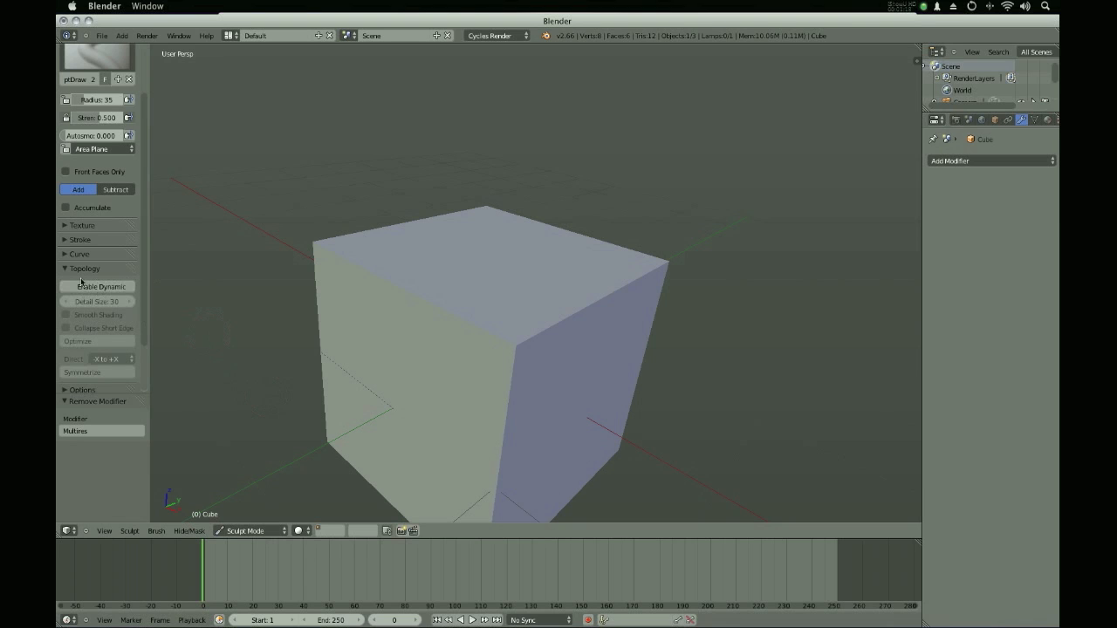
left_click(99, 286)
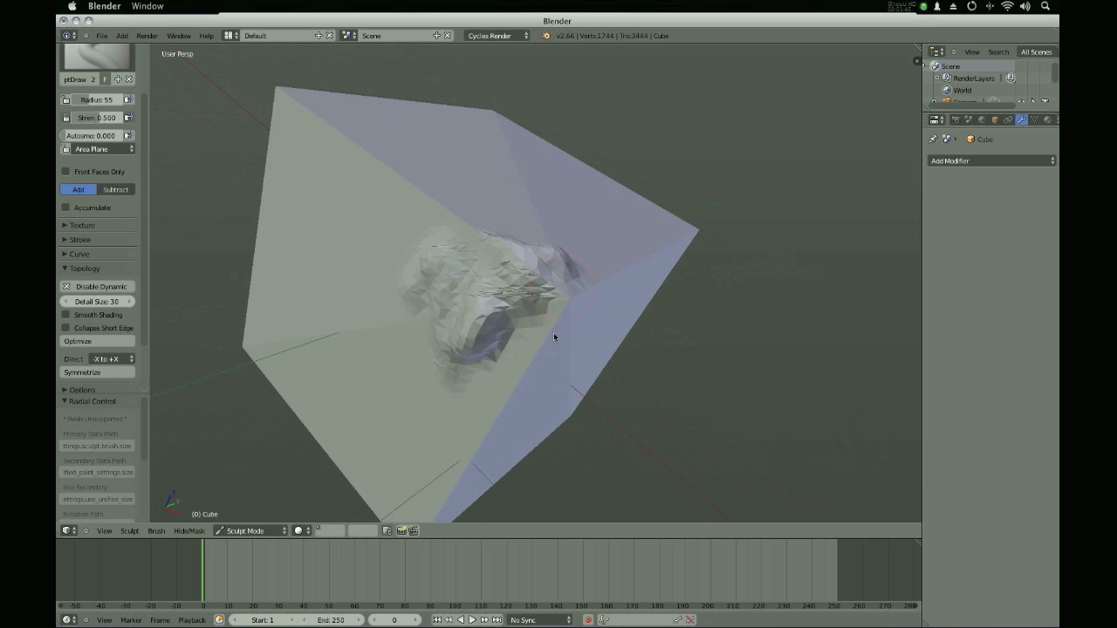
Paint two SculptDraw strokes over the cube face to build a many-faceted lump.
left_click_drag(554, 338, 488, 373)
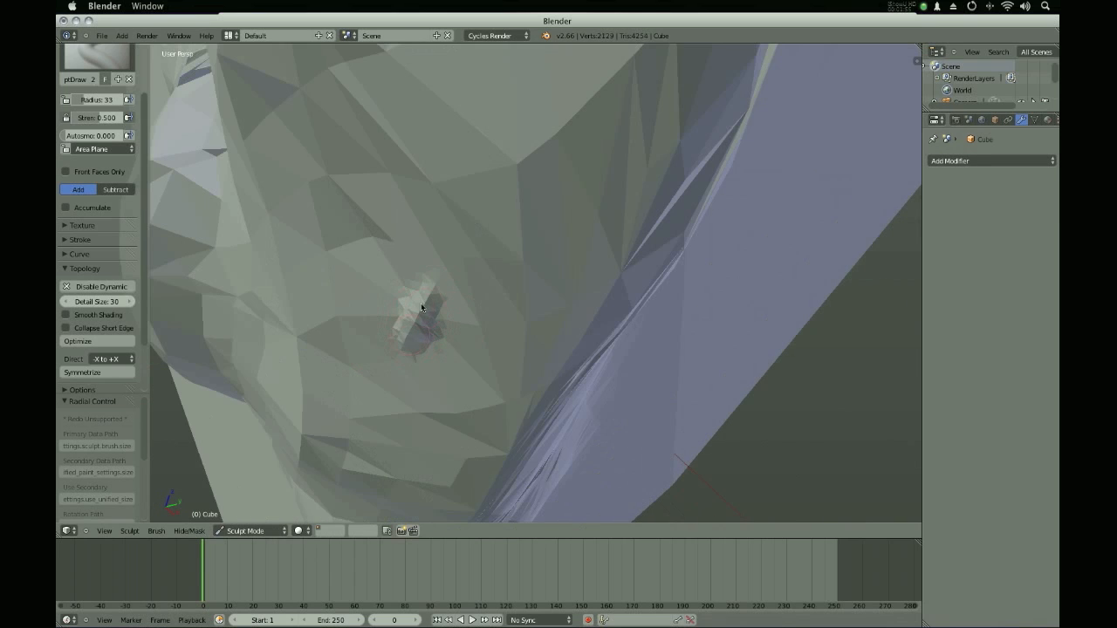
left_click_drag(422, 306, 439, 376)
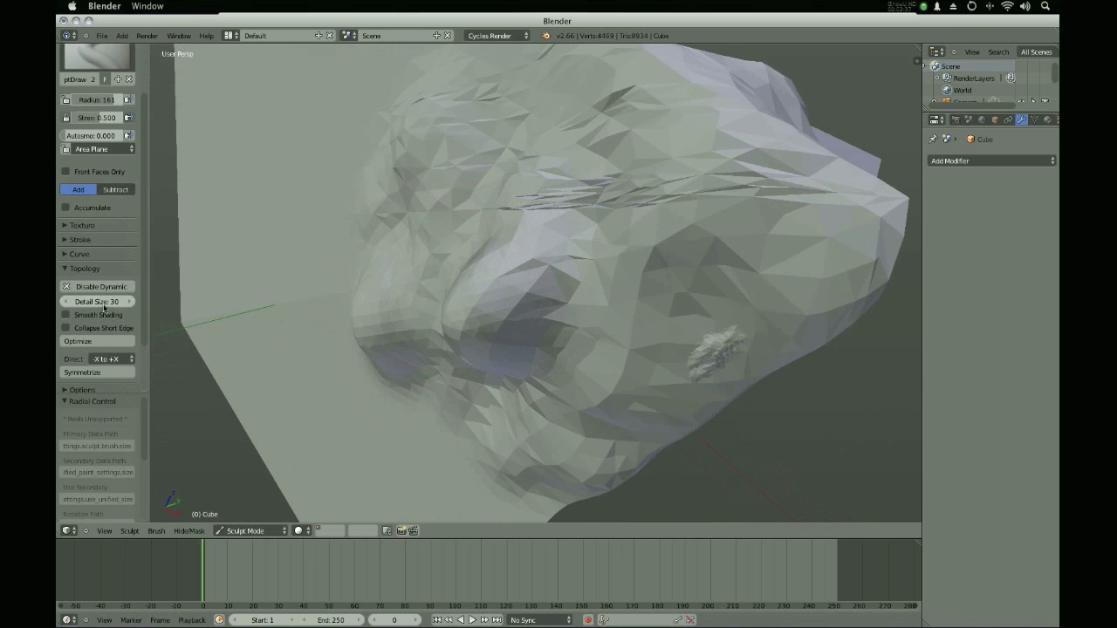
mouse_move(91, 301)
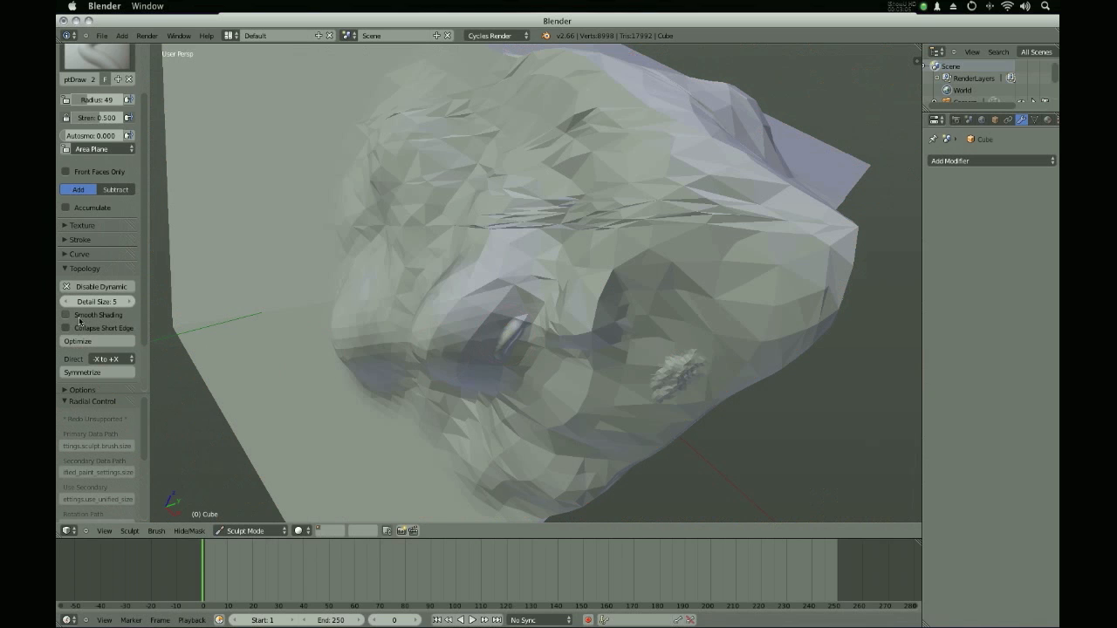
Toggle Smooth Shading on and back off, and enable Collapse Short Edge.
left_click(66, 314)
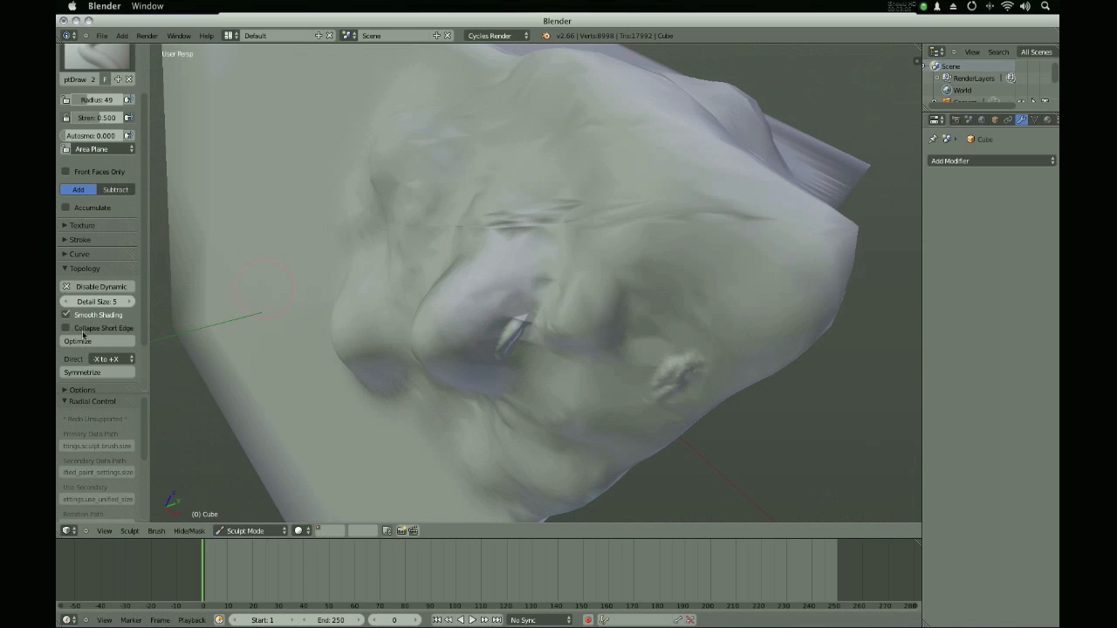
left_click(65, 314)
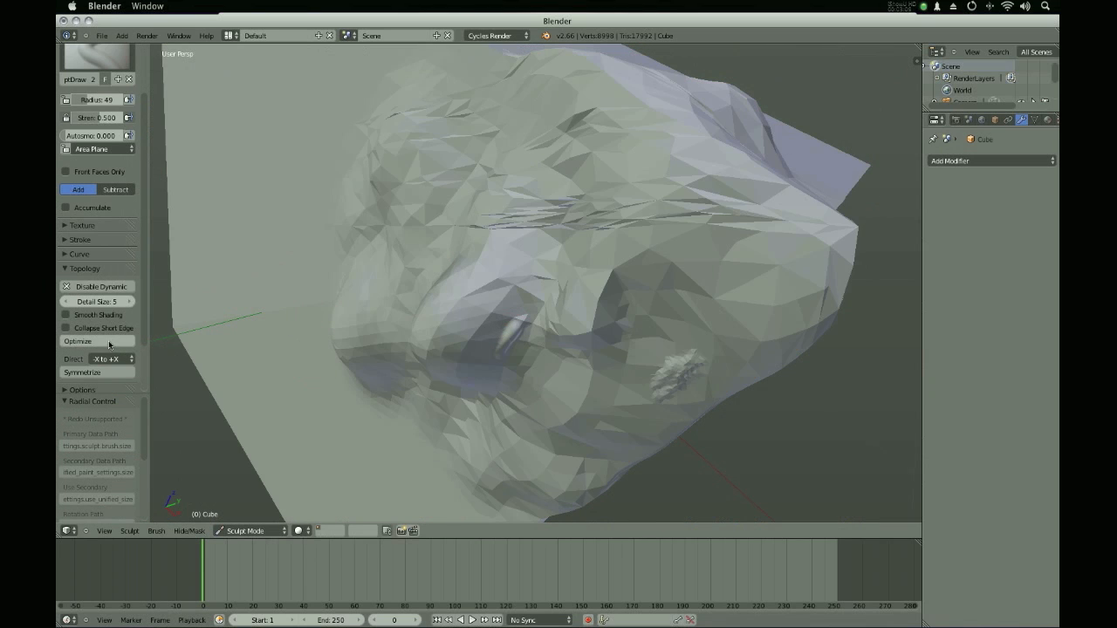
left_click(65, 327)
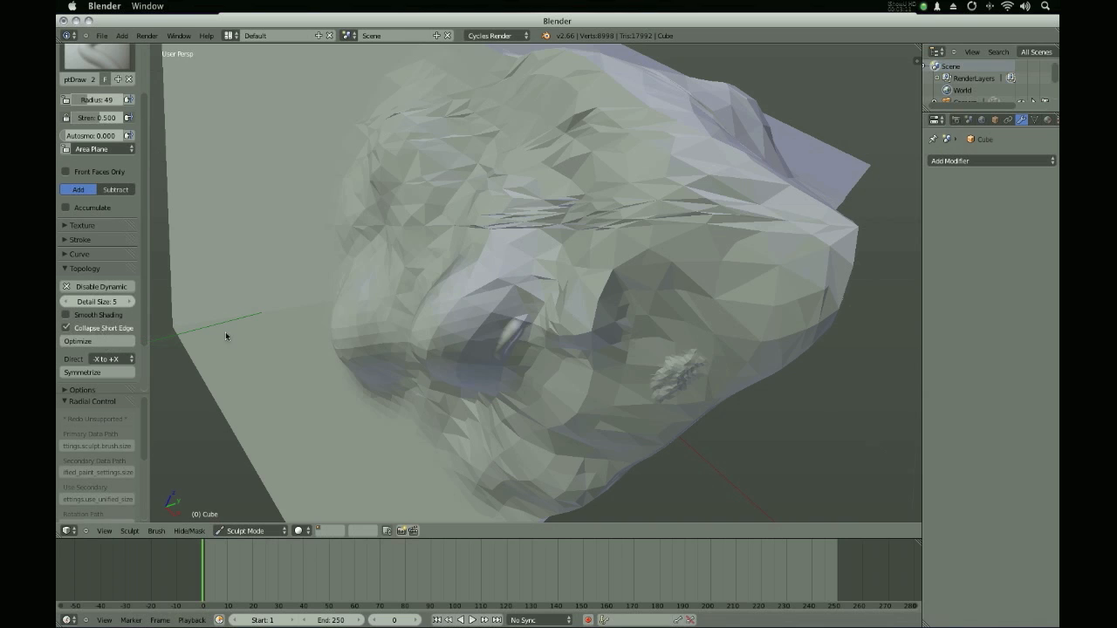
mouse_move(86, 335)
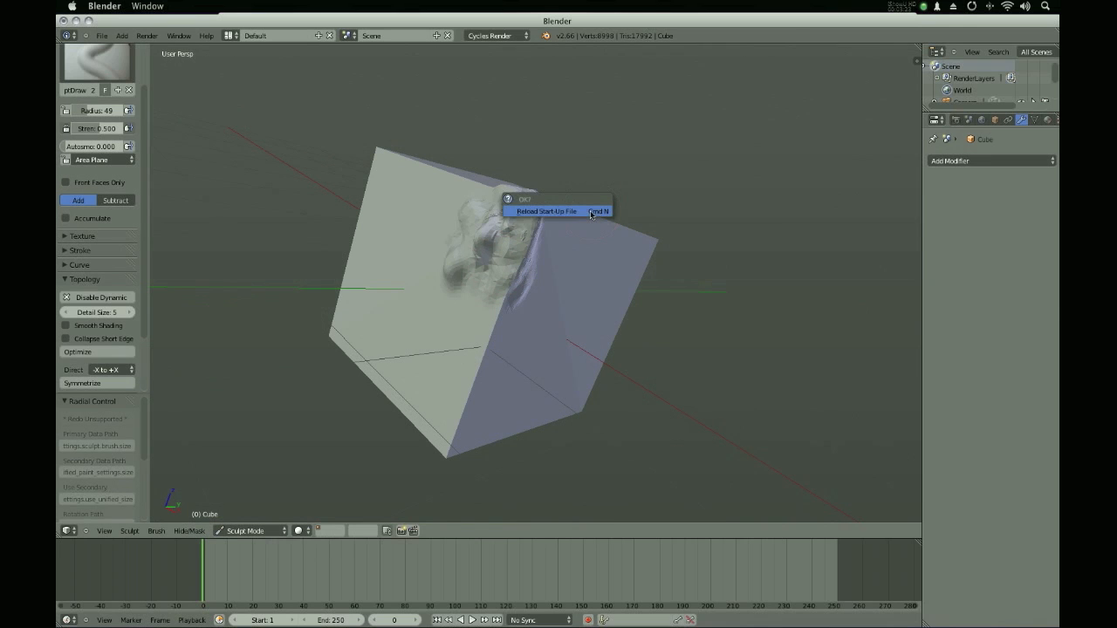
Confirm Reload Start-Up File to return to the default cube scene.
left_click(546, 211)
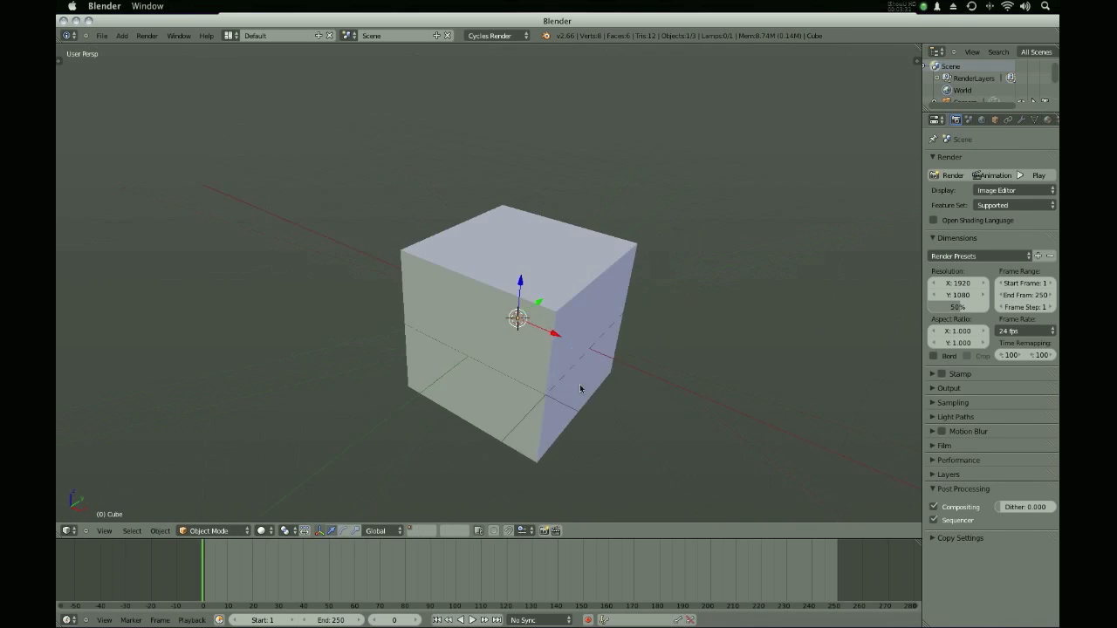
left_click_drag(581, 388, 484, 382)
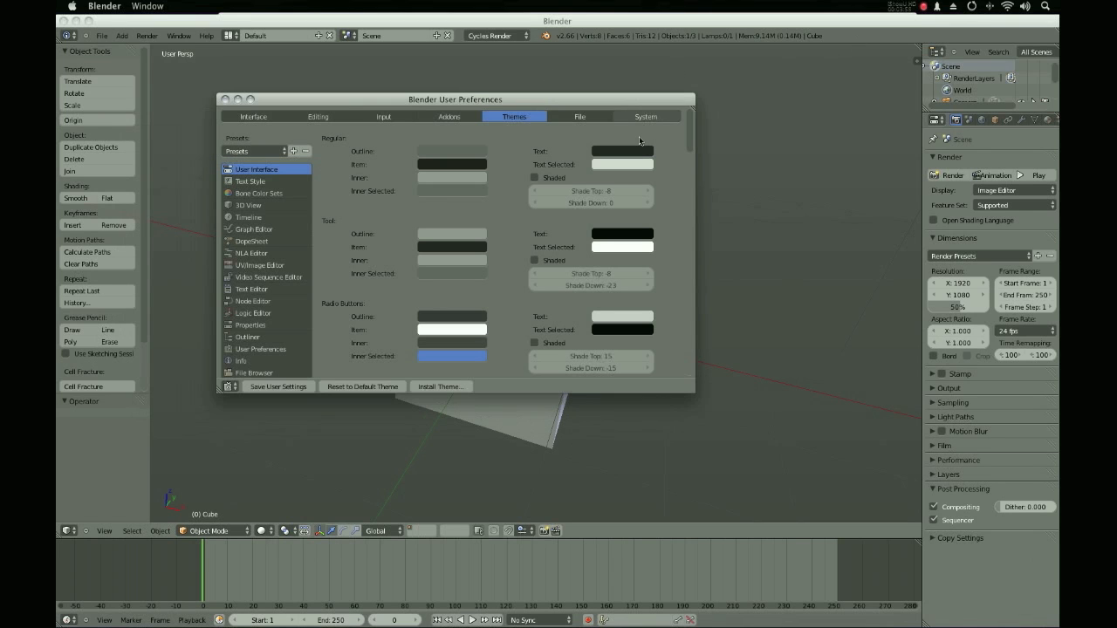
Switch the User Preferences window to its System section.
left_click(645, 116)
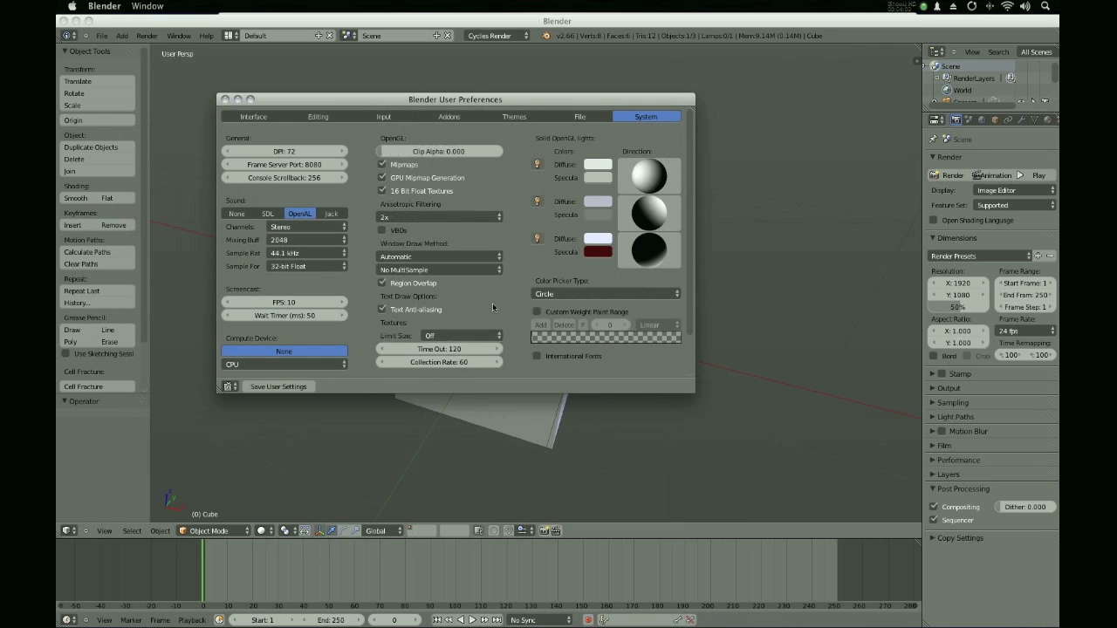
mouse_move(383, 116)
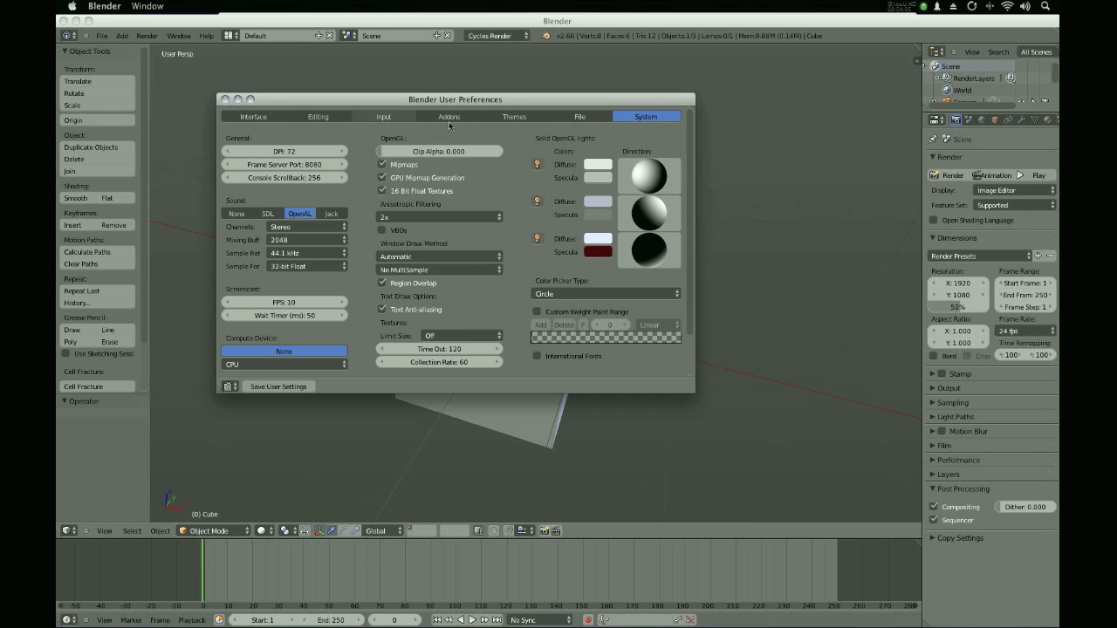
In the 3D View theme, uncheck Show Background and adjust the Region Background alpha.
left_click(513, 116)
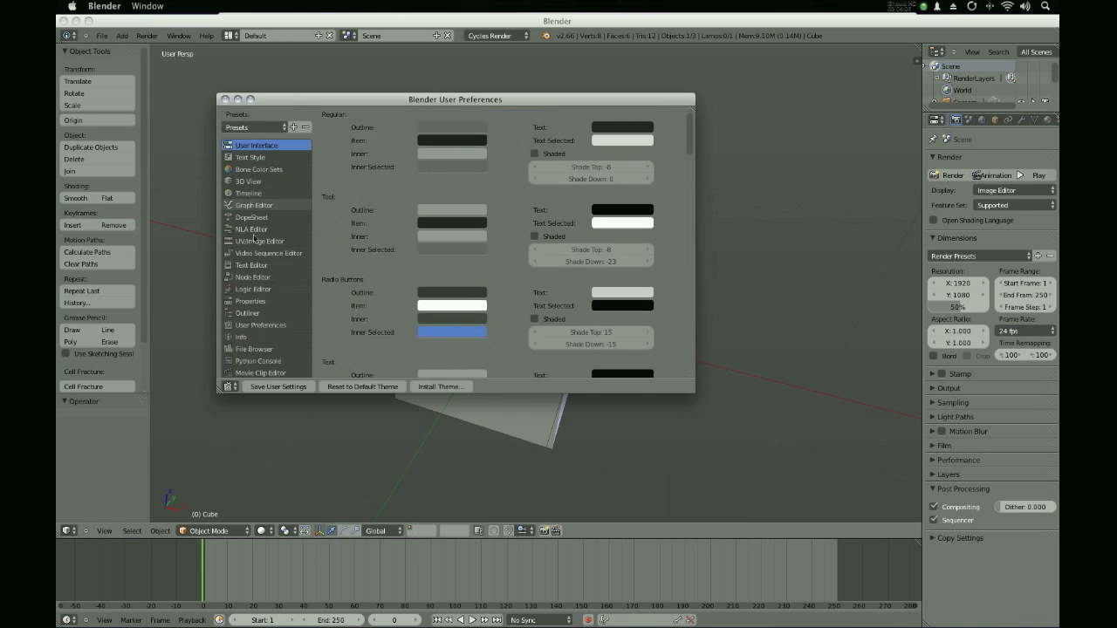
scroll("up", 3)
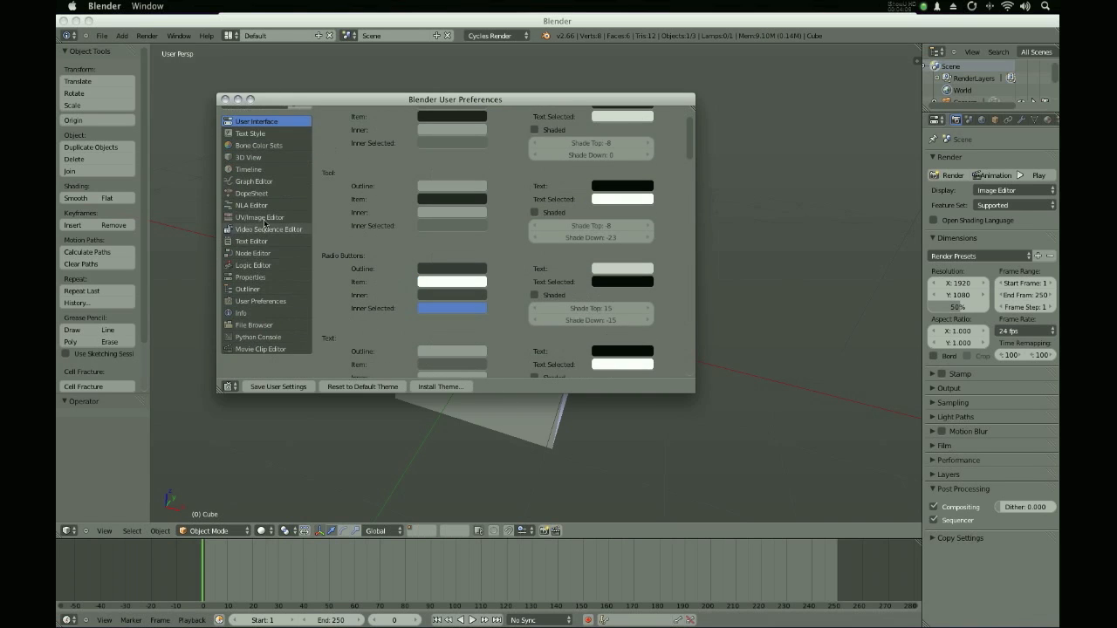
left_click(248, 157)
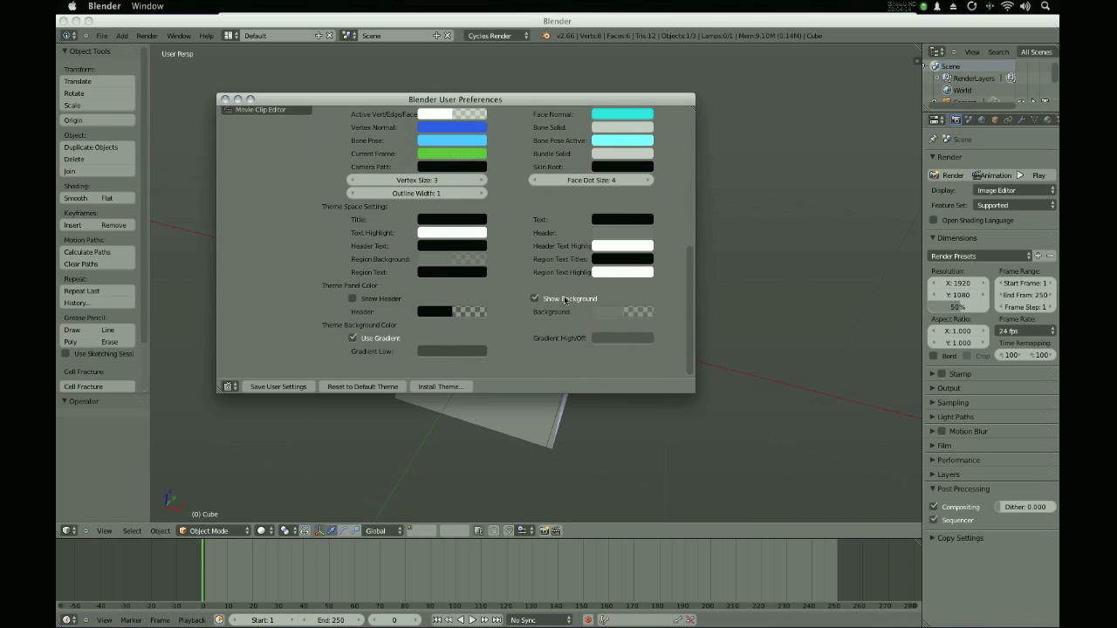
left_click(622, 127)
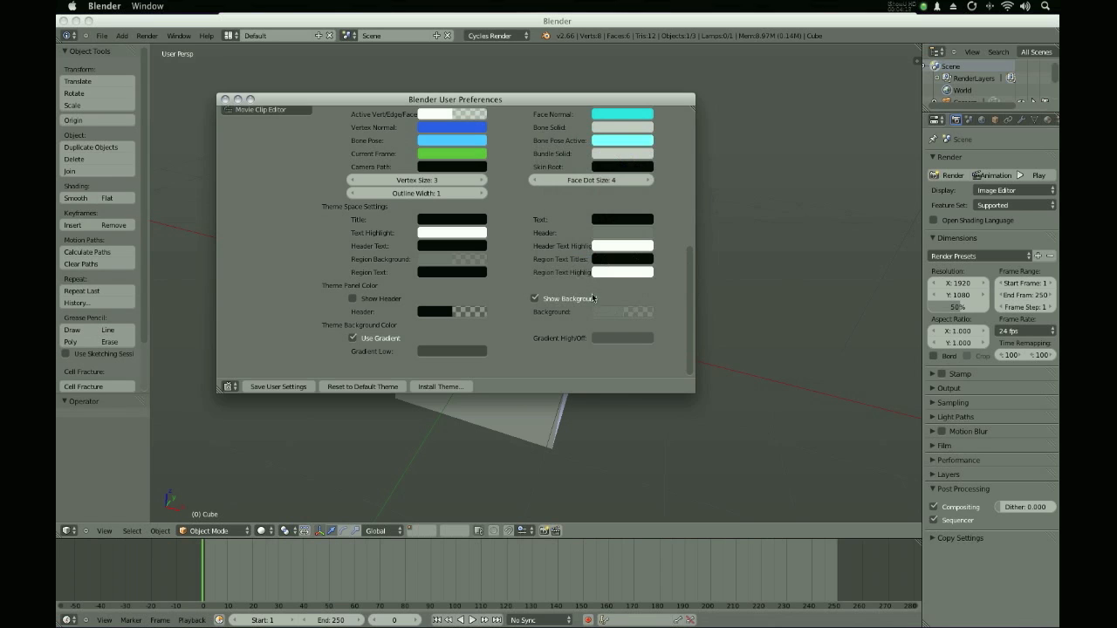
left_click(621, 141)
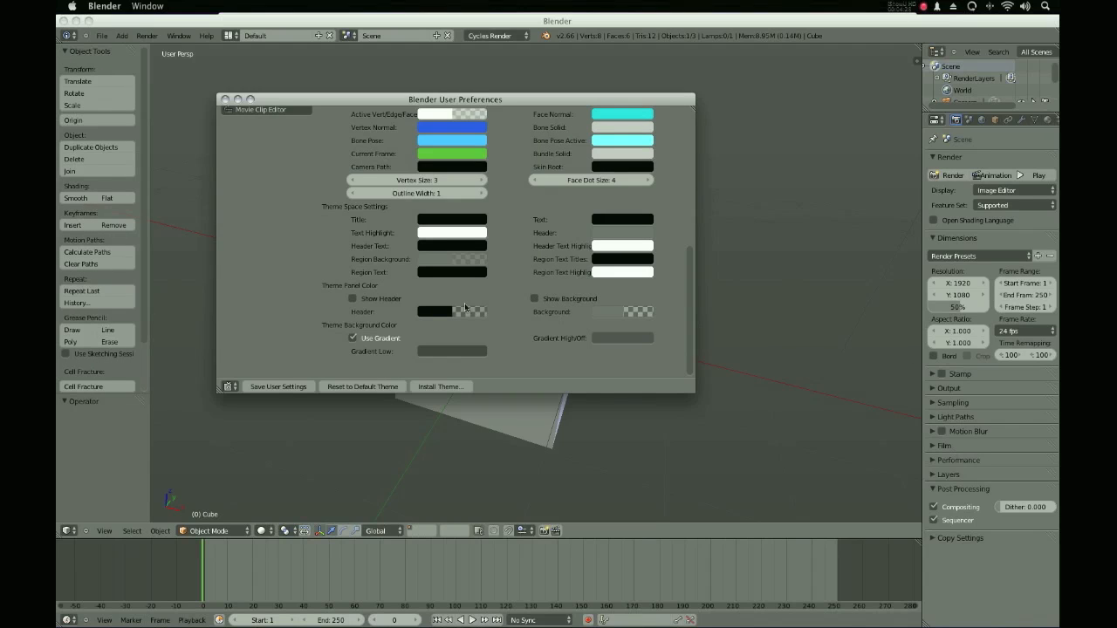
mouse_move(325, 209)
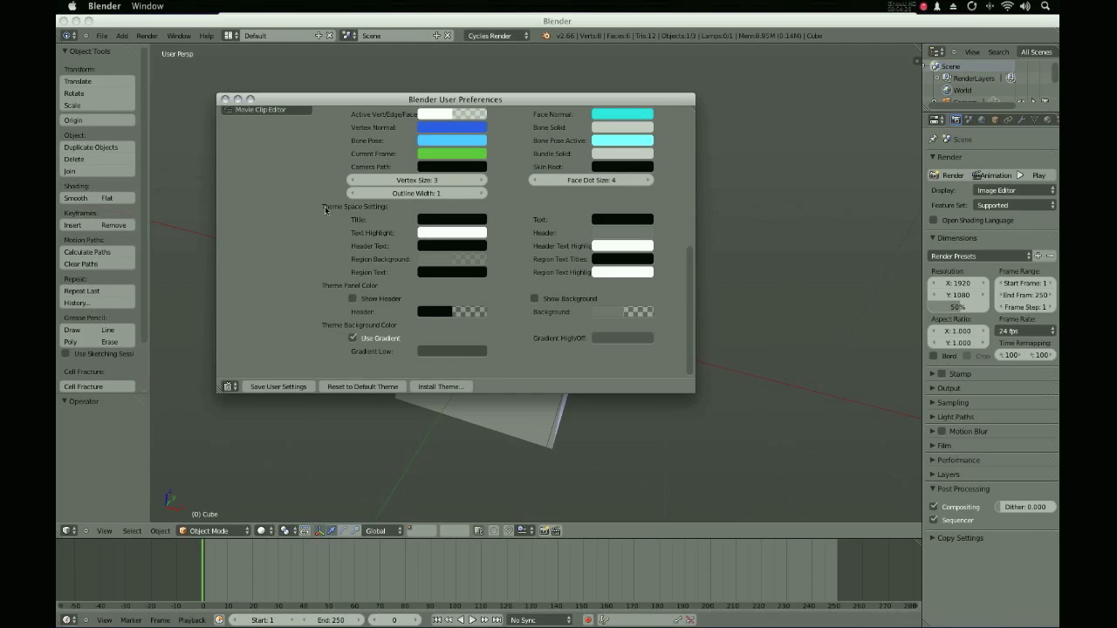
mouse_move(389, 243)
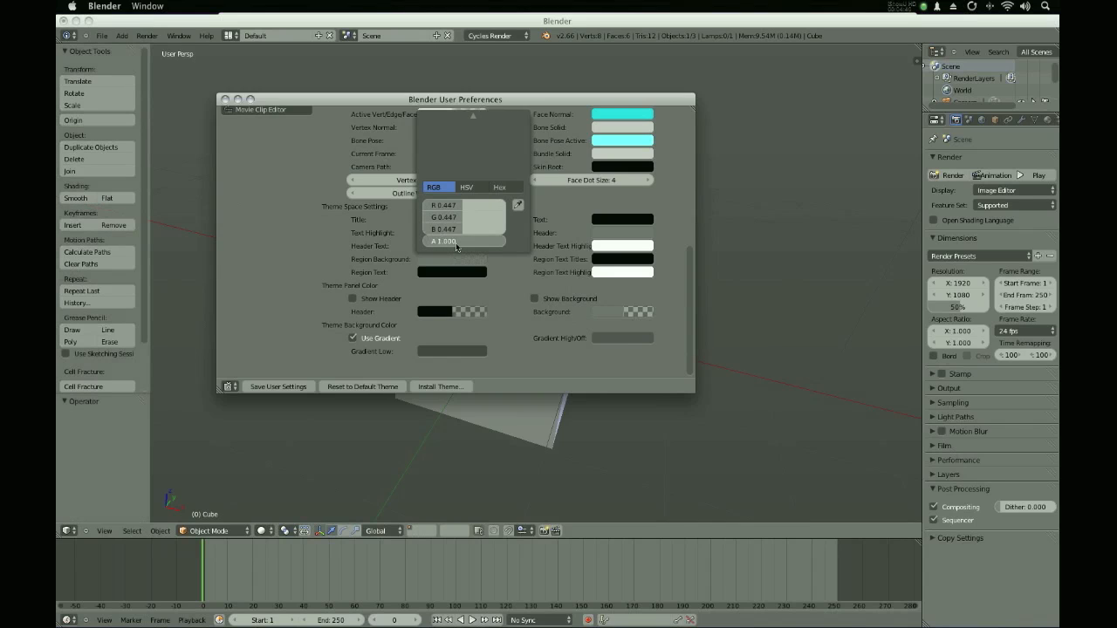
left_click_drag(488, 240, 467, 241)
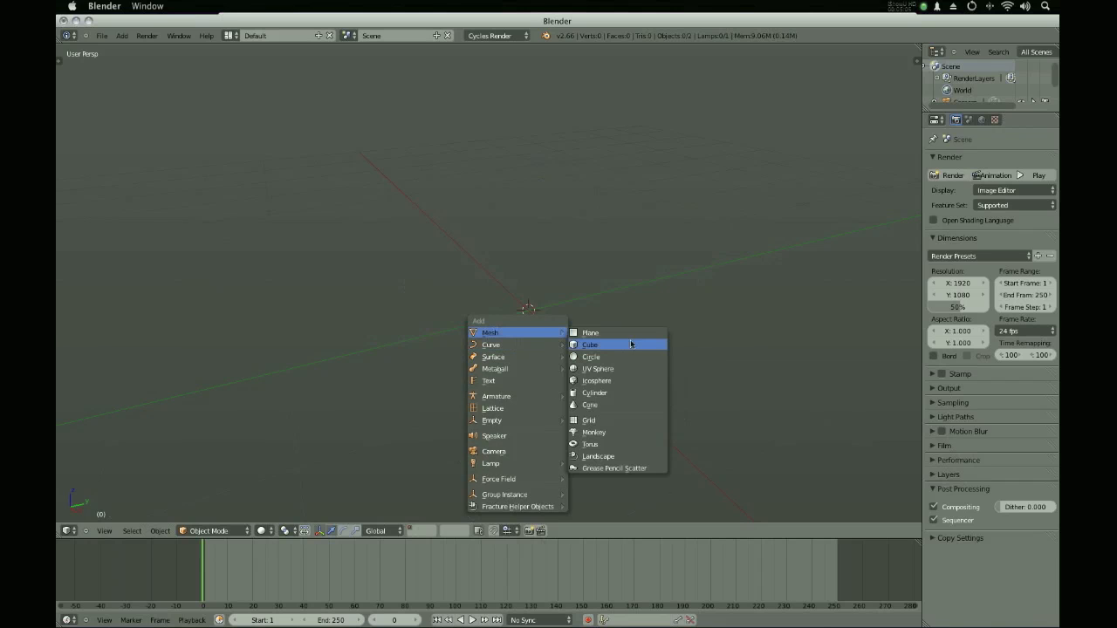
Add a Monkey mesh, select a top-of-head vertex in Edit Mode, and orbit the view.
left_click(593, 432)
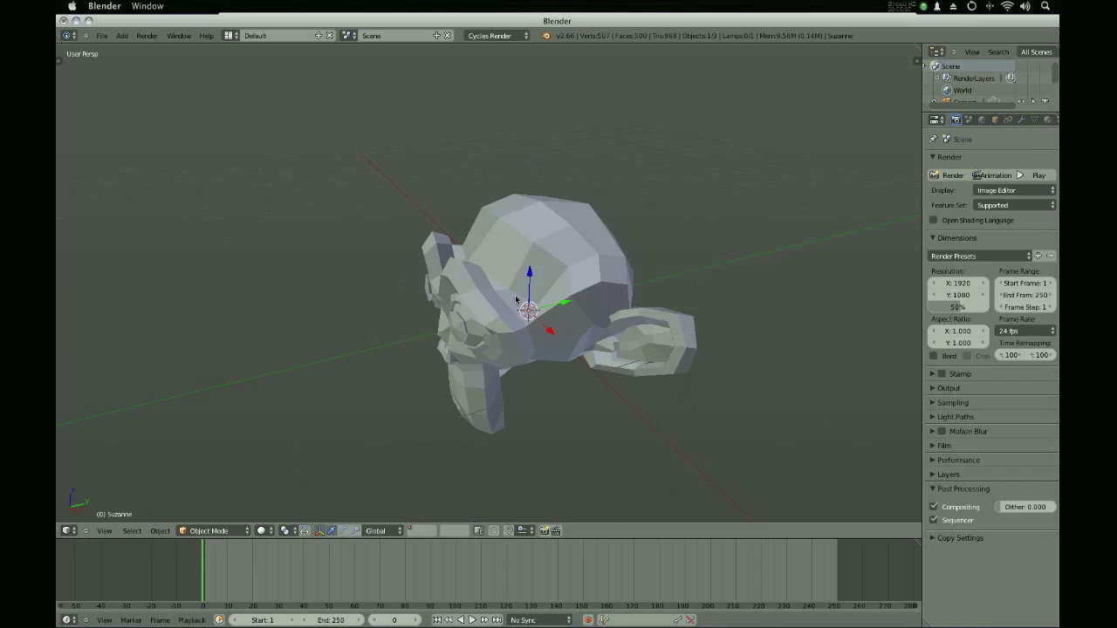
key("Tab")
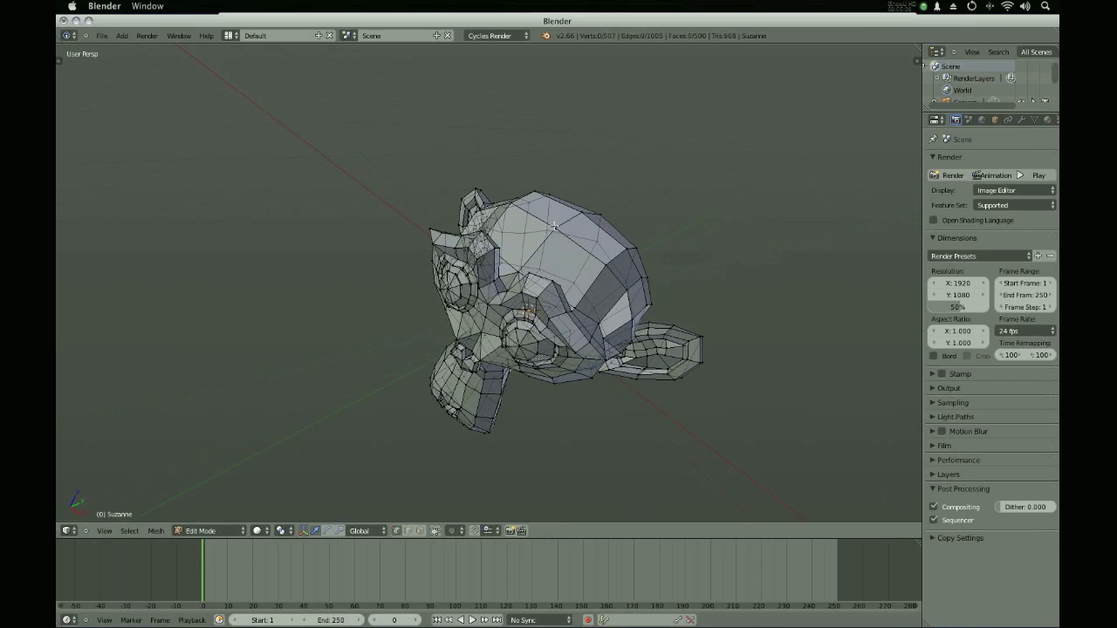
left_click(580, 218)
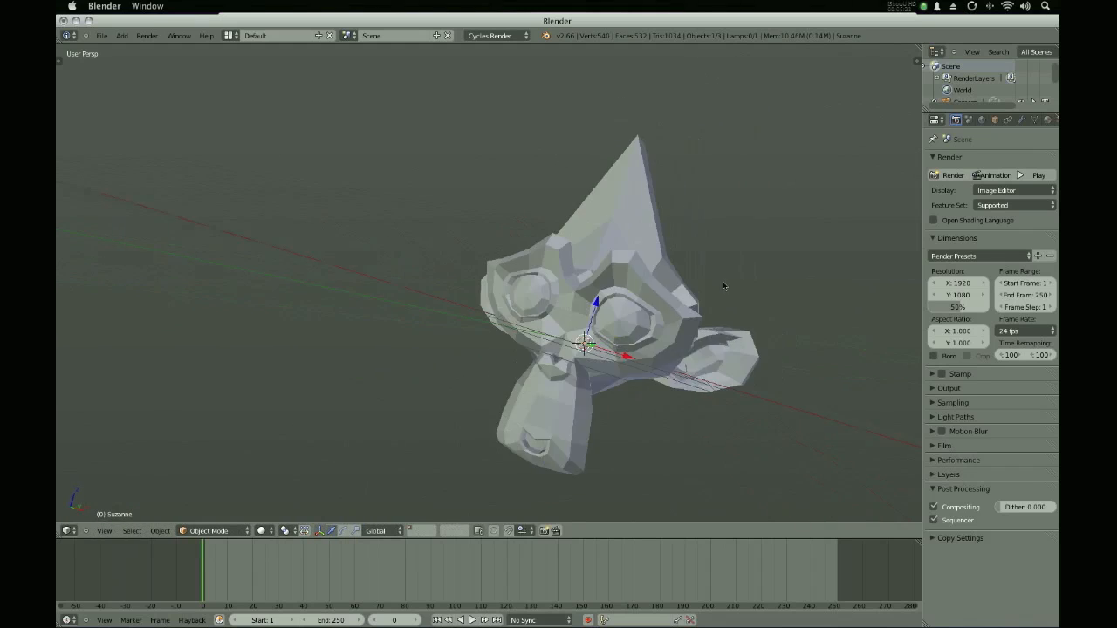
left_click_drag(723, 286, 674, 322)
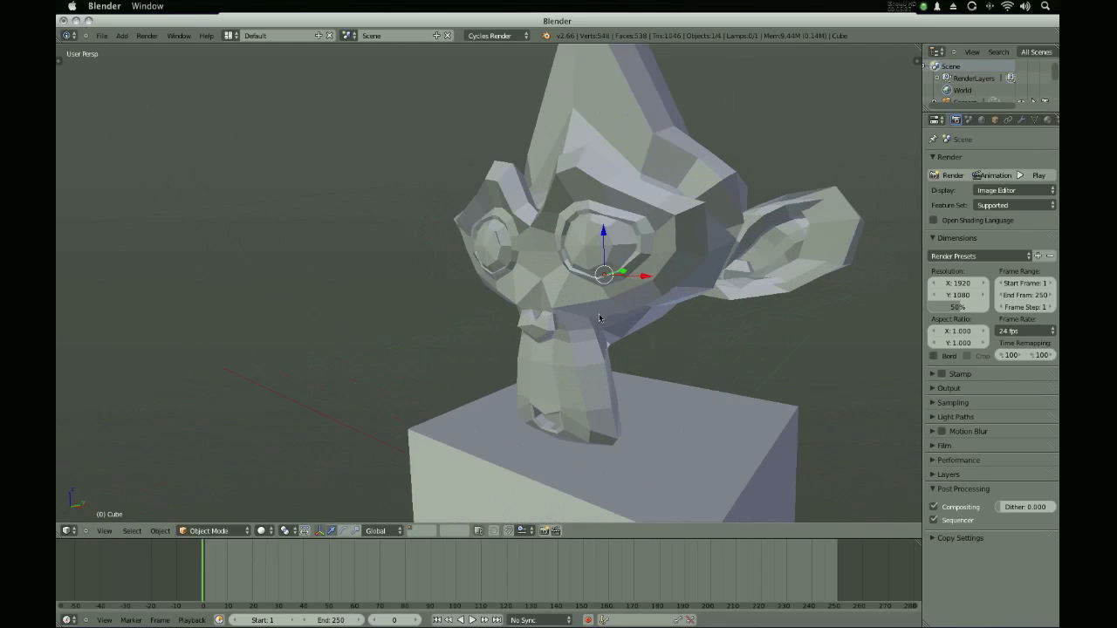
Open the File menu.
left_click(101, 36)
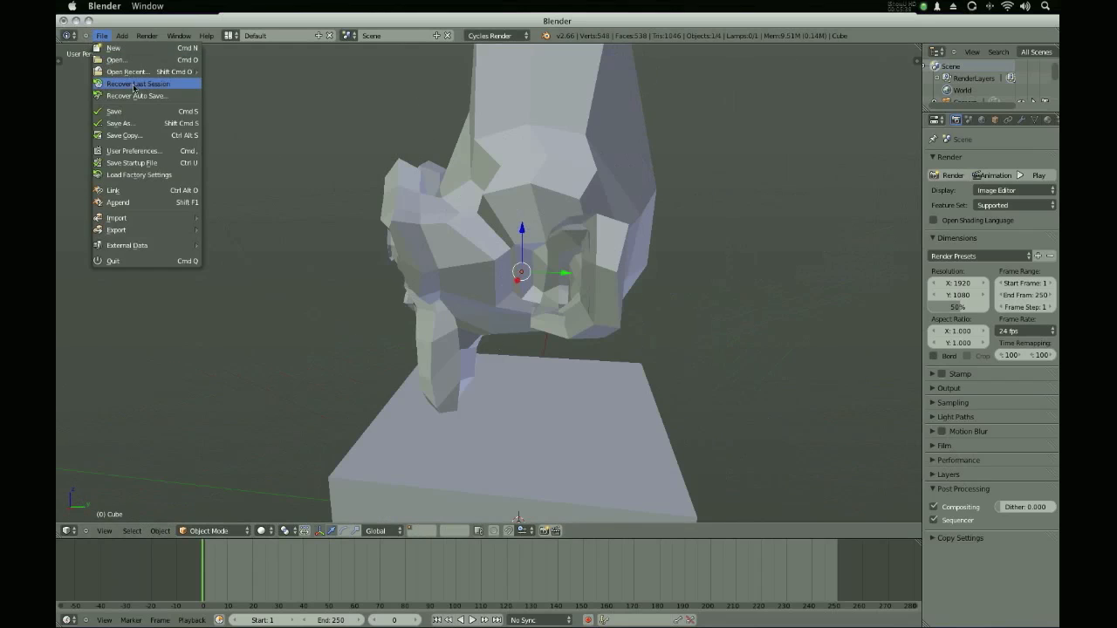
mouse_move(115, 60)
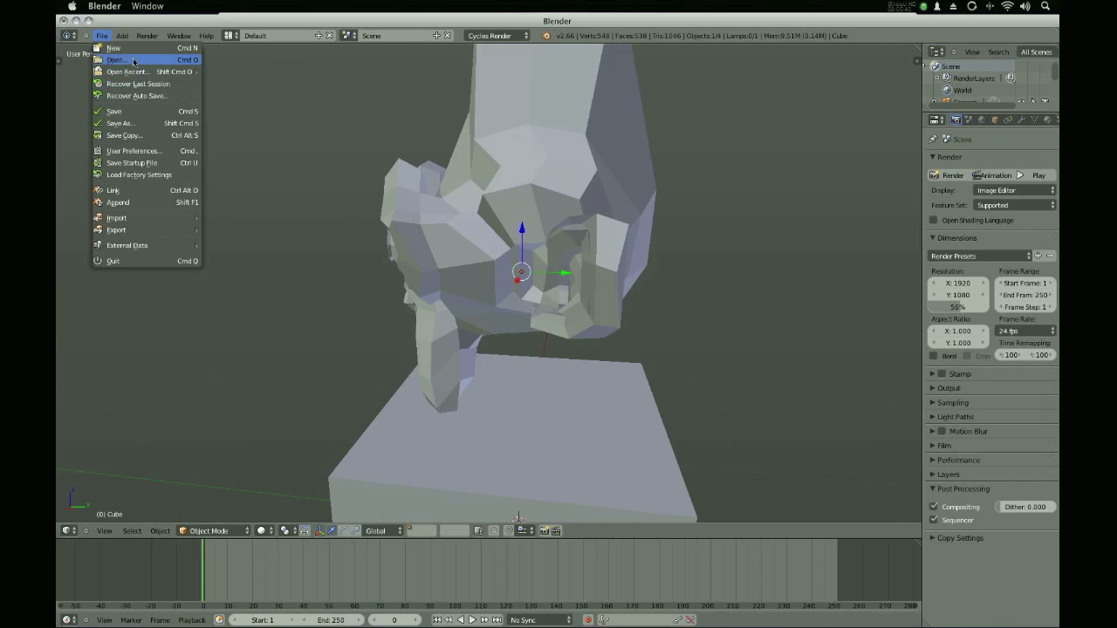
Use File > Open to browse Documents/blendfiles and load crumpledpaper.blend.
left_click(115, 59)
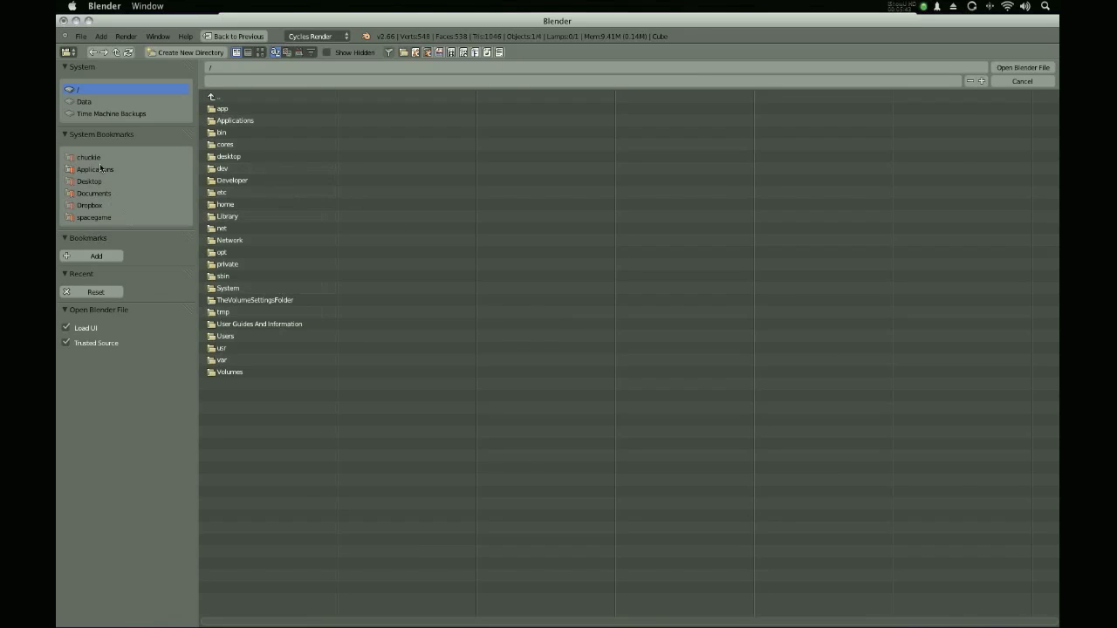
left_click(93, 193)
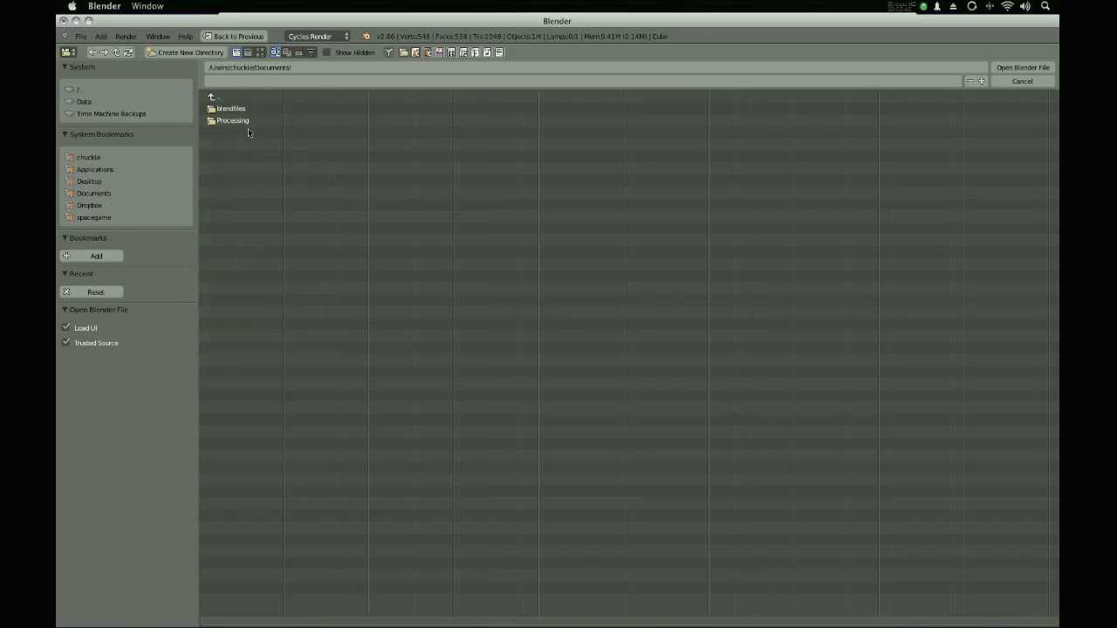
double_click(230, 109)
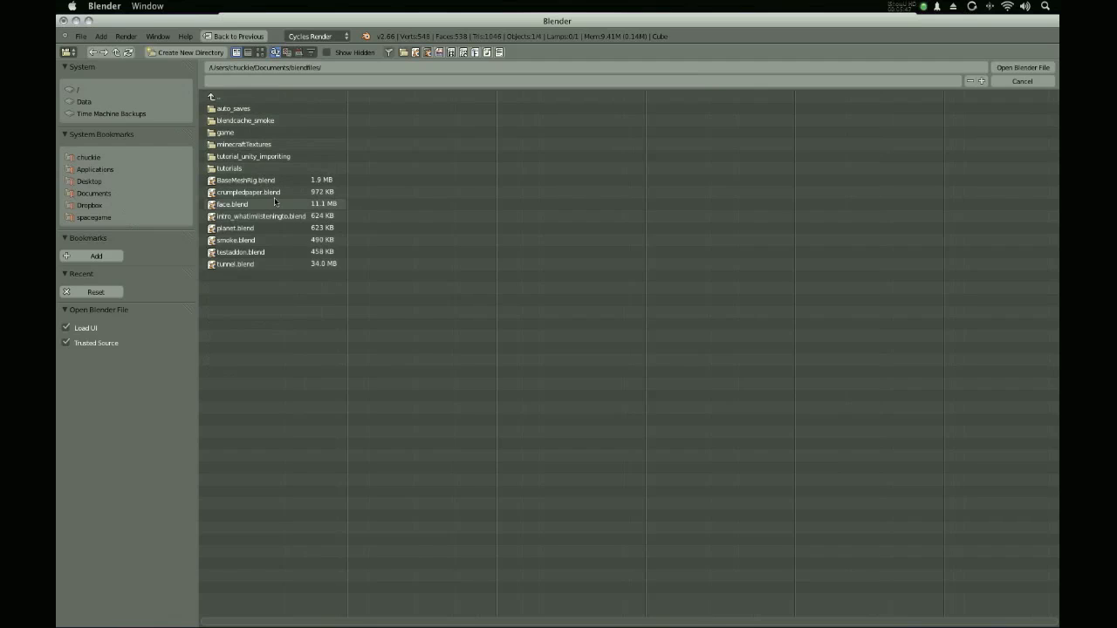
left_click(248, 192)
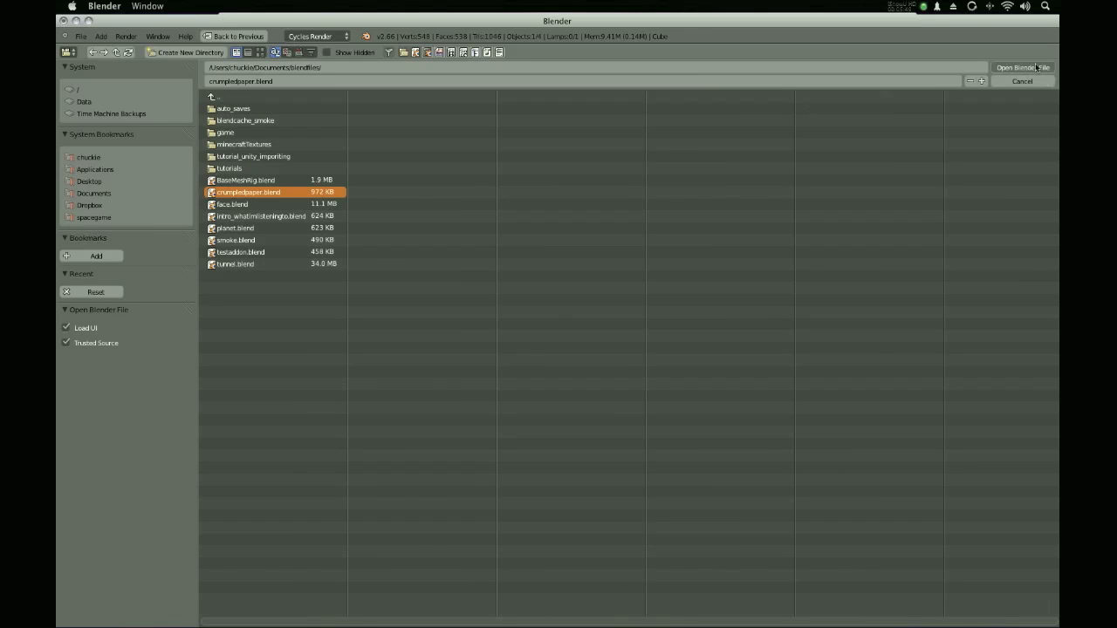
mouse_move(458, 381)
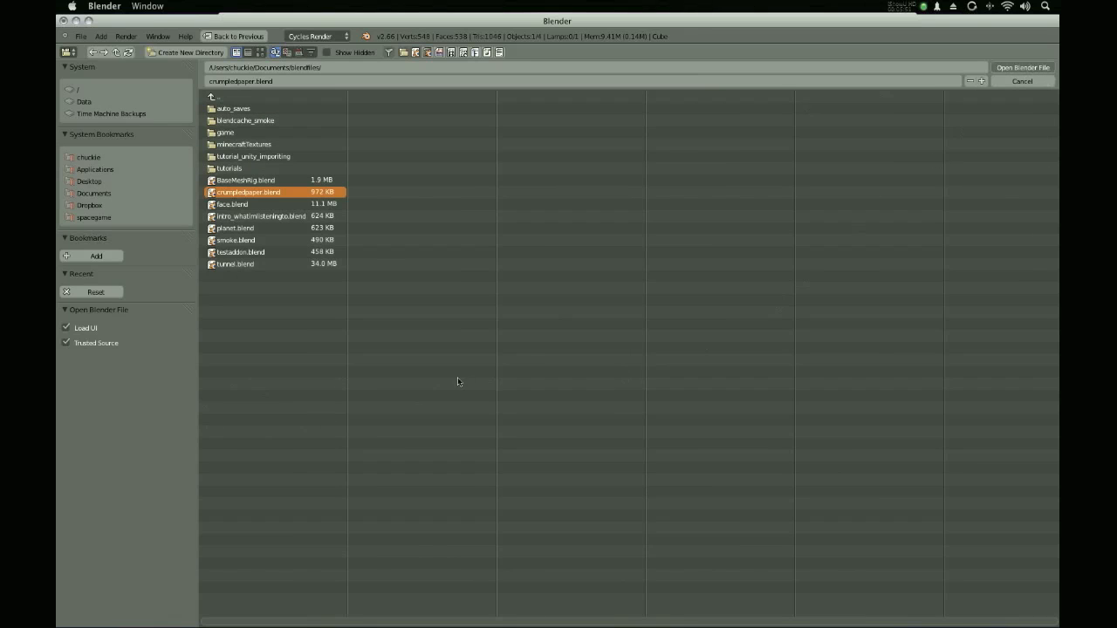
left_click(1021, 67)
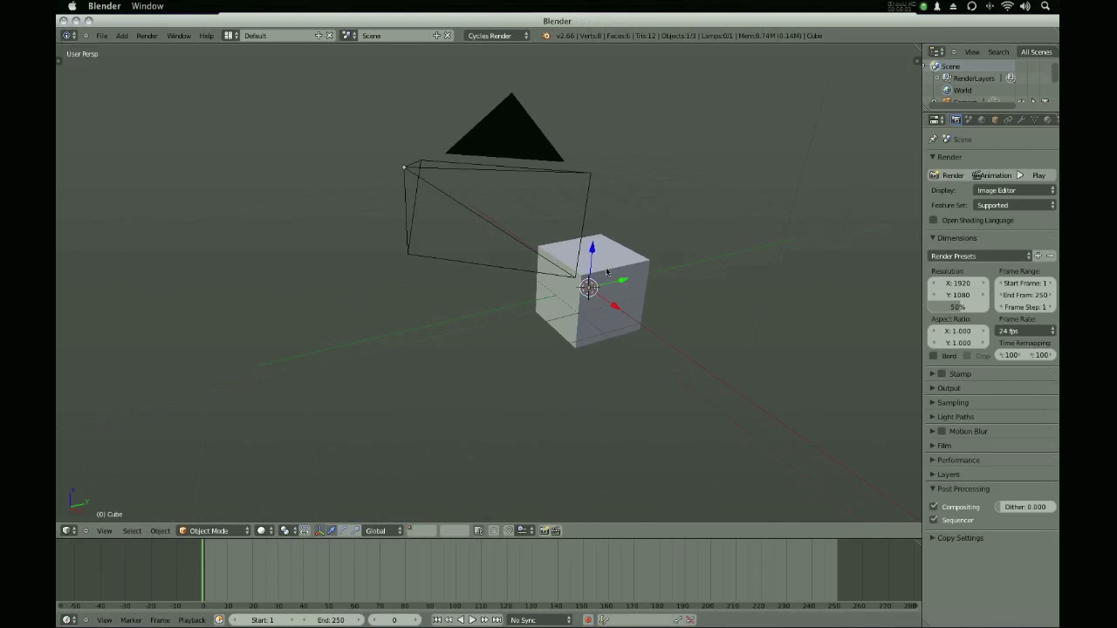
left_click_drag(602, 275, 486, 269)
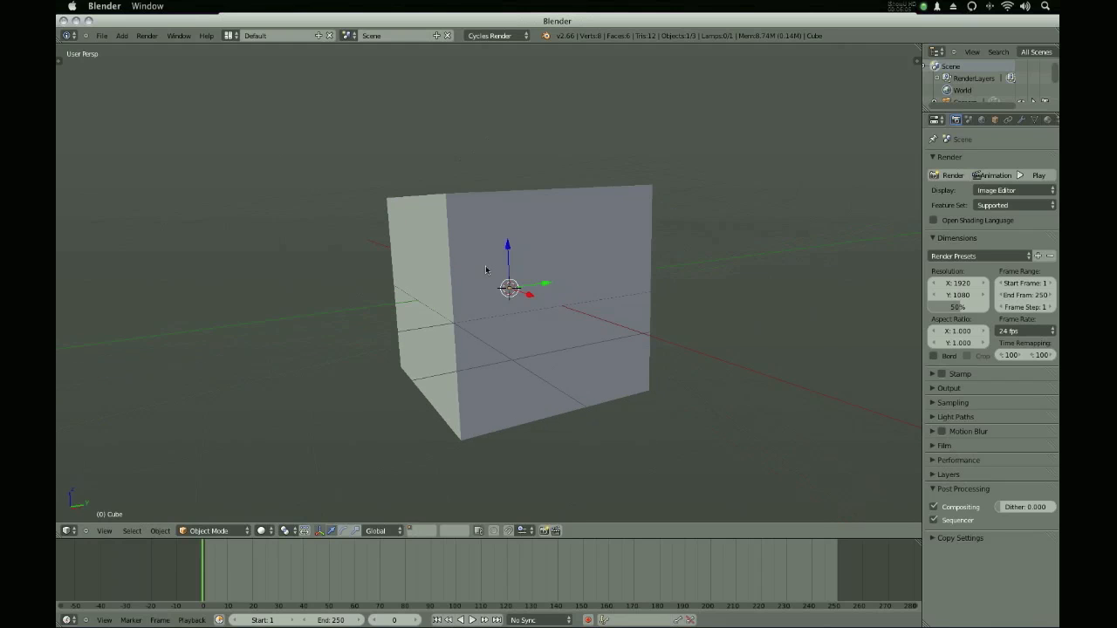
left_click(102, 36)
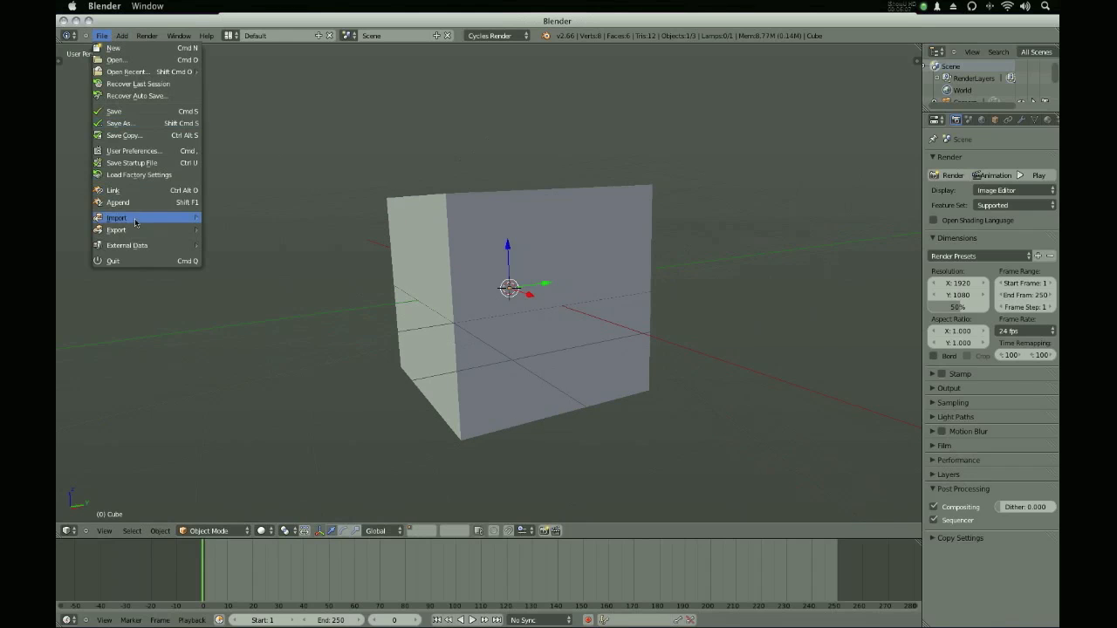
left_click(345, 254)
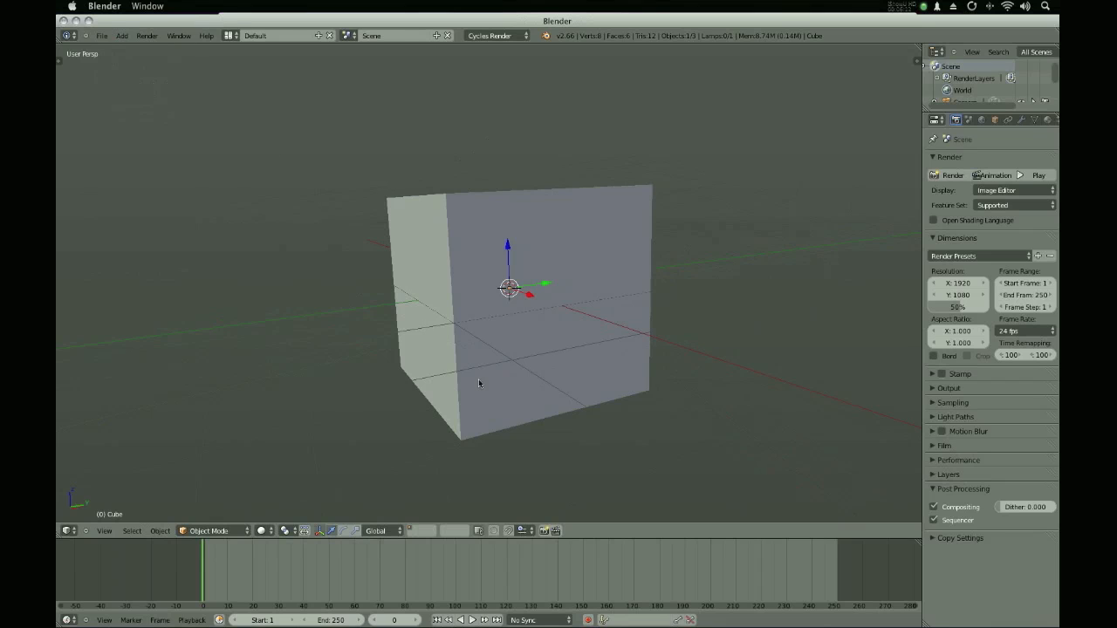
mouse_move(563, 300)
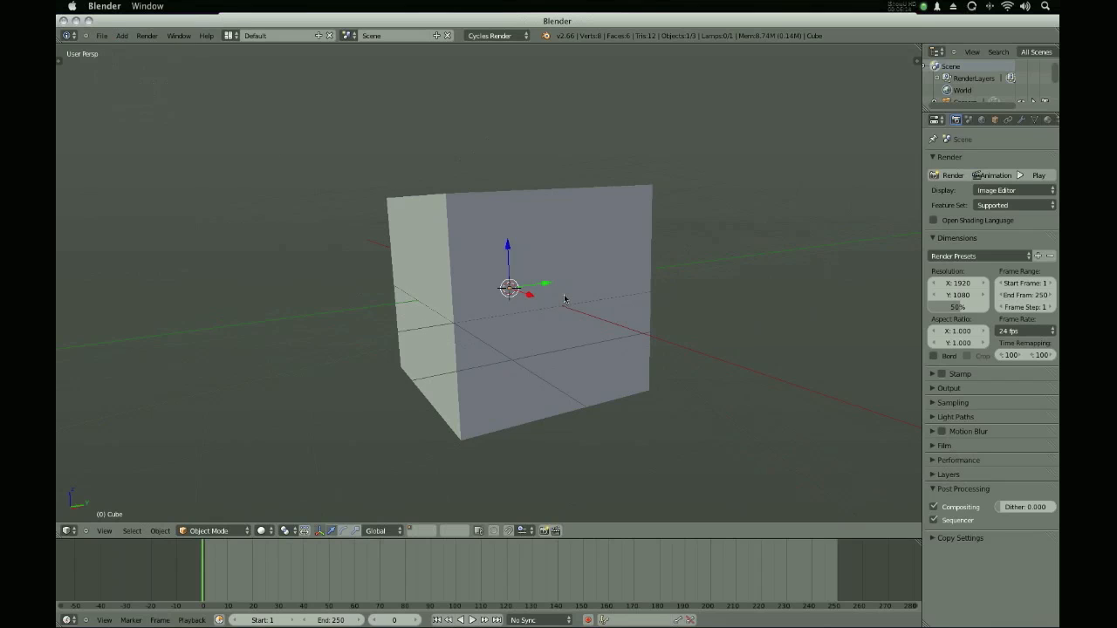
mouse_move(573, 263)
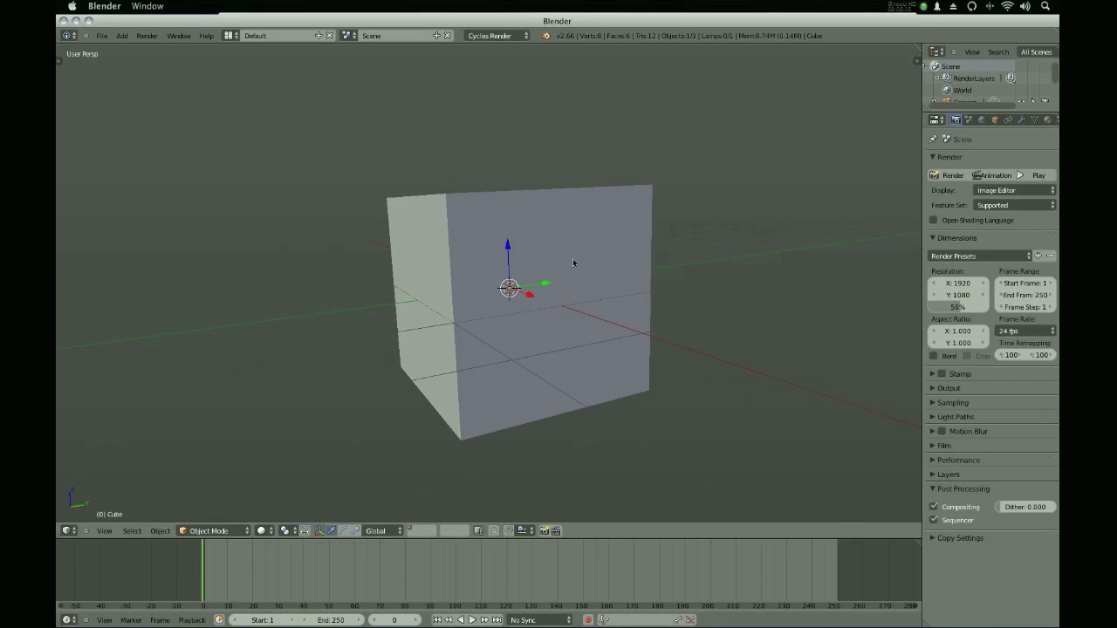
mouse_move(516, 204)
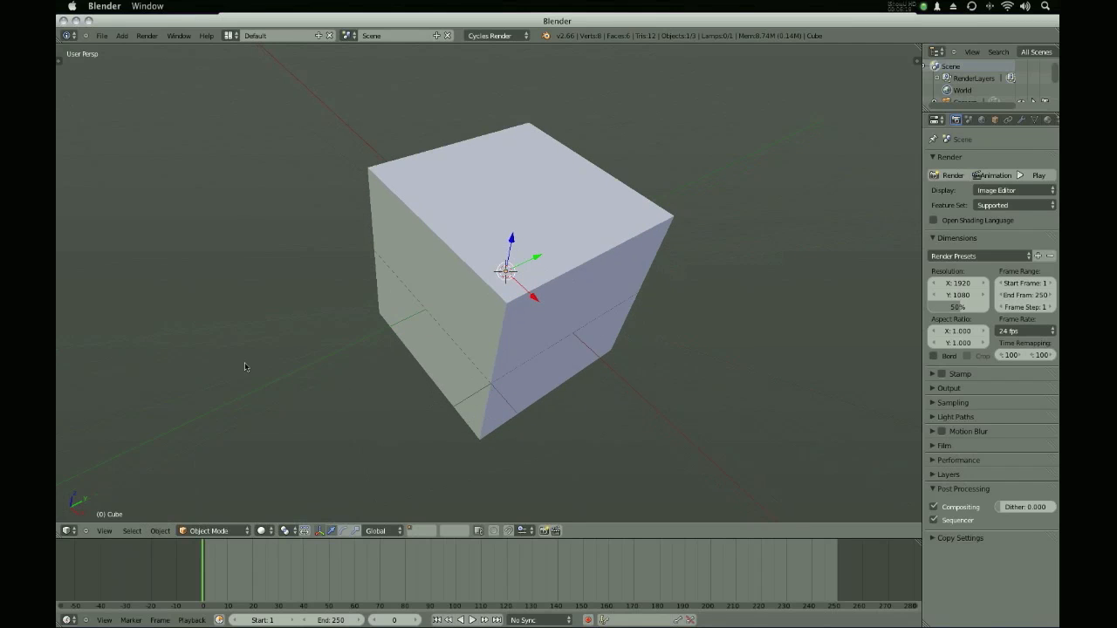
Set new gradient background colours in User Preferences' 3D View theme, then close the preferences.
left_click_drag(244, 366, 469, 449)
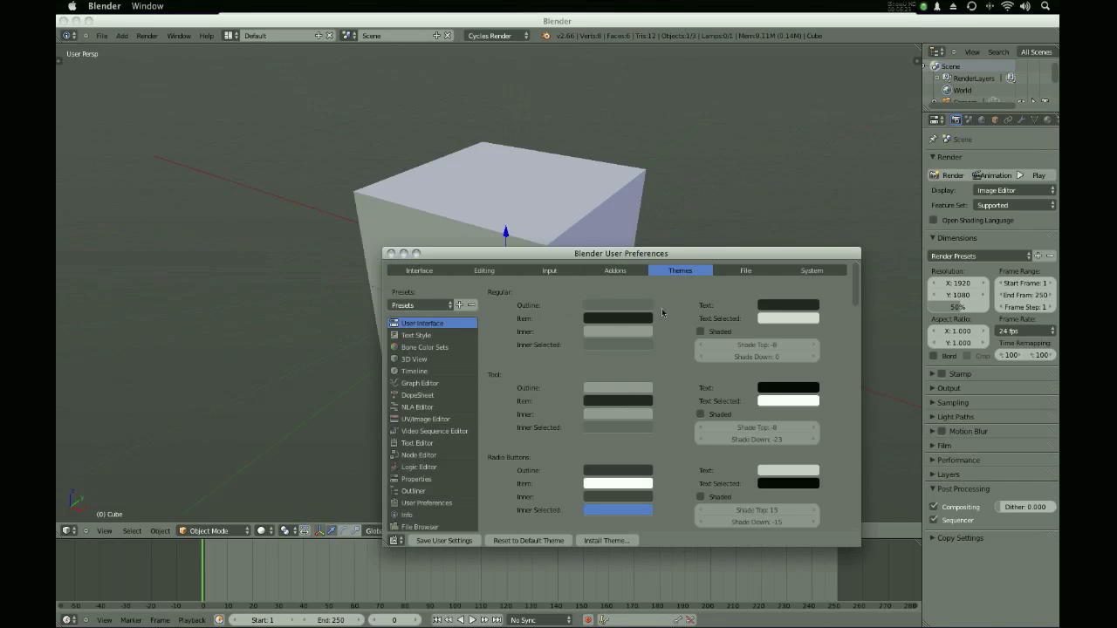
left_click_drag(620, 253, 630, 164)
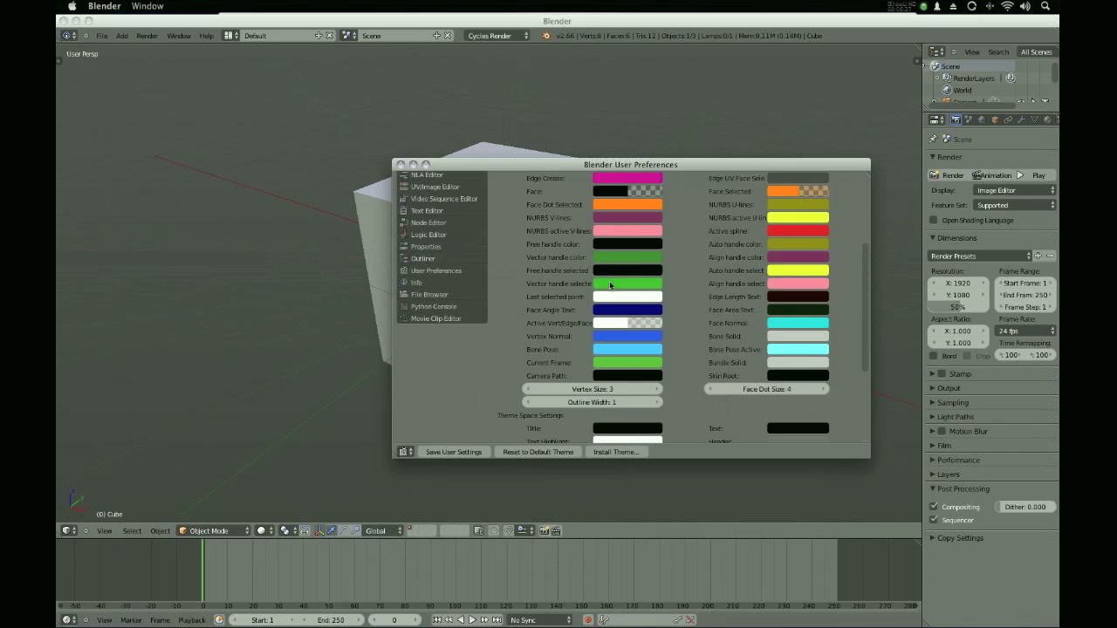
scroll("down", 3)
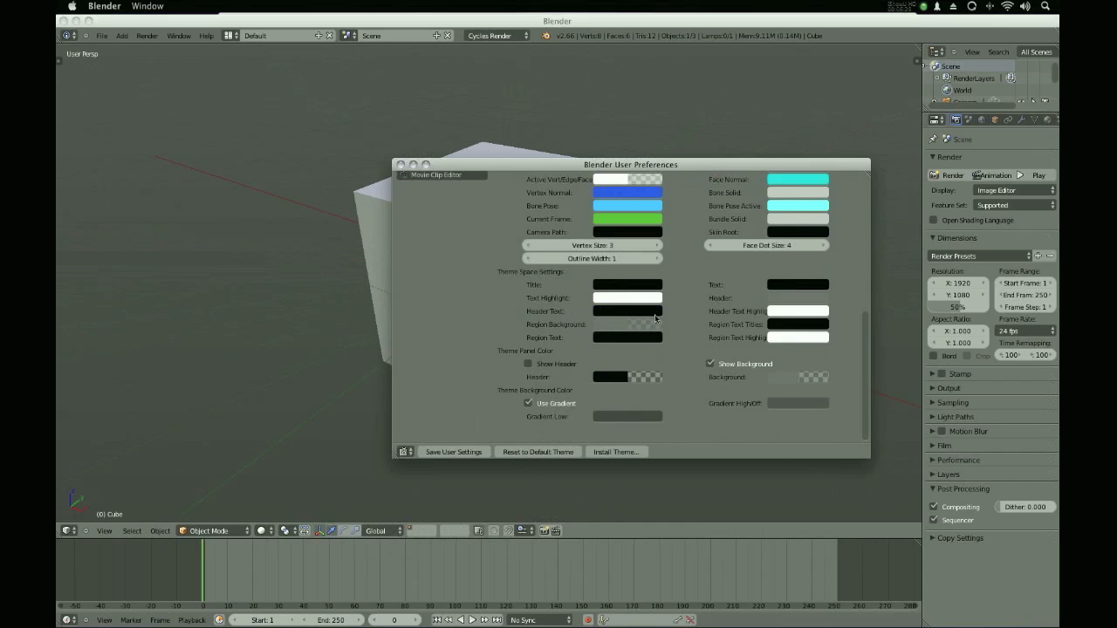
left_click(440, 174)
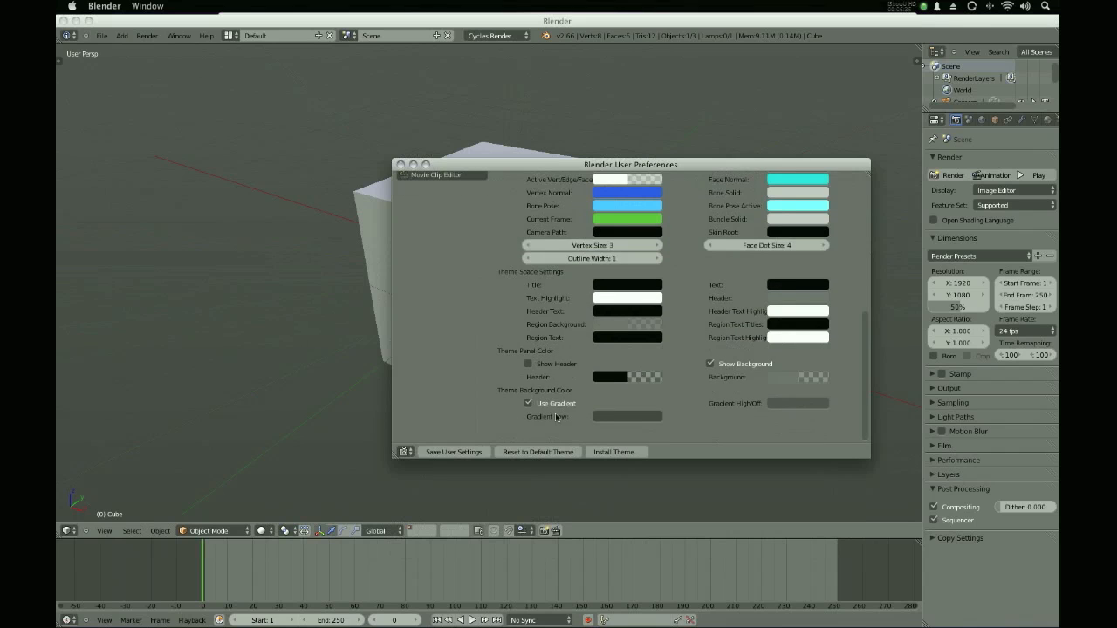
mouse_move(639, 421)
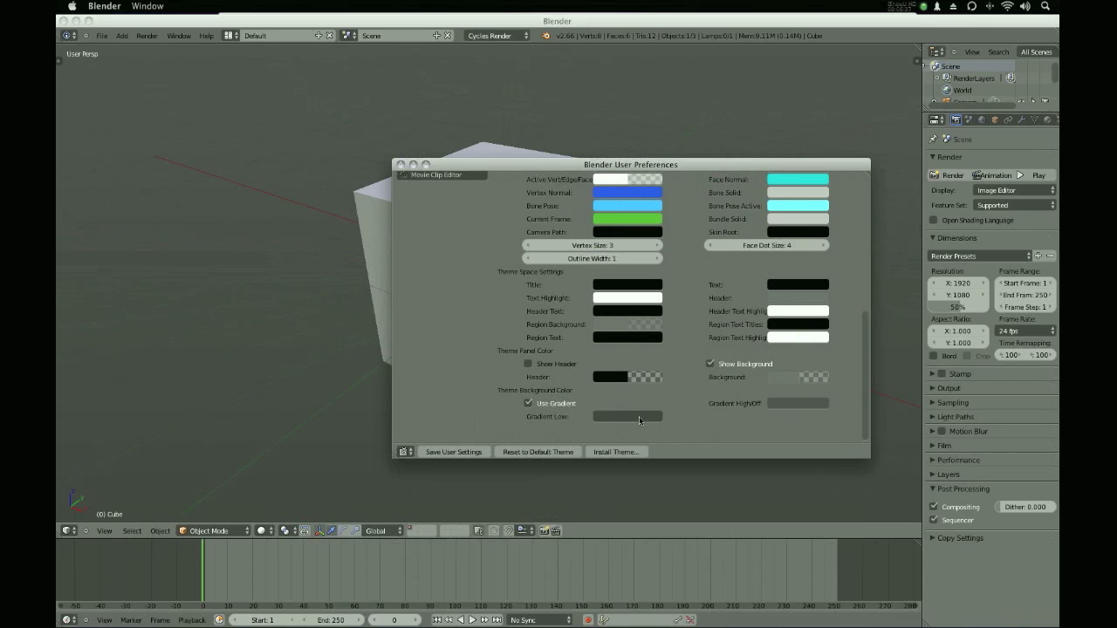
left_click(627, 416)
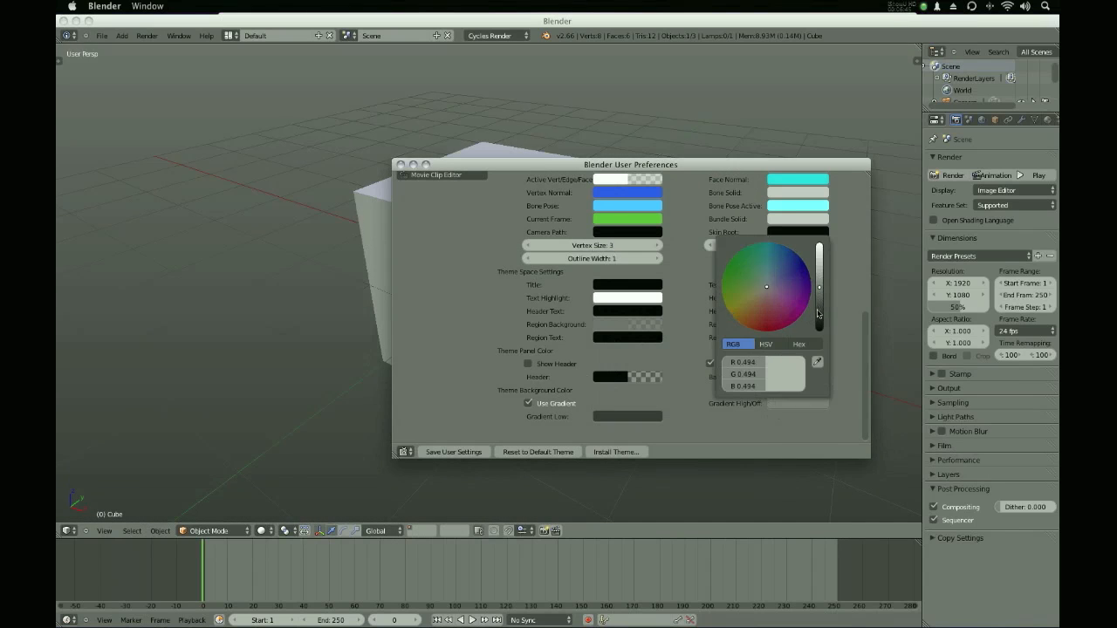
left_click(766, 291)
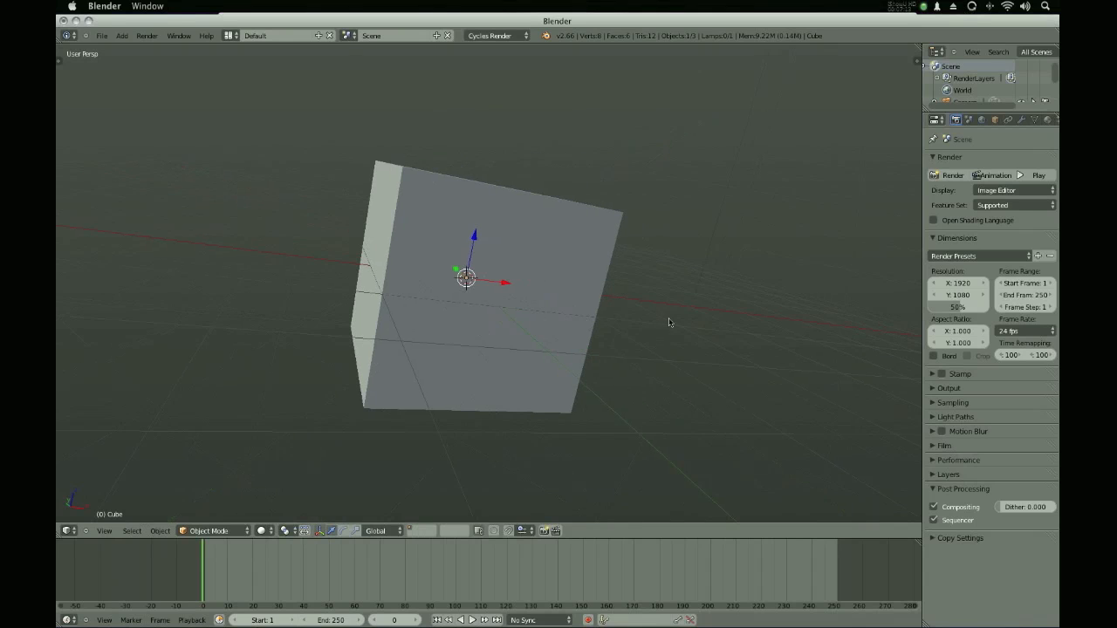
Show the 3D view properties sidebar and expand its Display settings.
key("n")
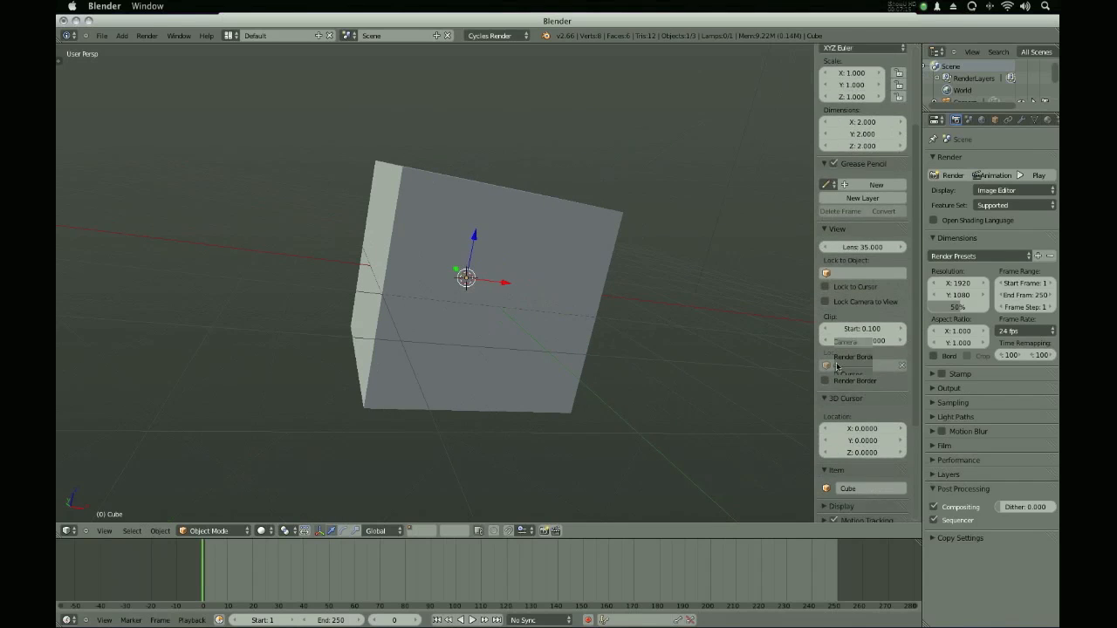
scroll("down", 3)
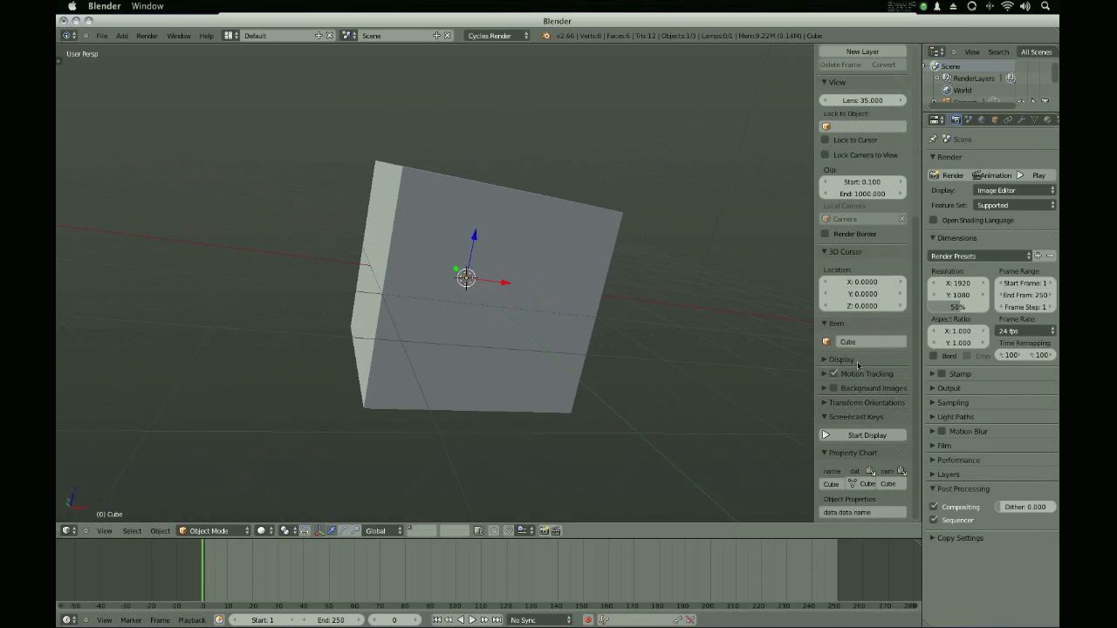
left_click(840, 359)
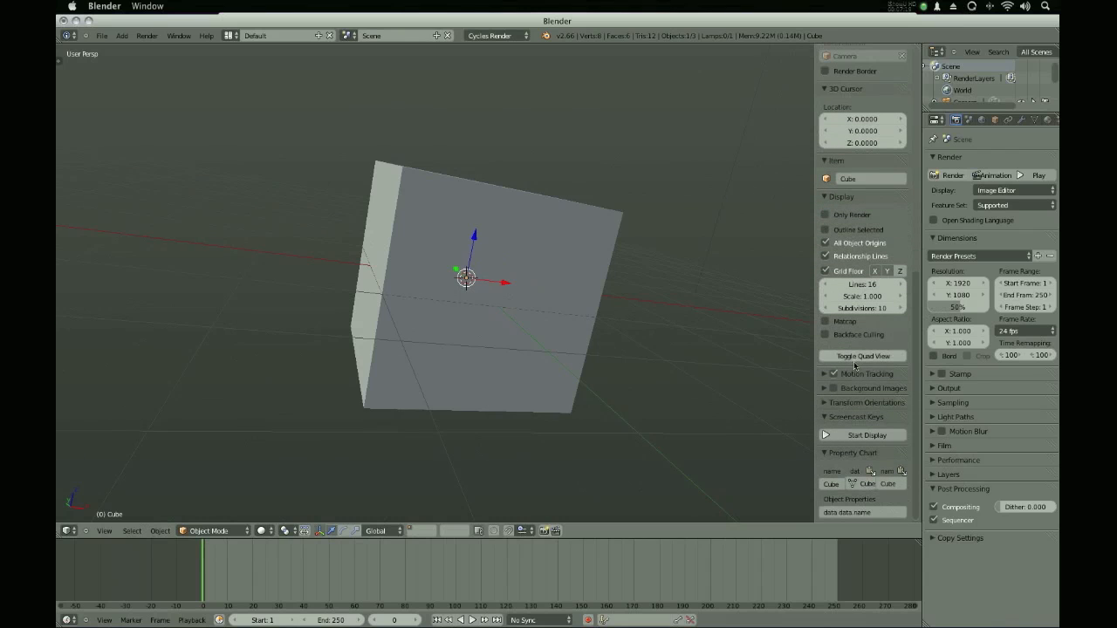
mouse_move(702, 311)
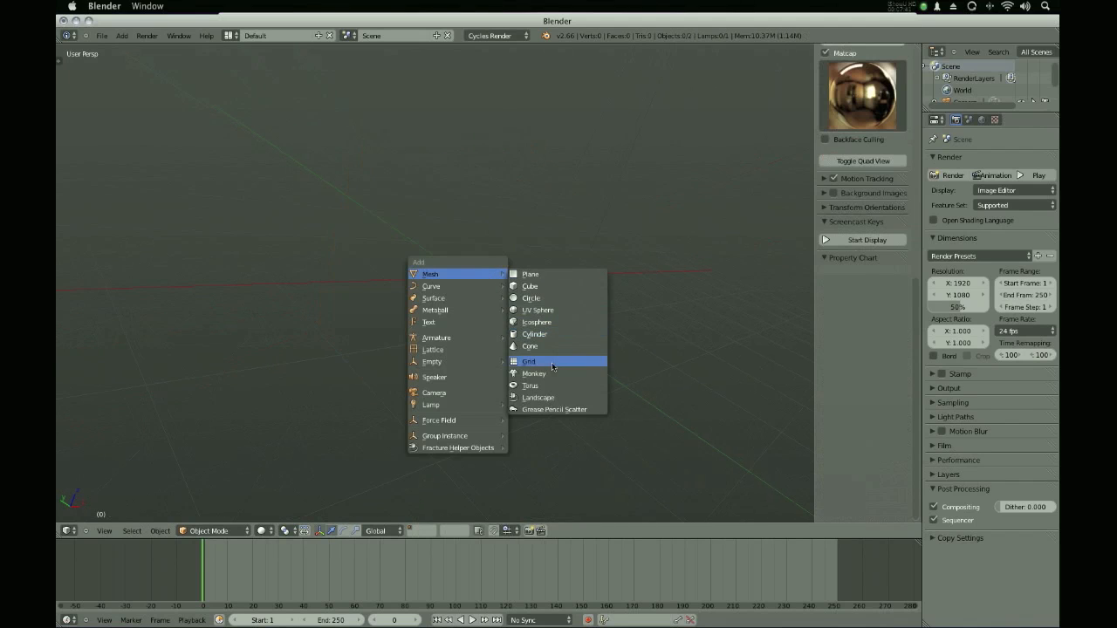
Add a UV sphere mesh to the empty scene.
left_click(534, 374)
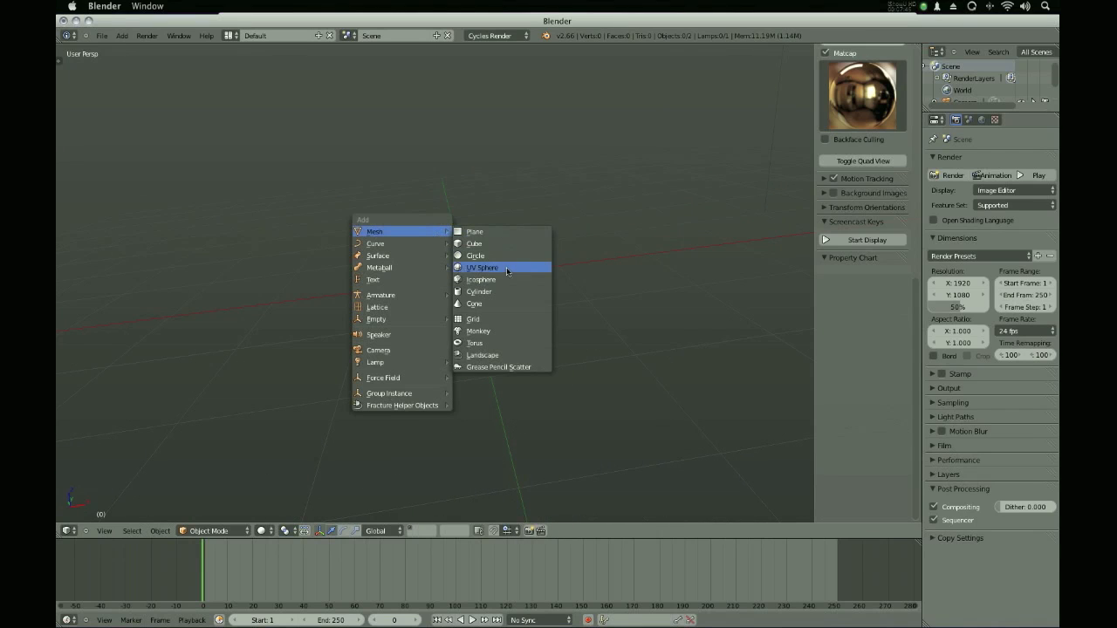
left_click(482, 267)
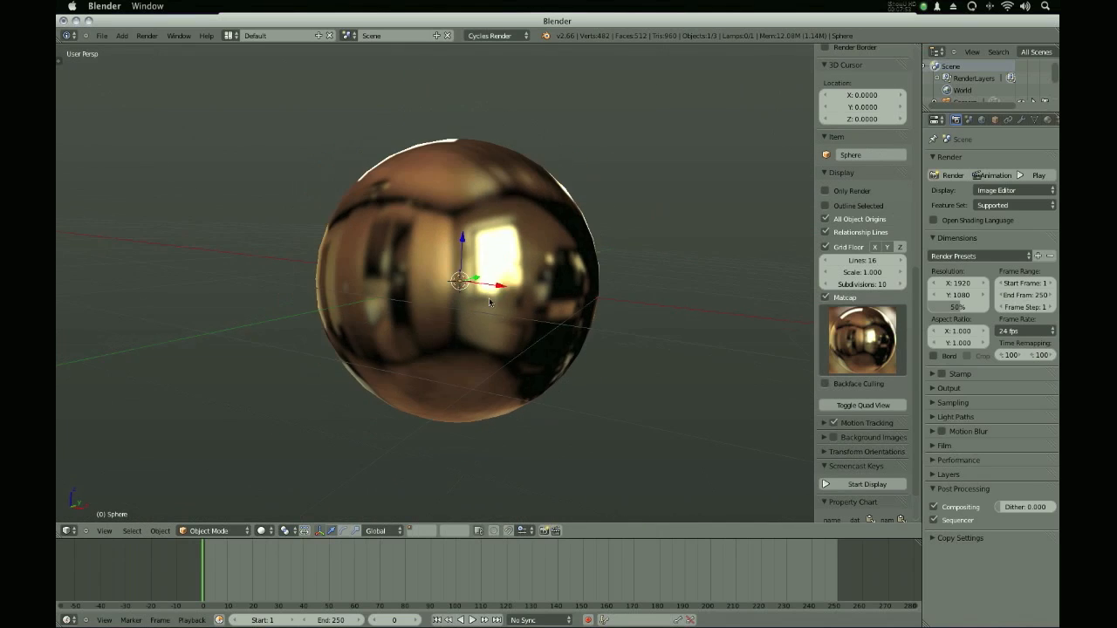
left_click(208, 530)
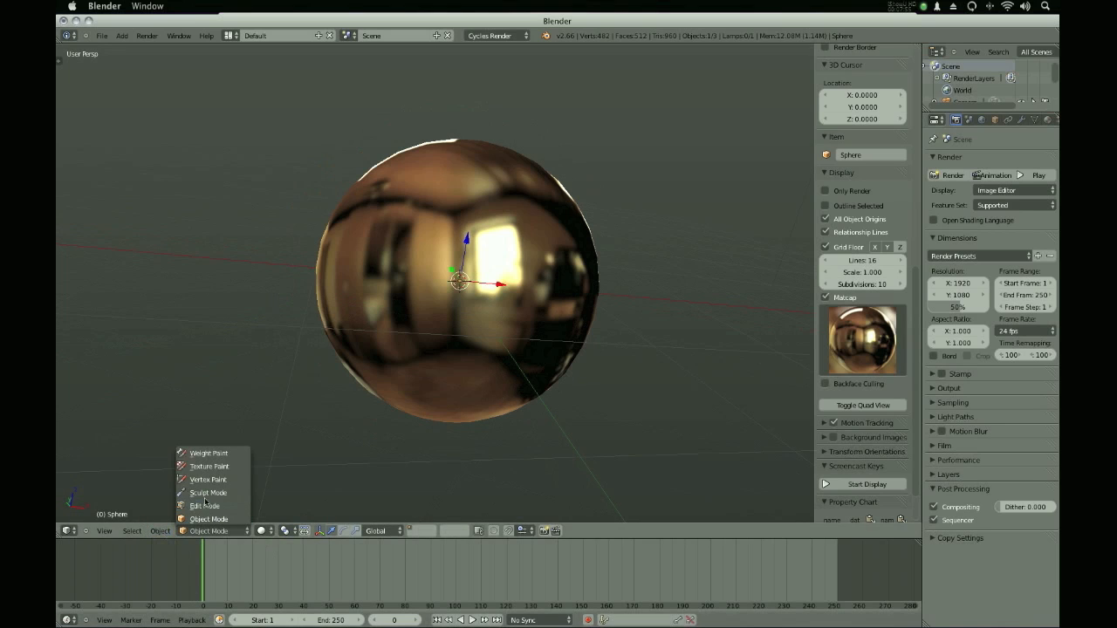
Switch the UV sphere into Sculpt Mode and expand the brush option panels.
left_click(208, 493)
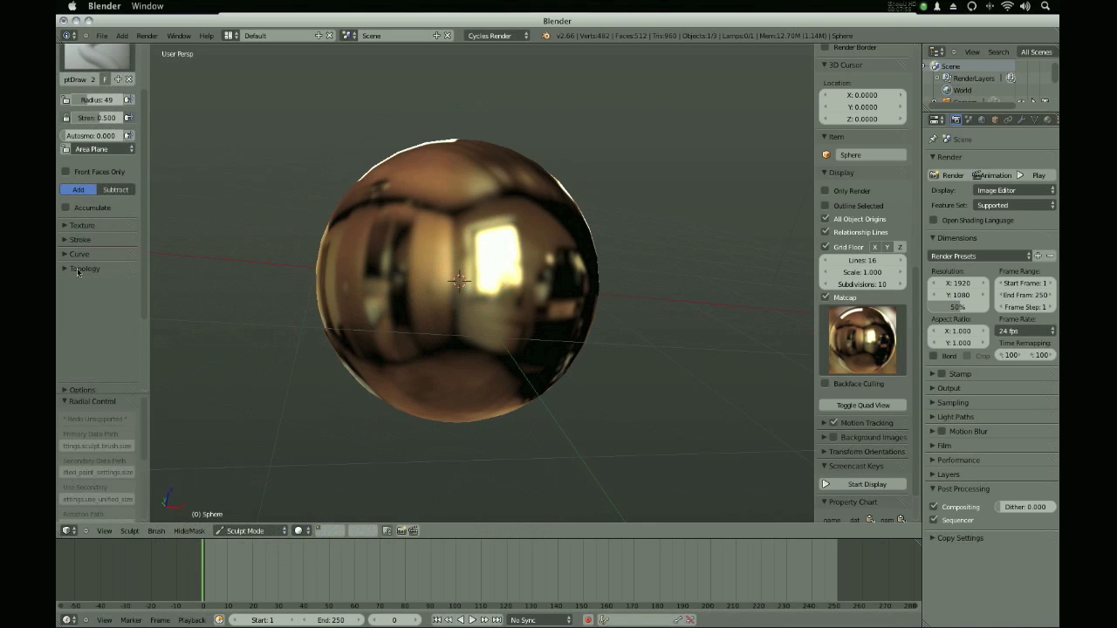
left_click(84, 269)
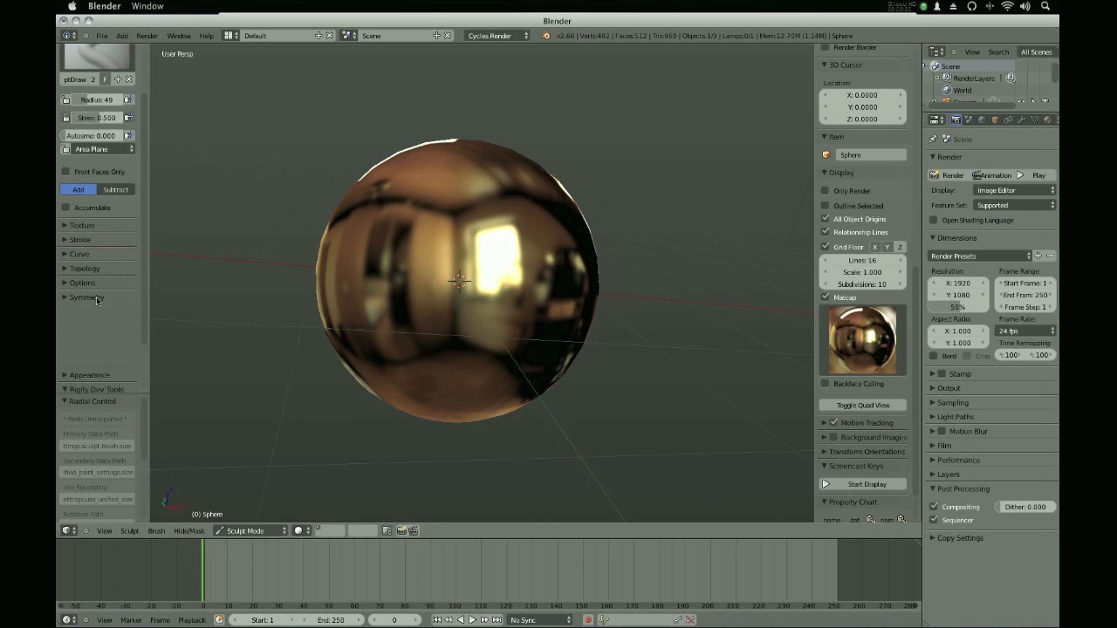
left_click(84, 268)
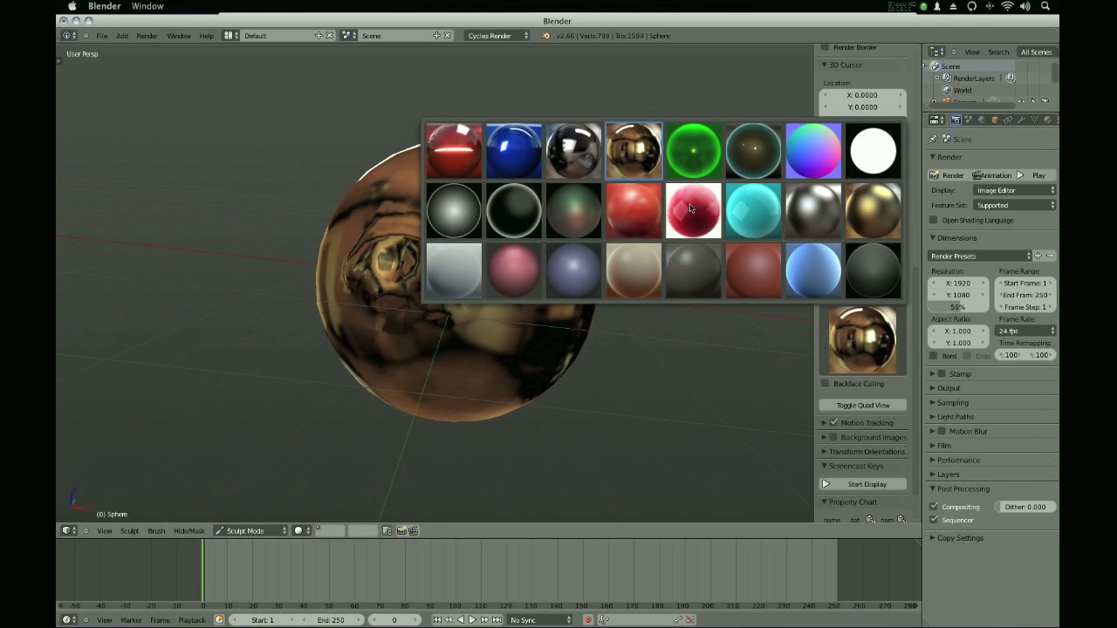
Apply a matcap, then sculpt raised lumps and bumps over the sphere from several sides.
left_click(693, 150)
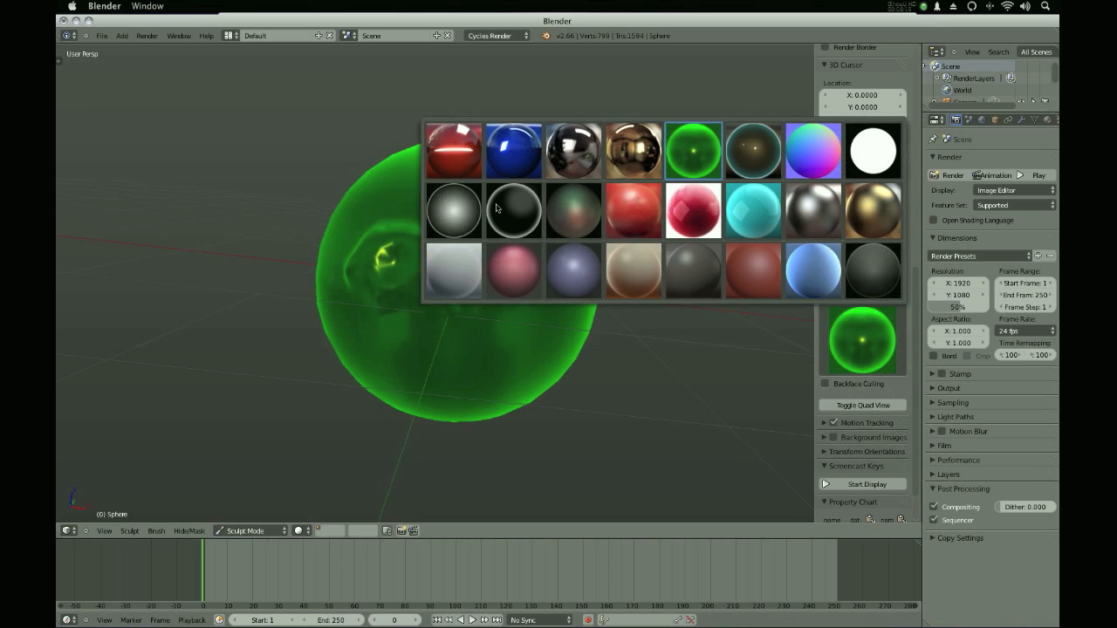
mouse_move(732, 291)
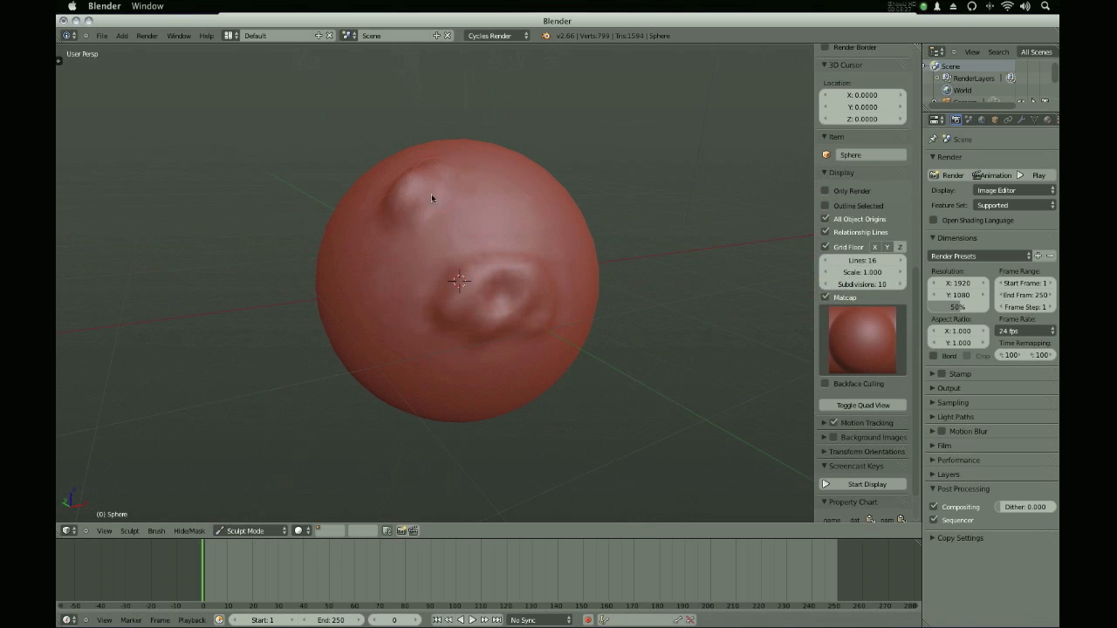
left_click_drag(431, 198, 466, 242)
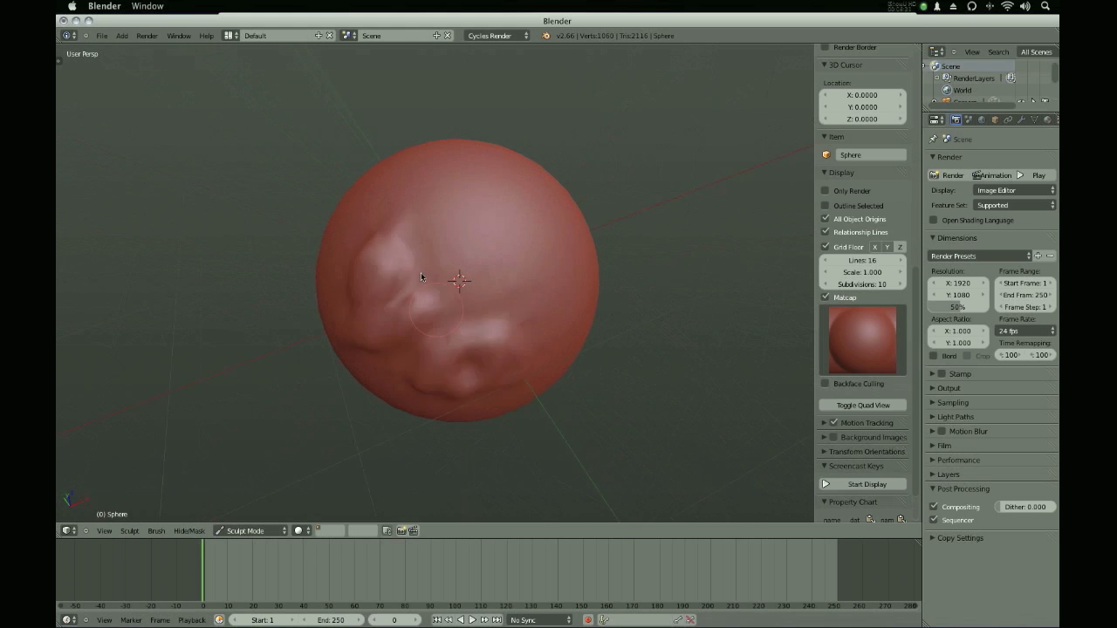
left_click_drag(422, 277, 497, 235)
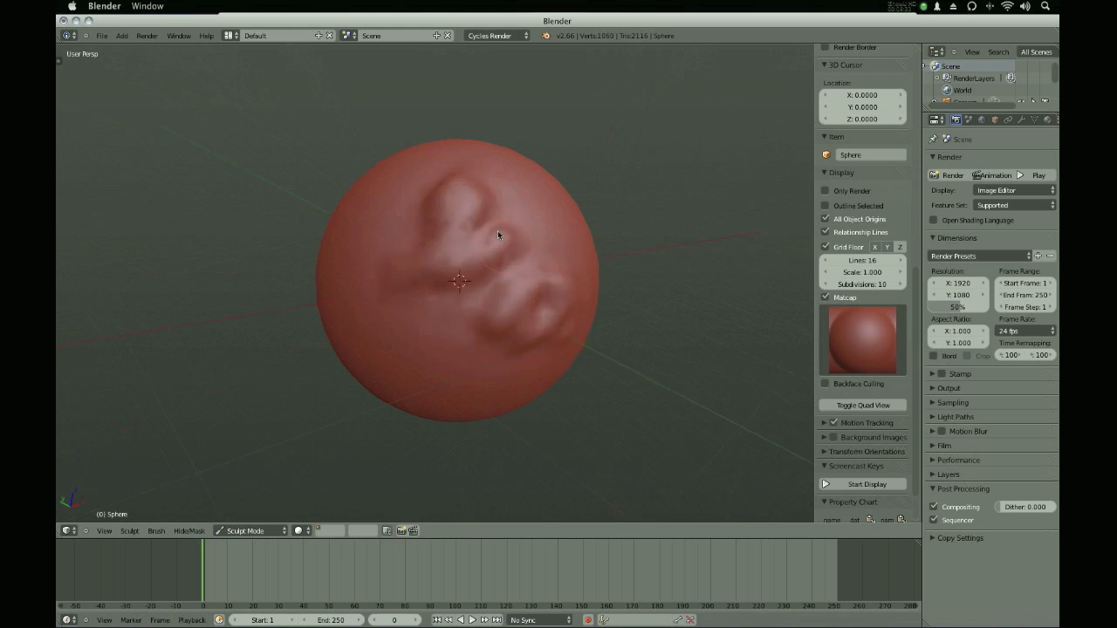
left_click_drag(497, 236, 432, 319)
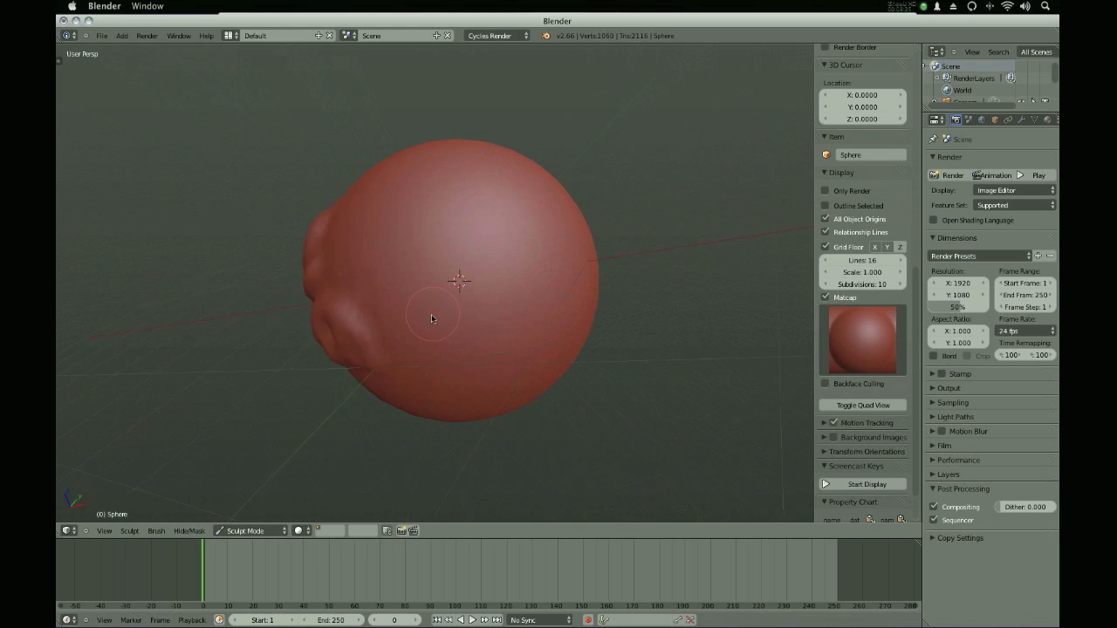
left_click_drag(432, 318, 515, 275)
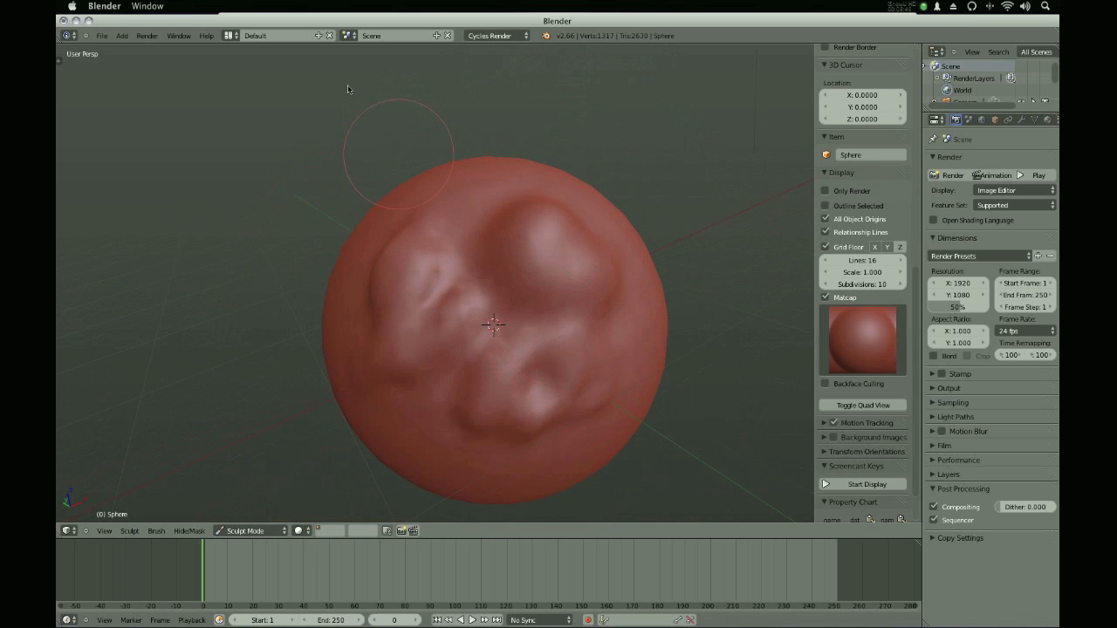
mouse_move(462, 249)
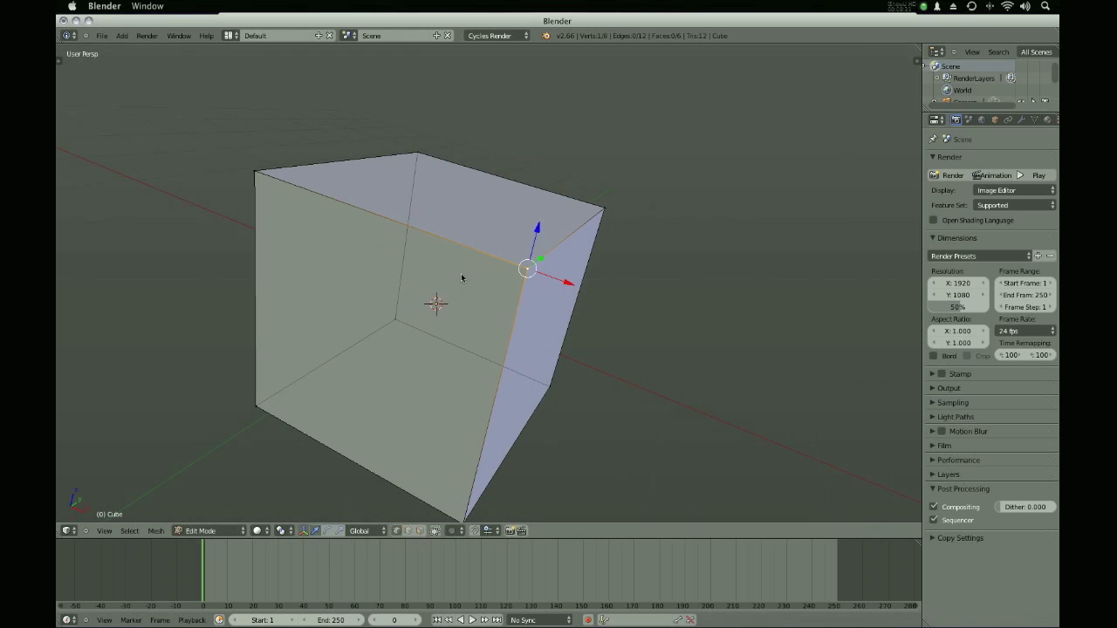
mouse_move(520, 278)
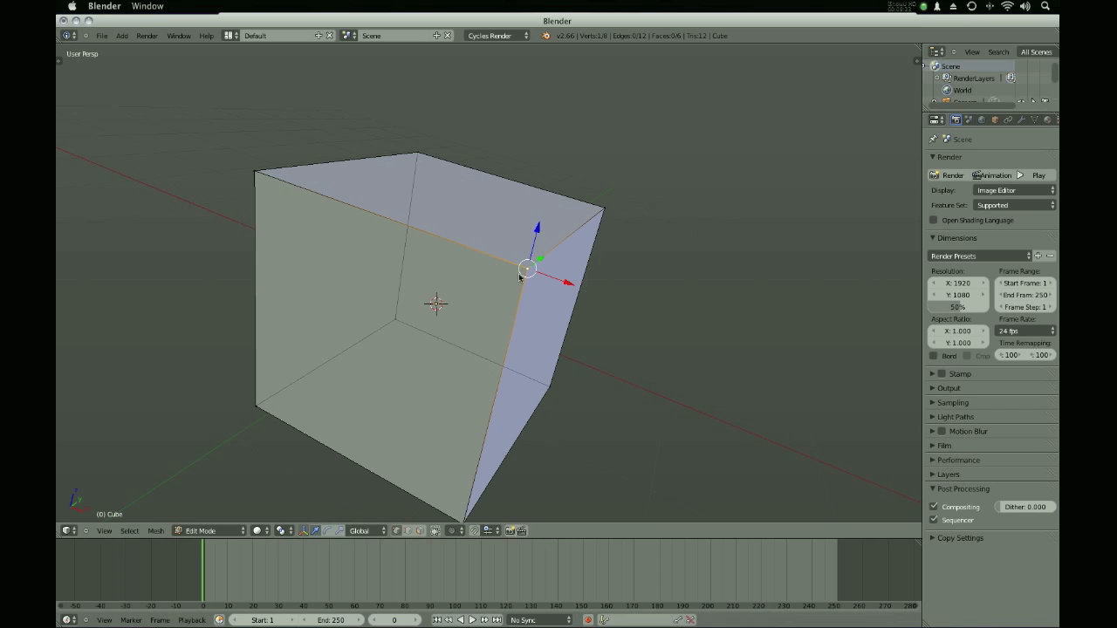
mouse_move(549, 235)
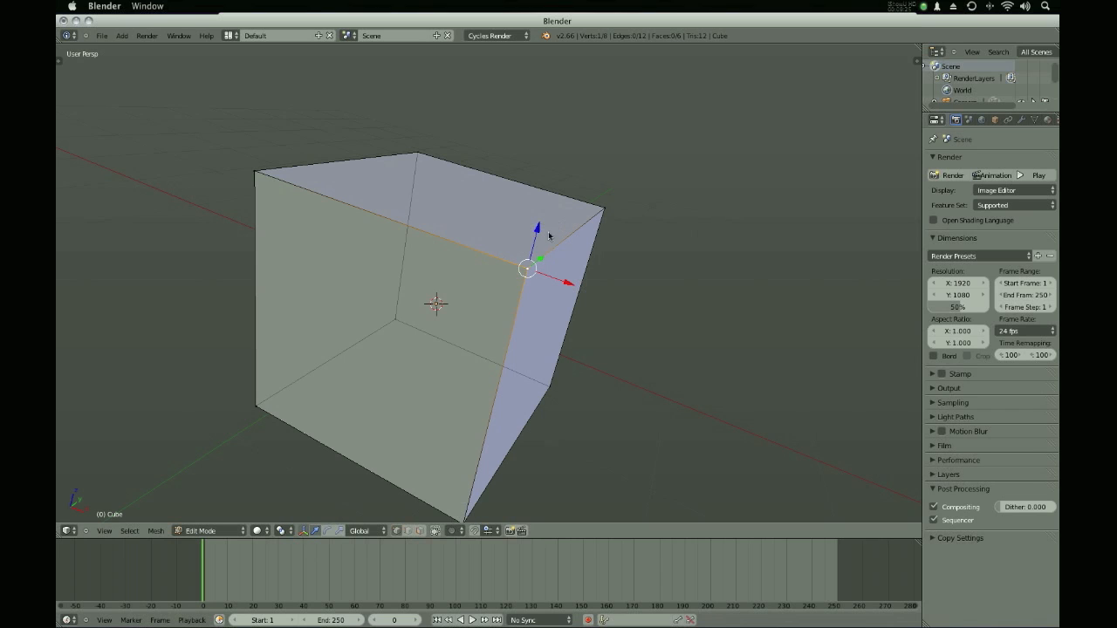
mouse_move(530, 335)
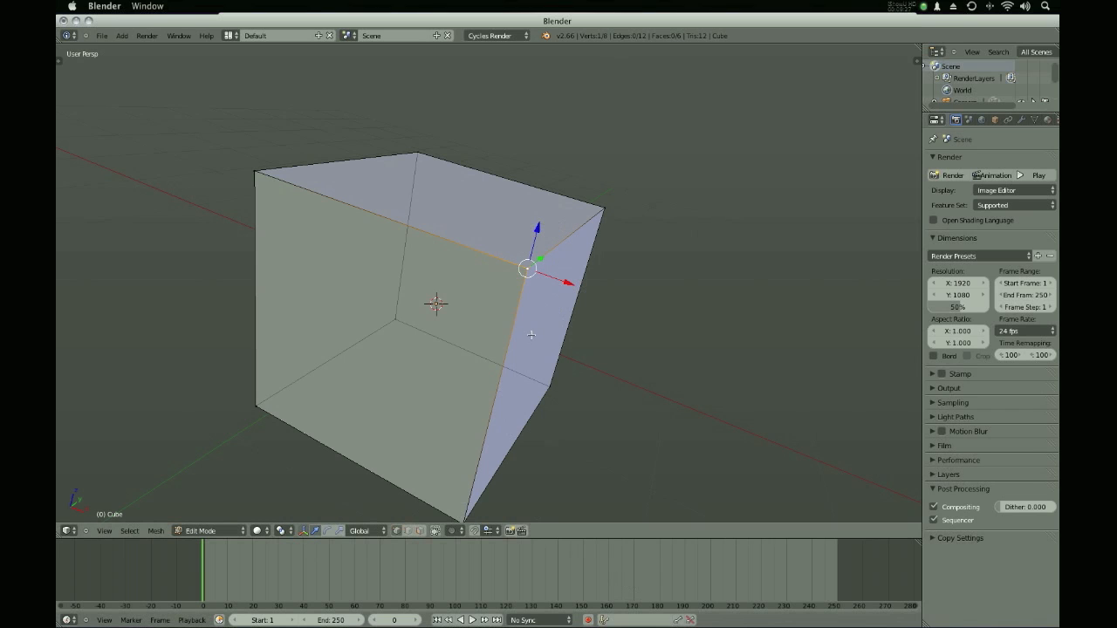
mouse_move(477, 318)
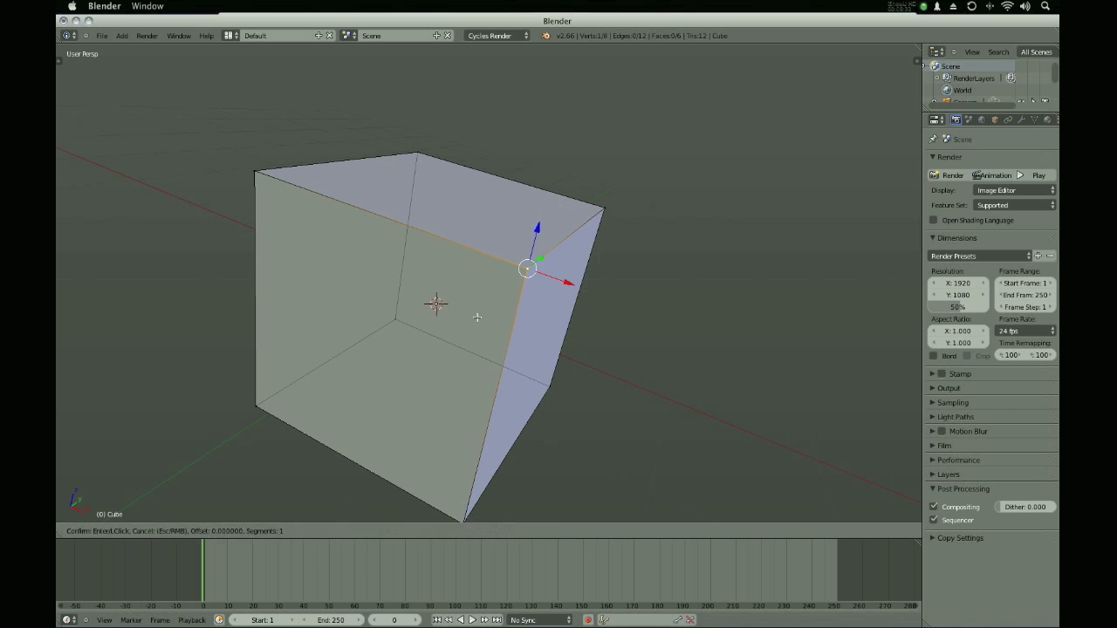
mouse_move(596, 415)
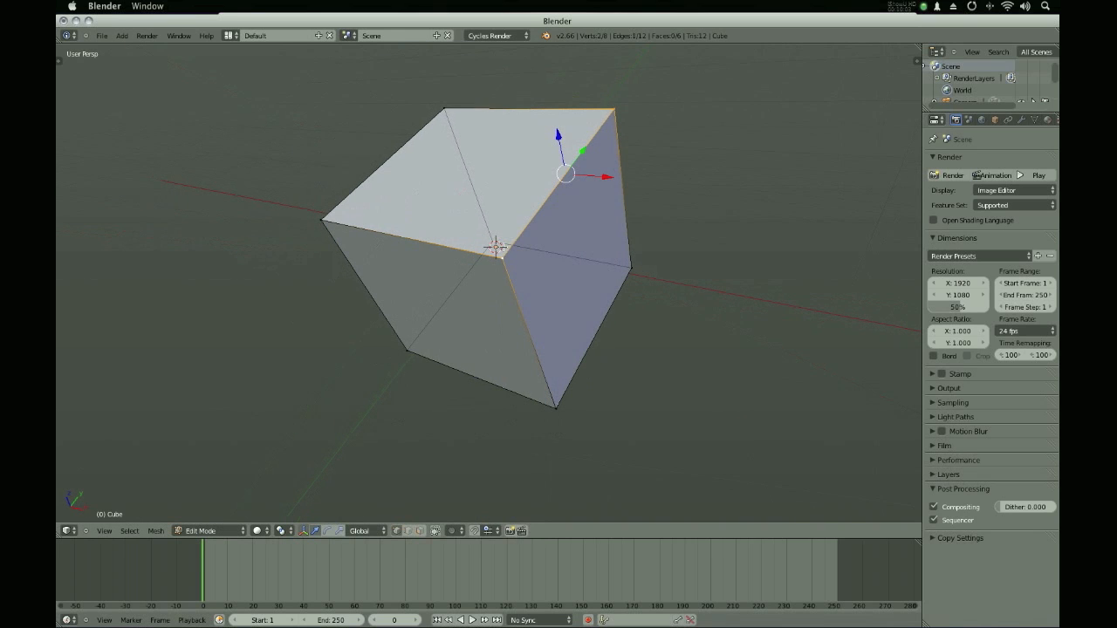
mouse_move(502, 290)
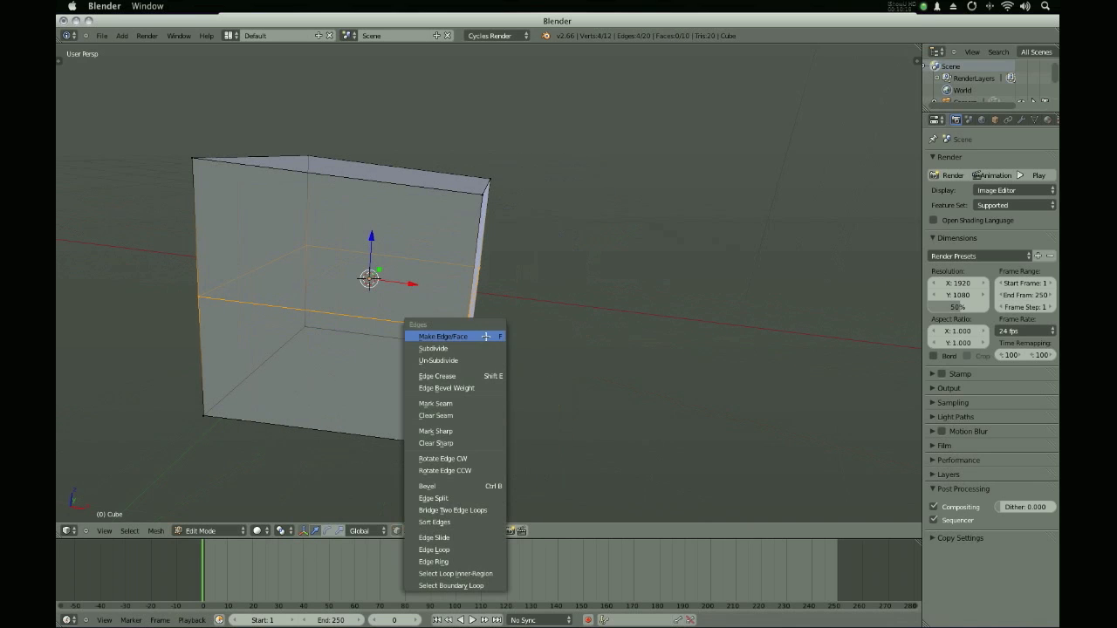
mouse_move(437, 376)
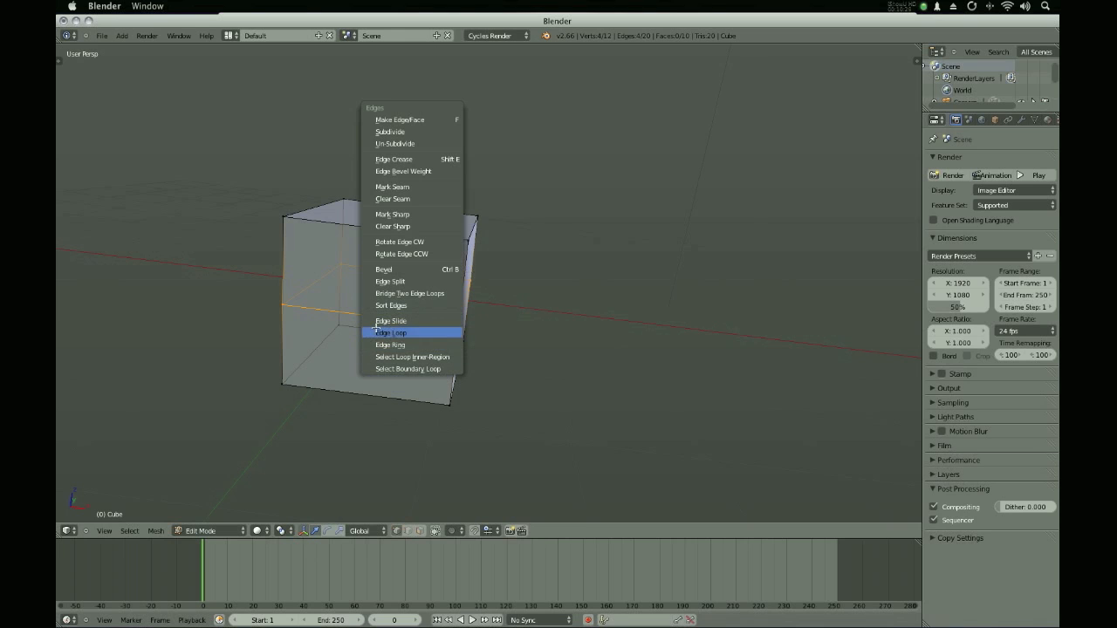
Select the full edge loop around the cube and leave Edit Mode.
left_click(390, 333)
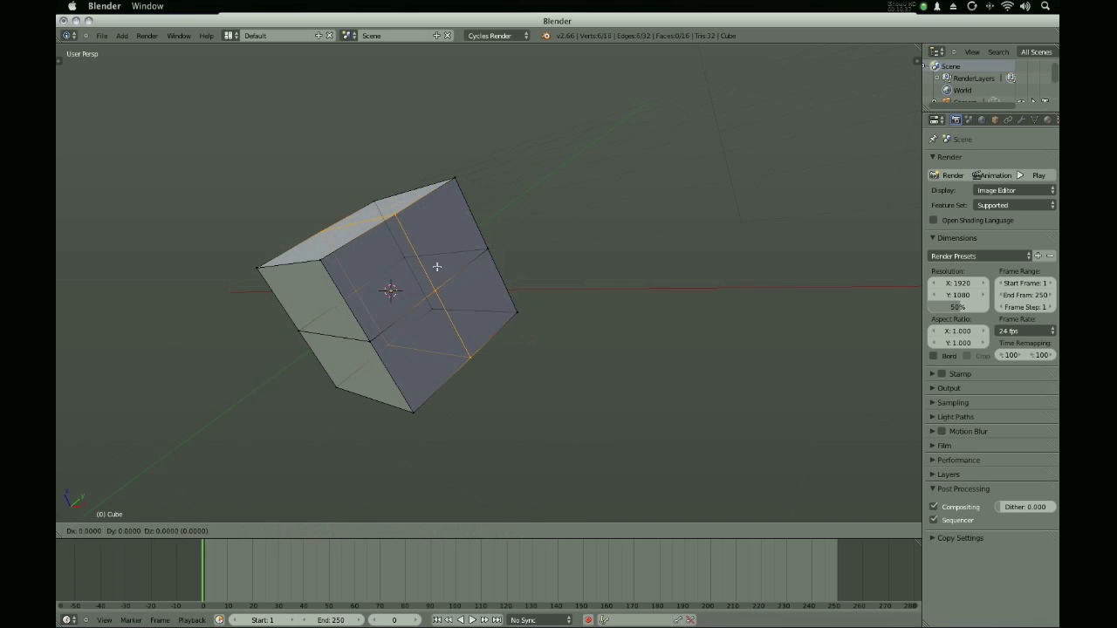
key("Tab")
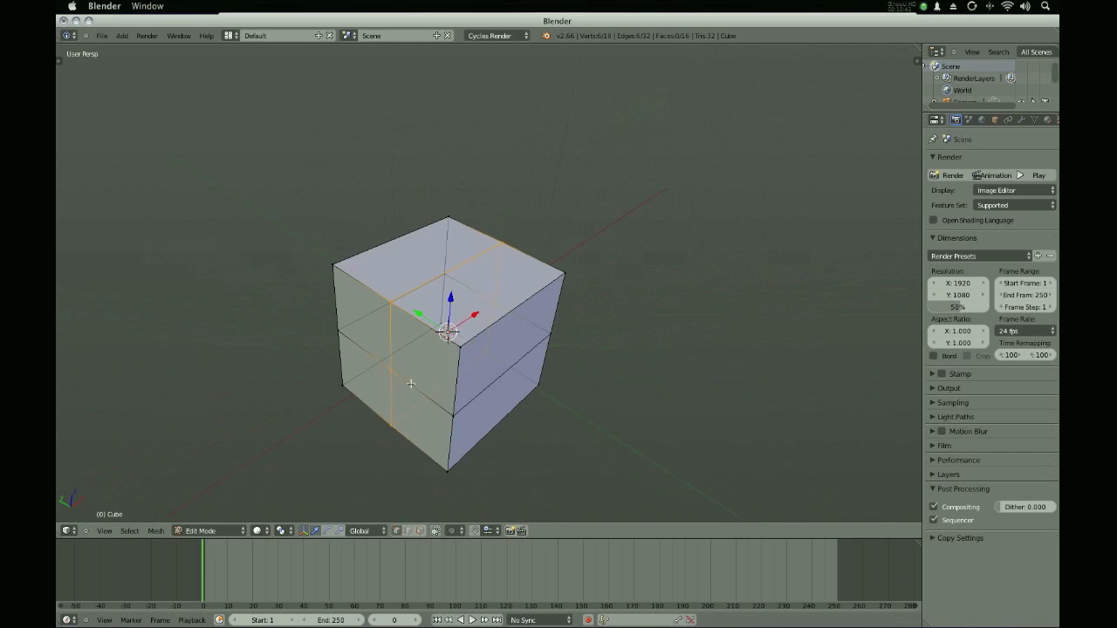
left_click_drag(449, 340, 427, 296)
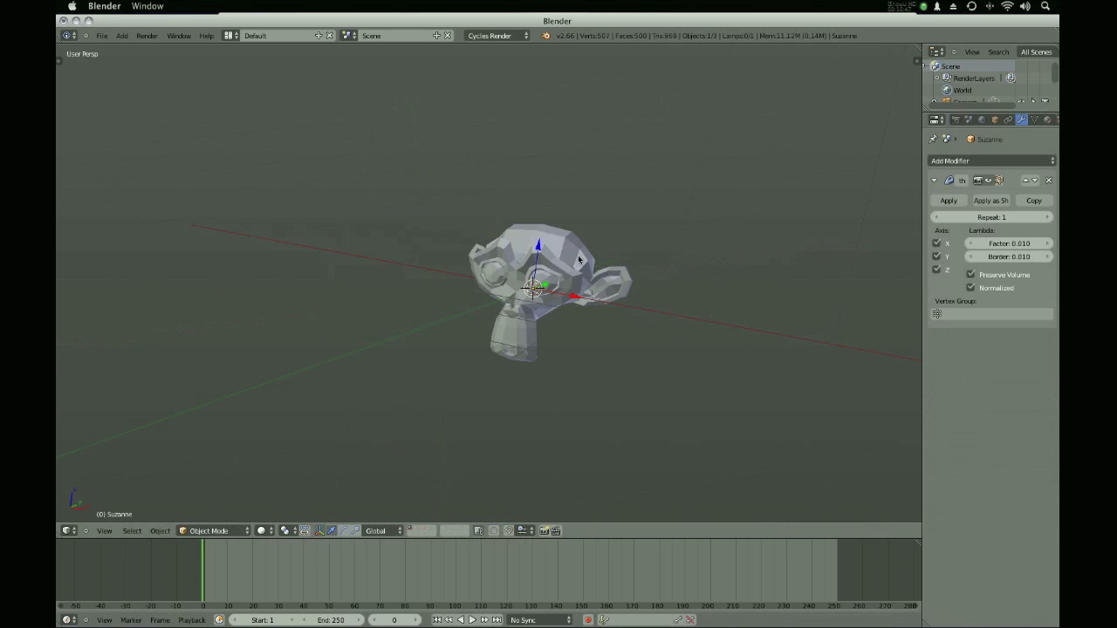
mouse_move(540, 253)
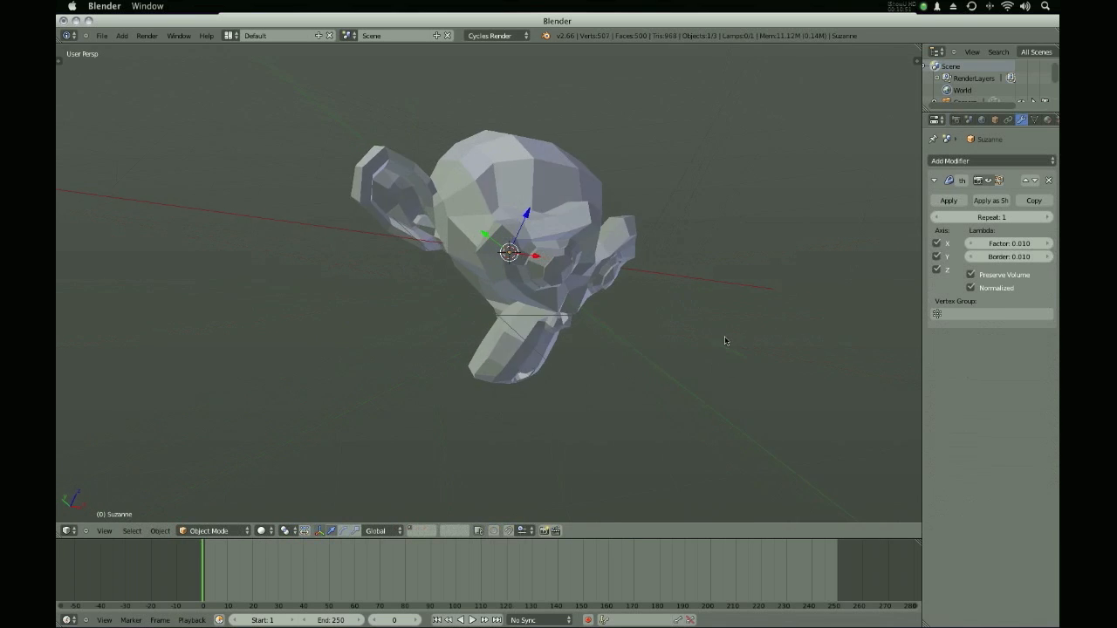
Tune Laplacian Smooth: factor 4.560, repeat 2, border 1.560, Y axis only, no volume preservation.
left_click(990, 161)
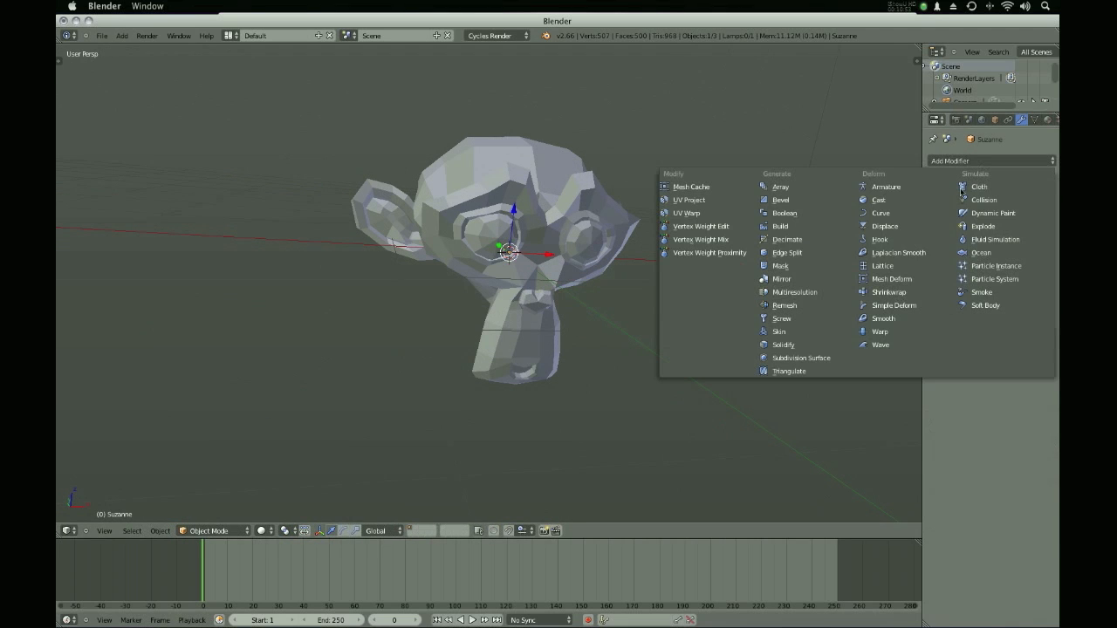
mouse_move(899, 252)
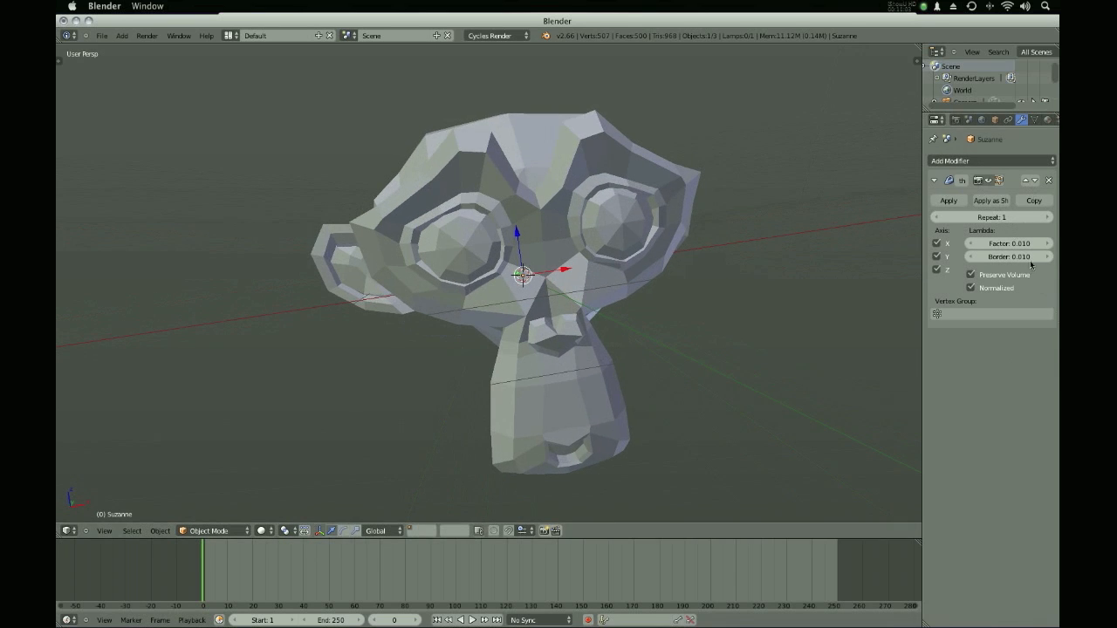
left_click_drag(1008, 243, 1030, 243)
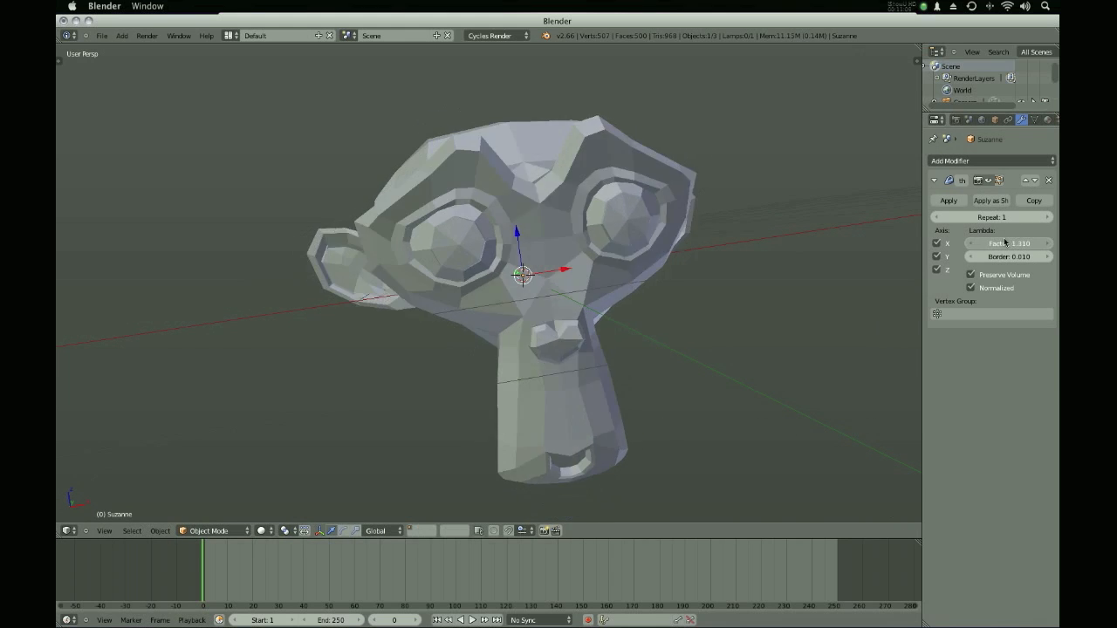
left_click_drag(1008, 243, 1008, 243)
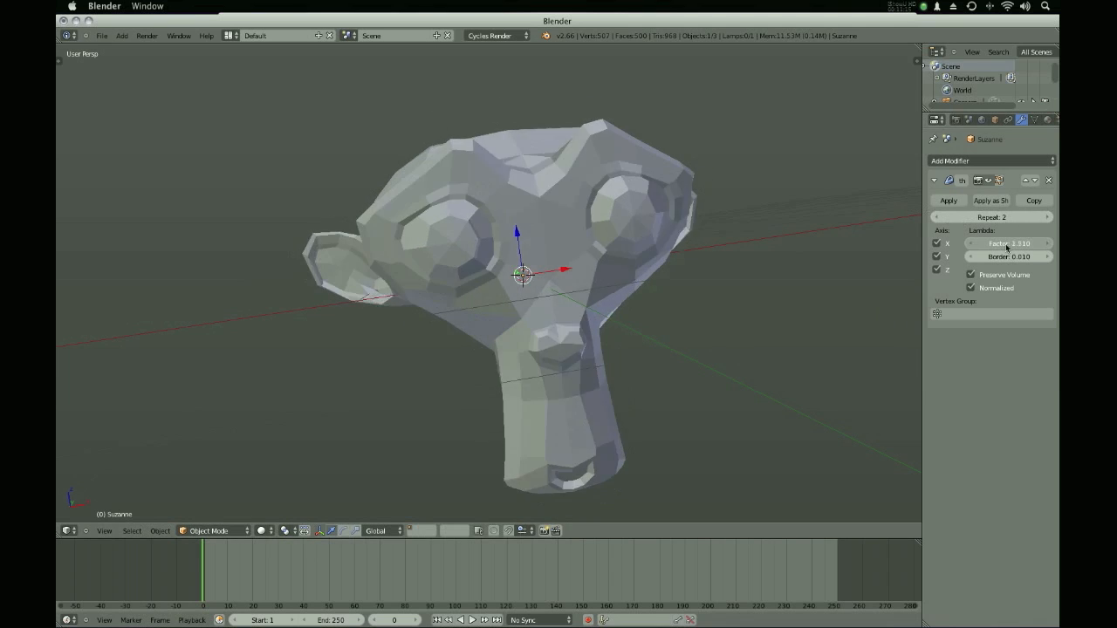
left_click_drag(1008, 243, 1026, 243)
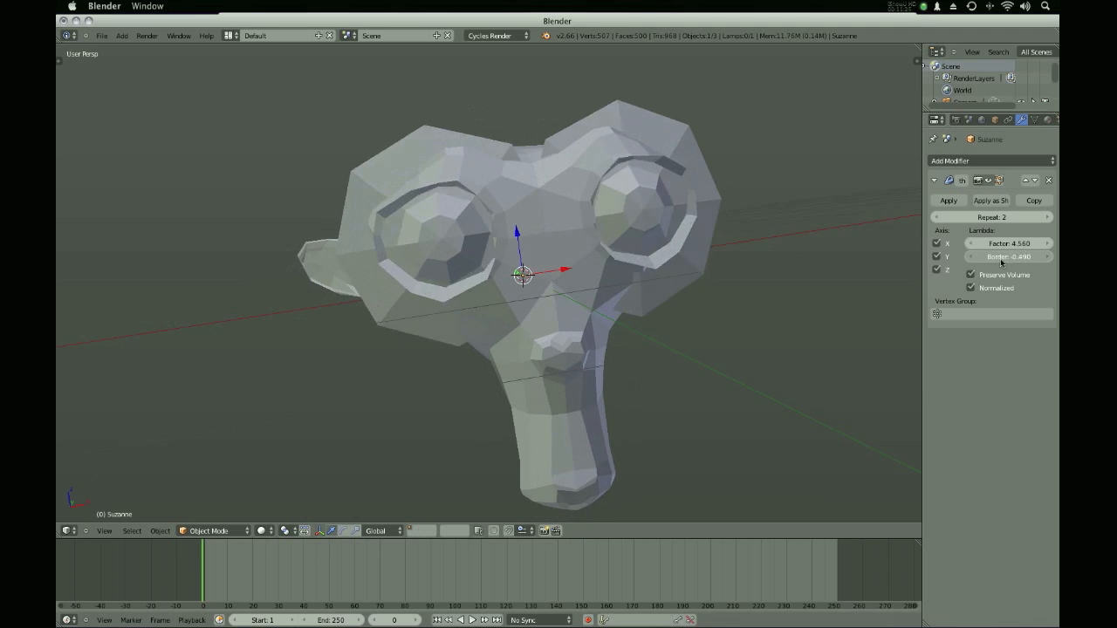
left_click_drag(986, 256, 1030, 256)
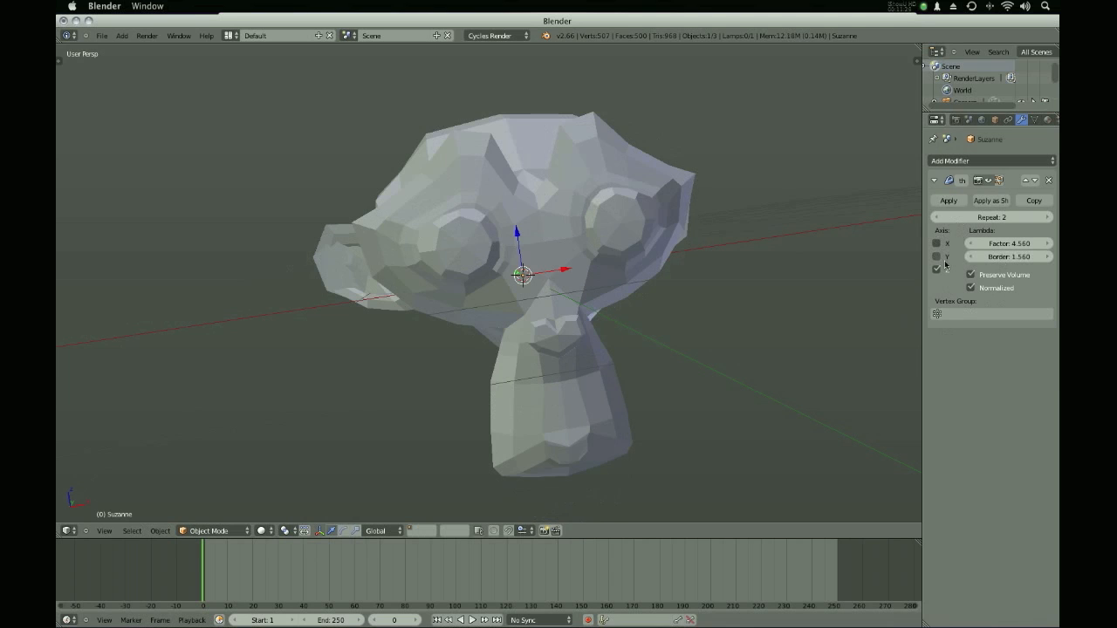
left_click(936, 256)
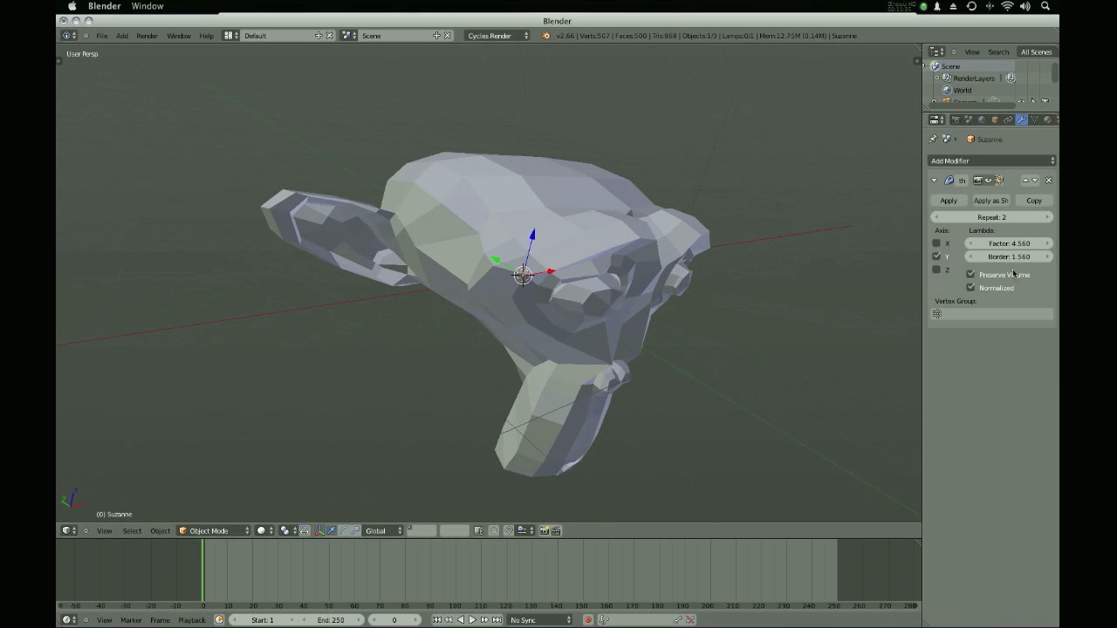
left_click(970, 274)
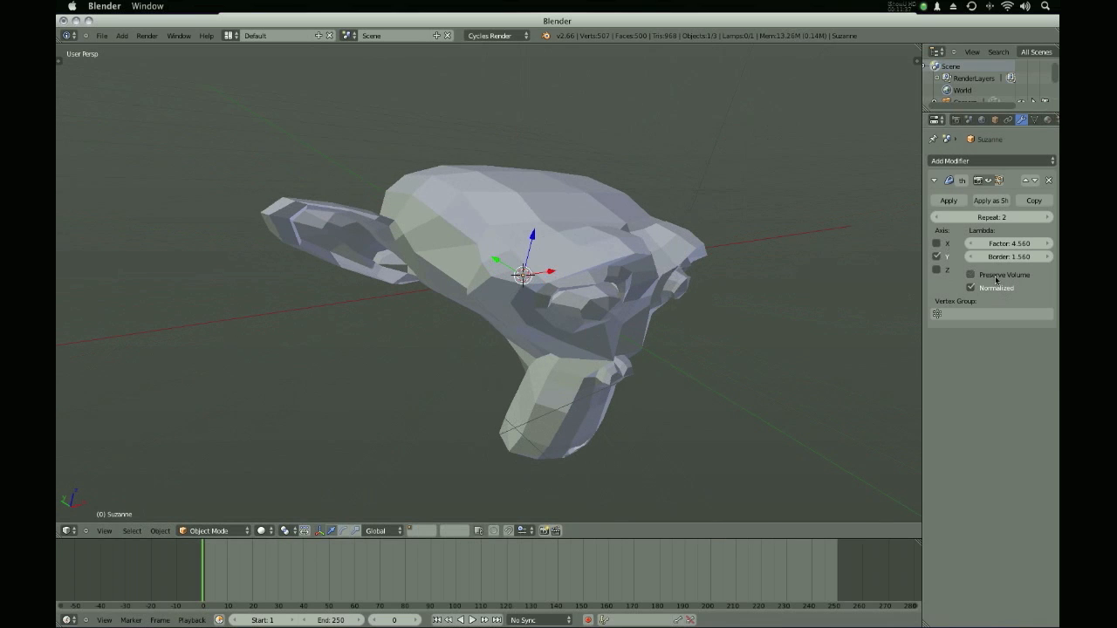
left_click(971, 275)
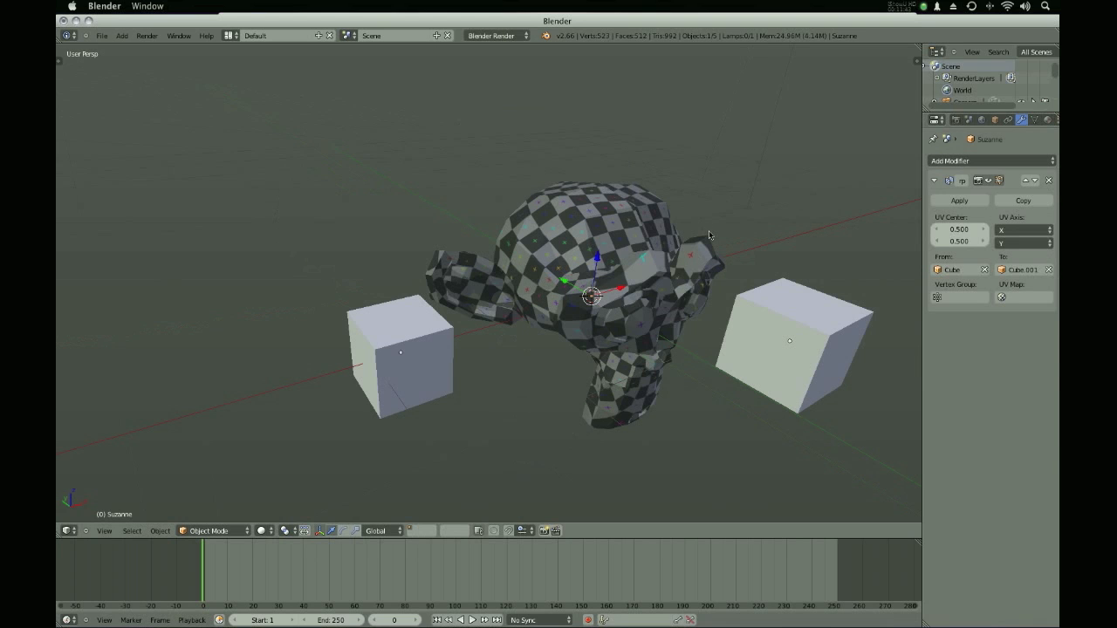
mouse_move(682, 235)
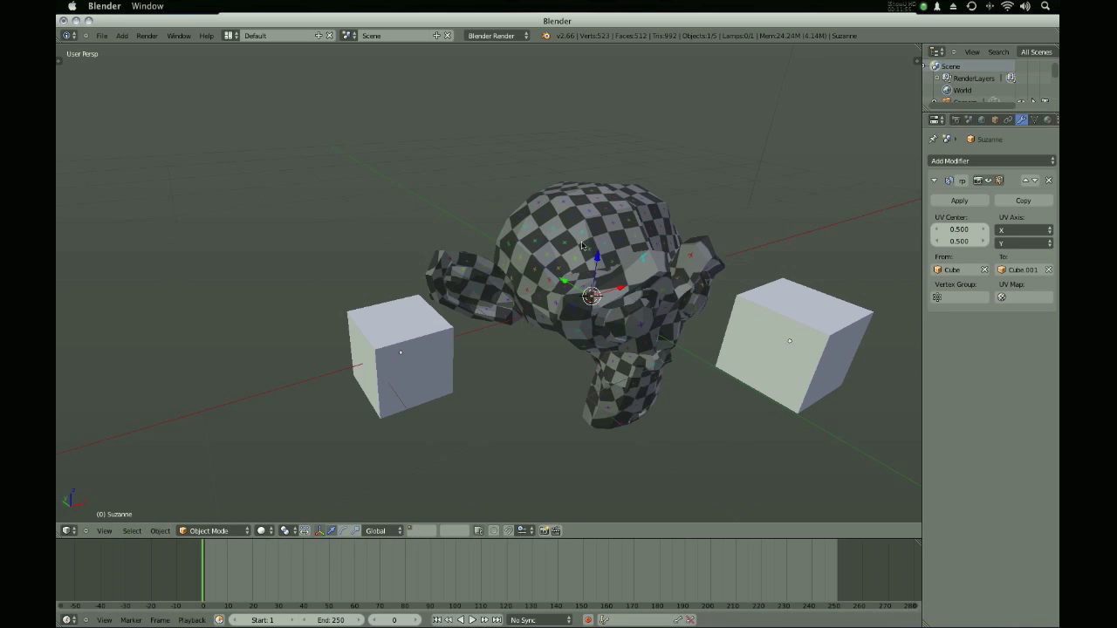
mouse_move(574, 246)
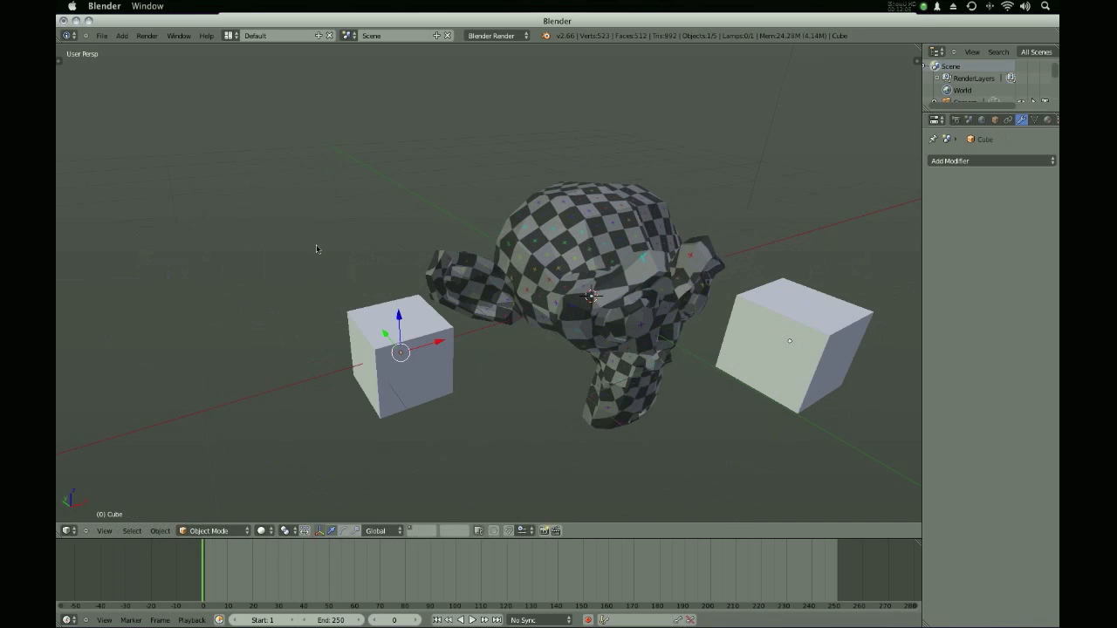
Shrink the left UV-warp control cube slightly, then confirm deleting the right-hand cube.
left_click_drag(402, 349, 571, 353)
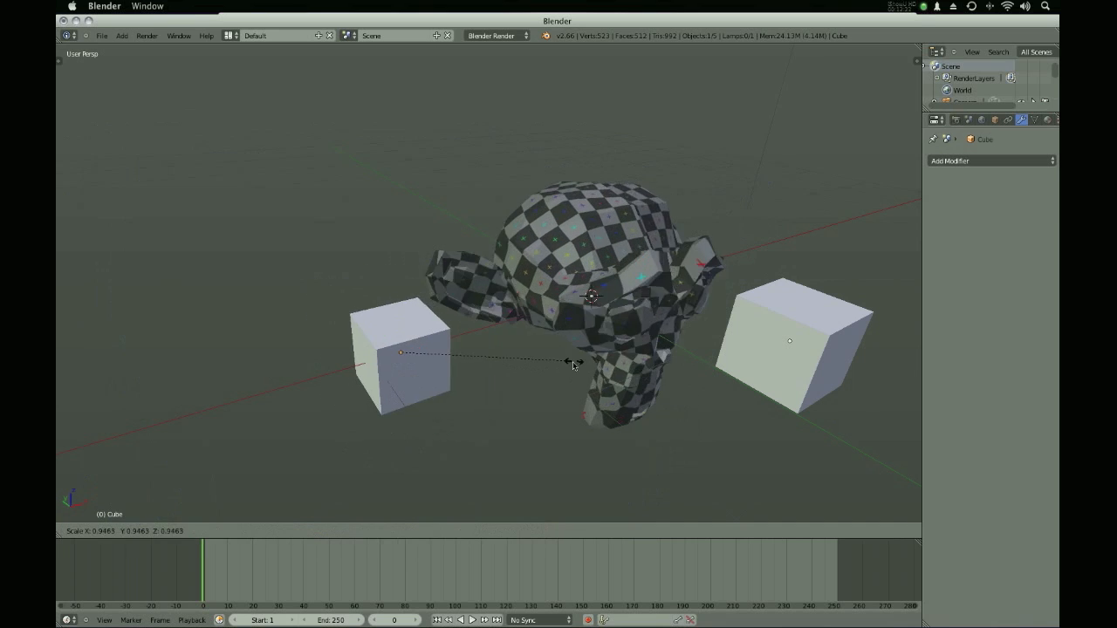
left_click_drag(401, 354, 724, 380)
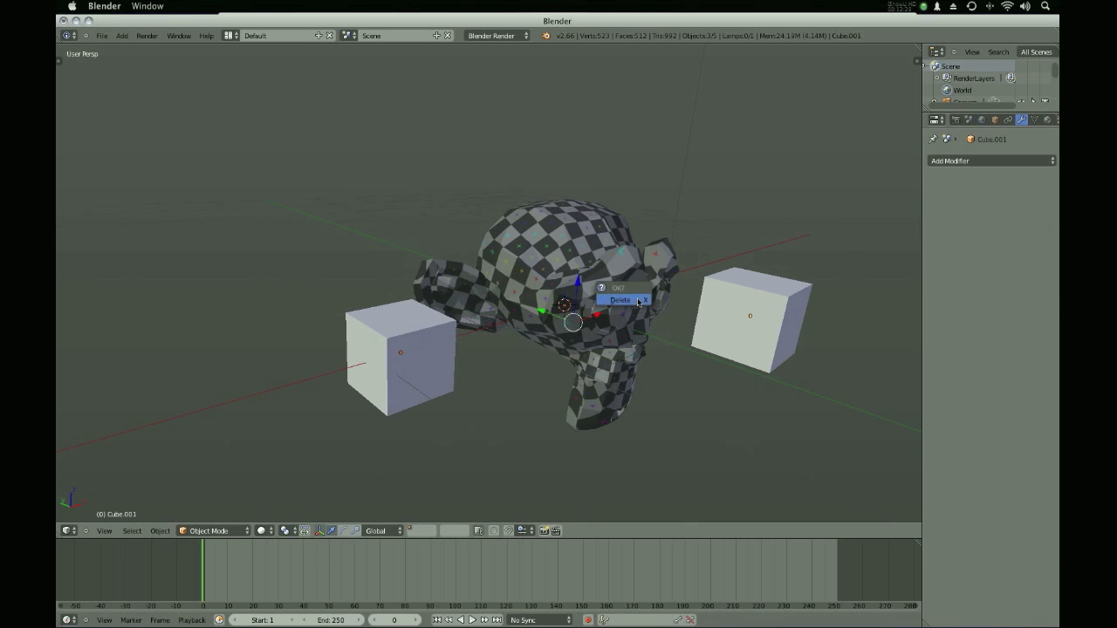
left_click(619, 299)
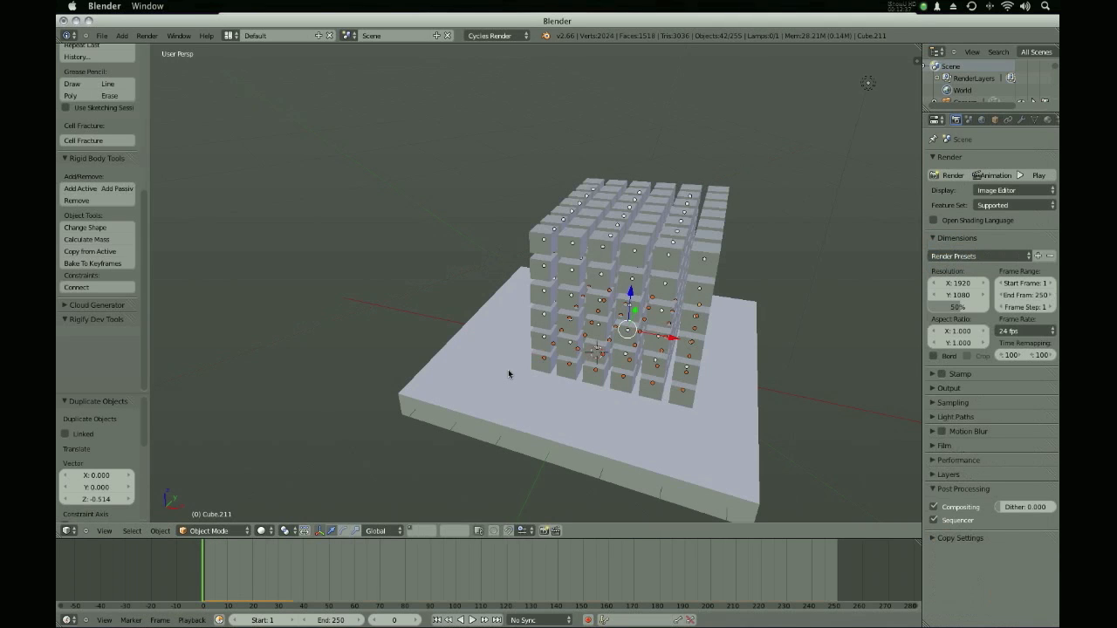
mouse_move(551, 331)
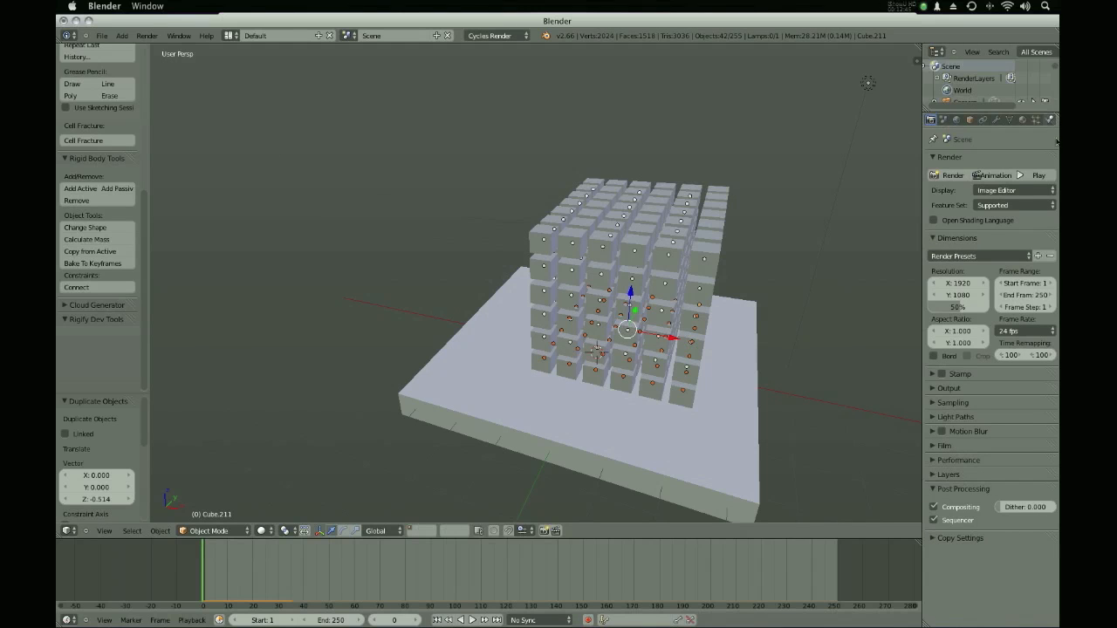
left_click(1020, 120)
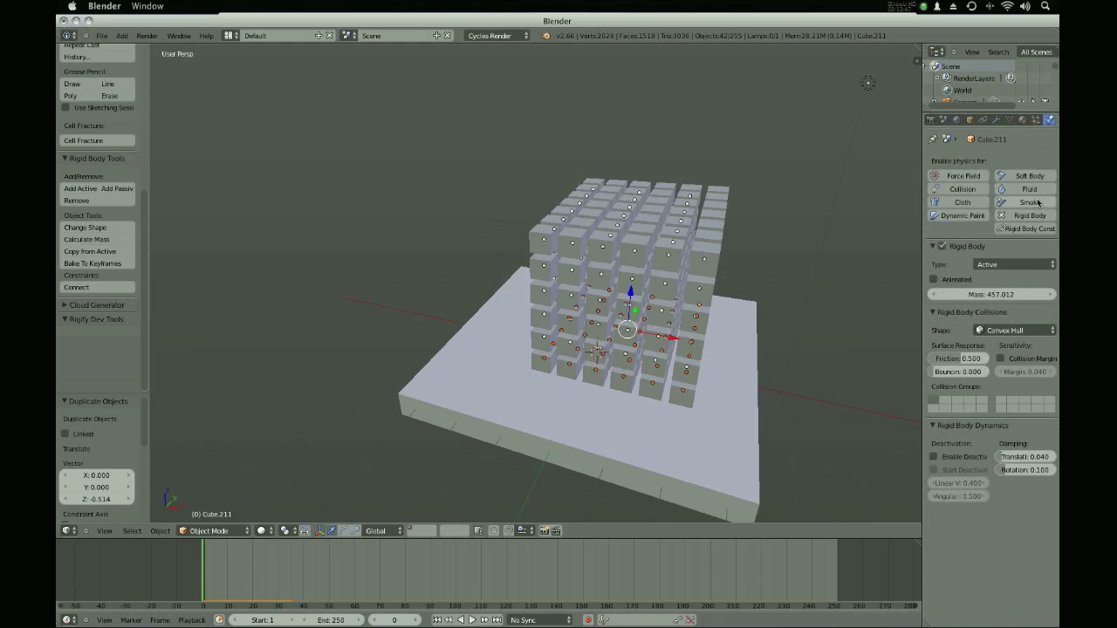
mouse_move(981, 234)
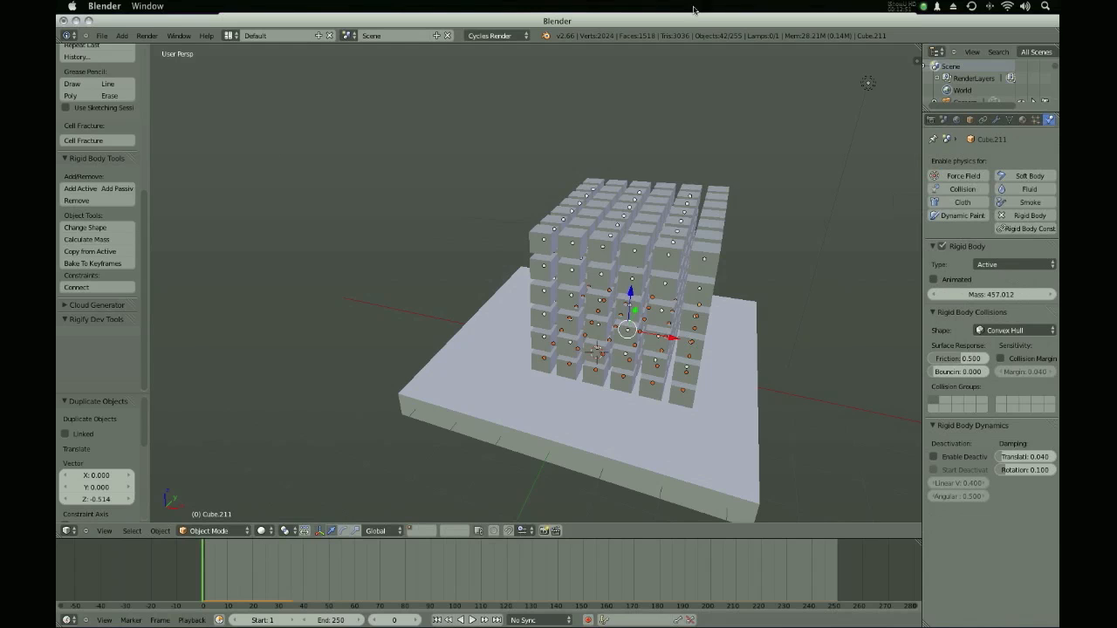
mouse_move(452, 201)
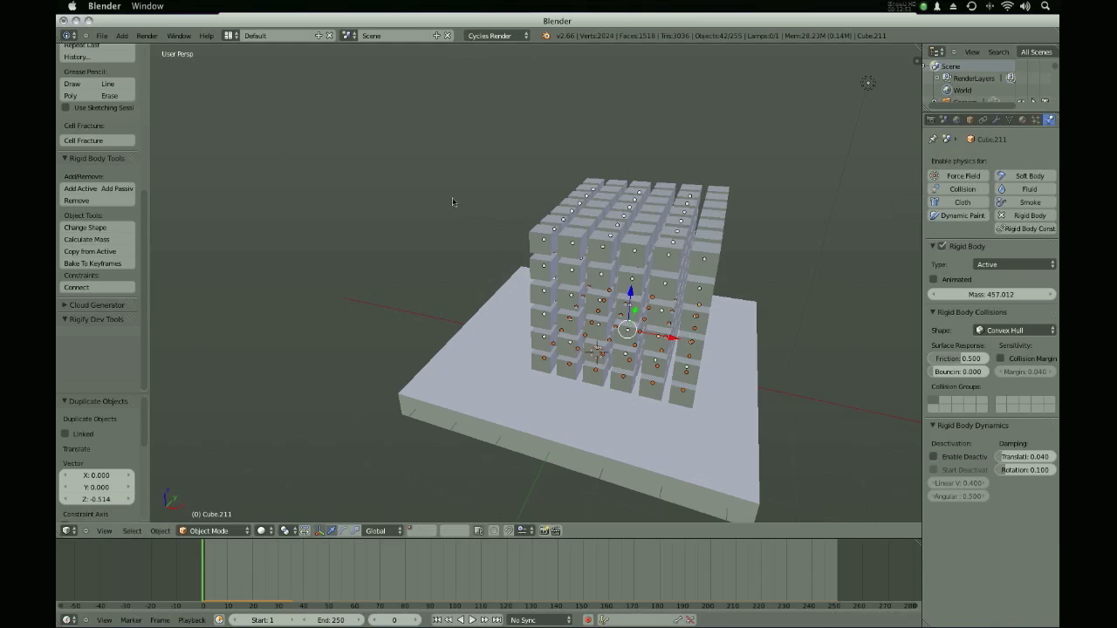
mouse_move(698, 264)
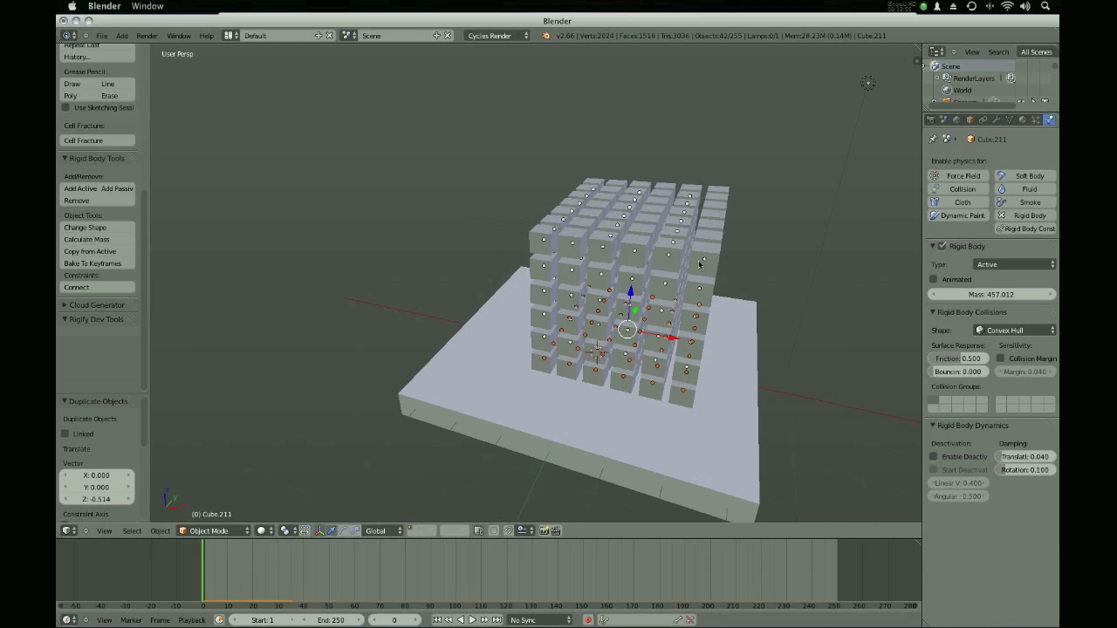
mouse_move(880, 327)
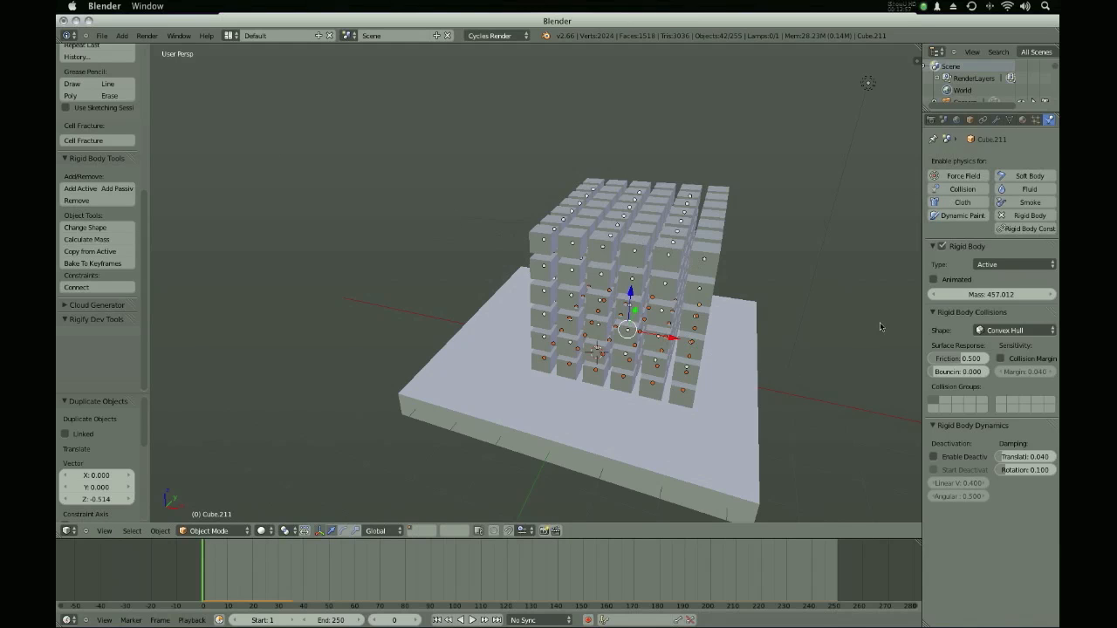
mouse_move(545, 242)
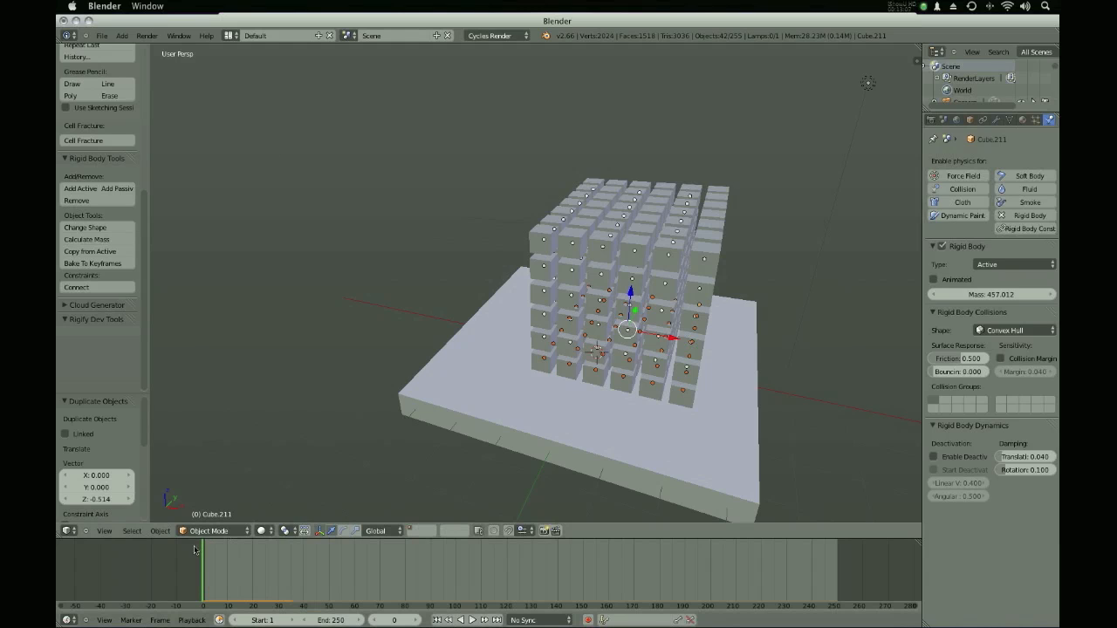
mouse_move(203, 565)
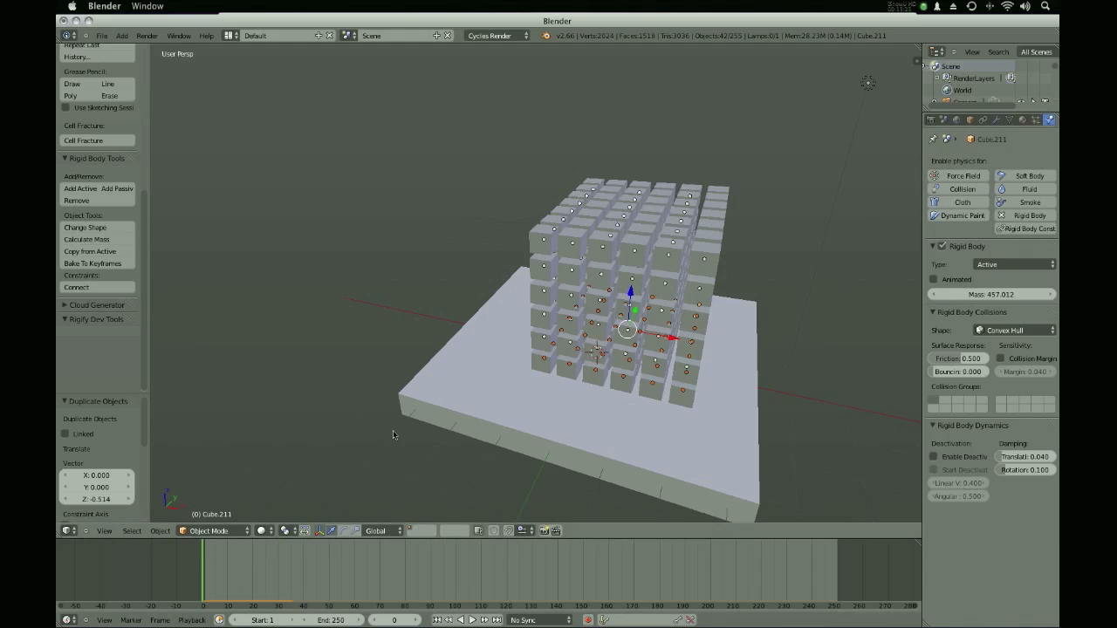
mouse_move(616, 286)
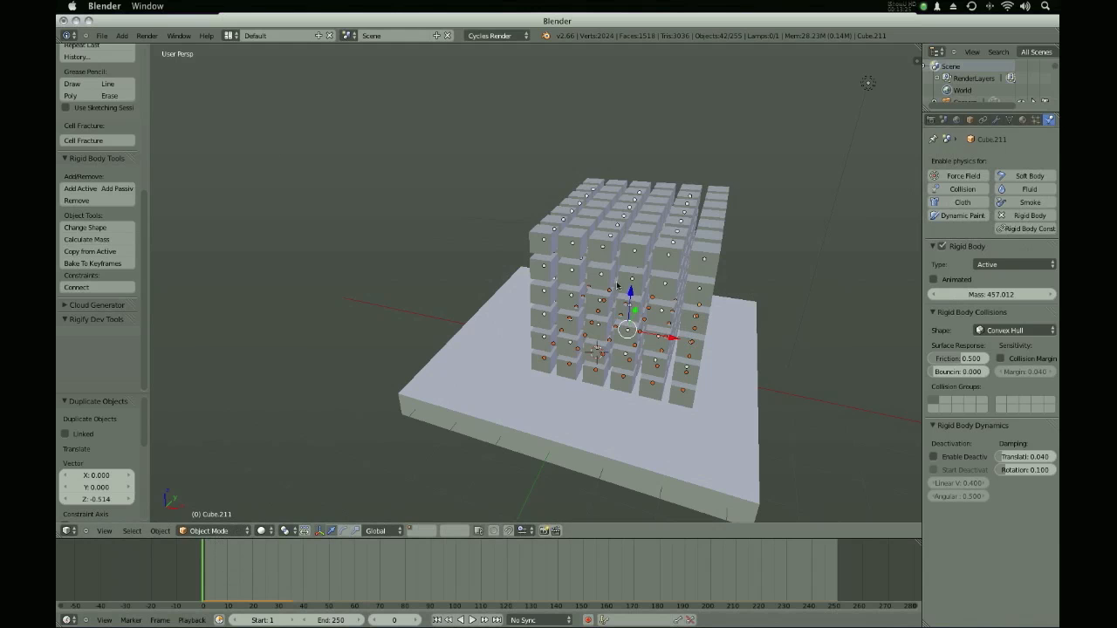
left_click(459, 620)
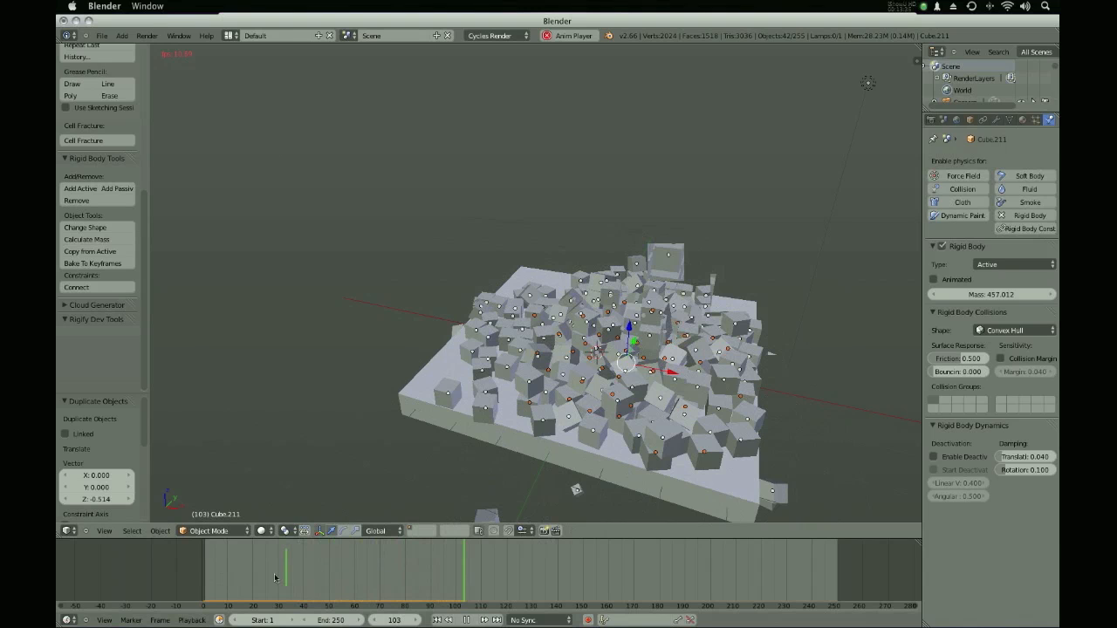
left_click(251, 576)
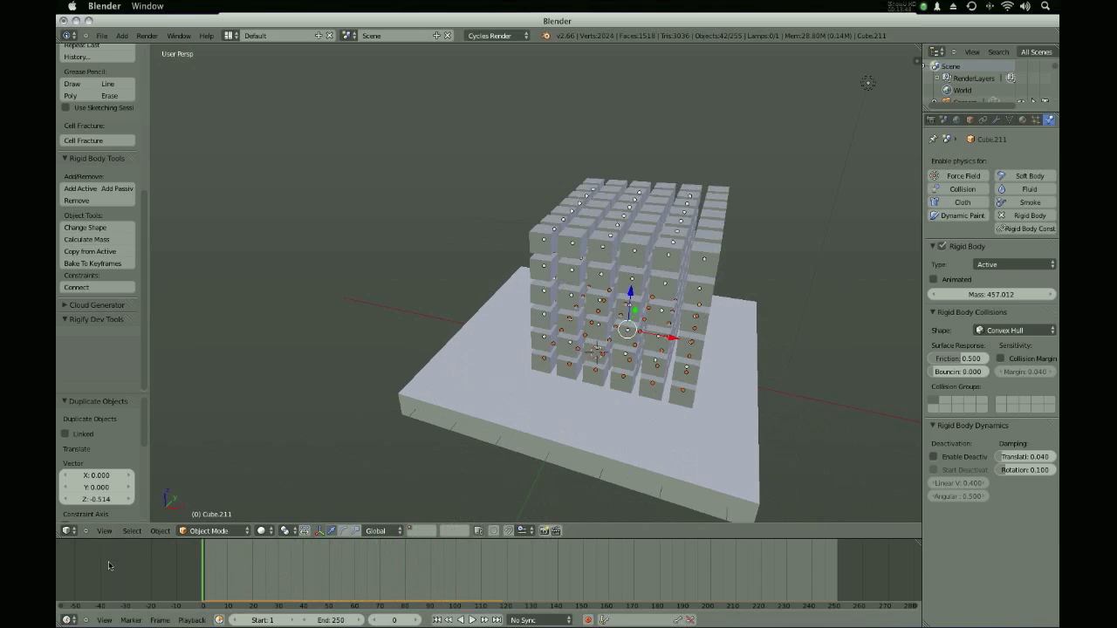
mouse_move(532, 277)
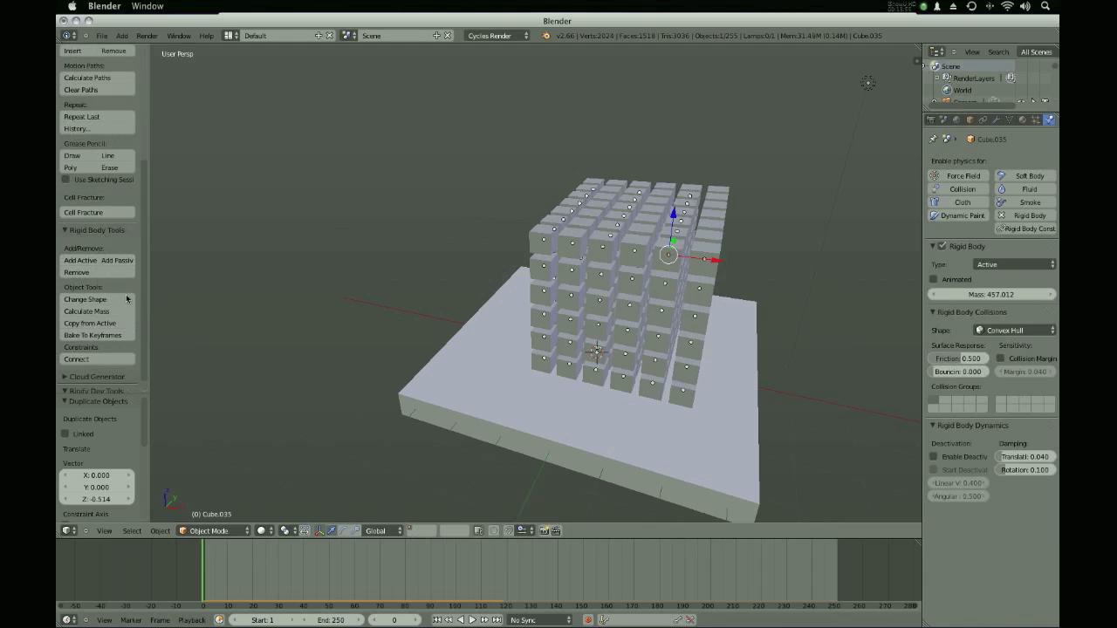
mouse_move(644, 316)
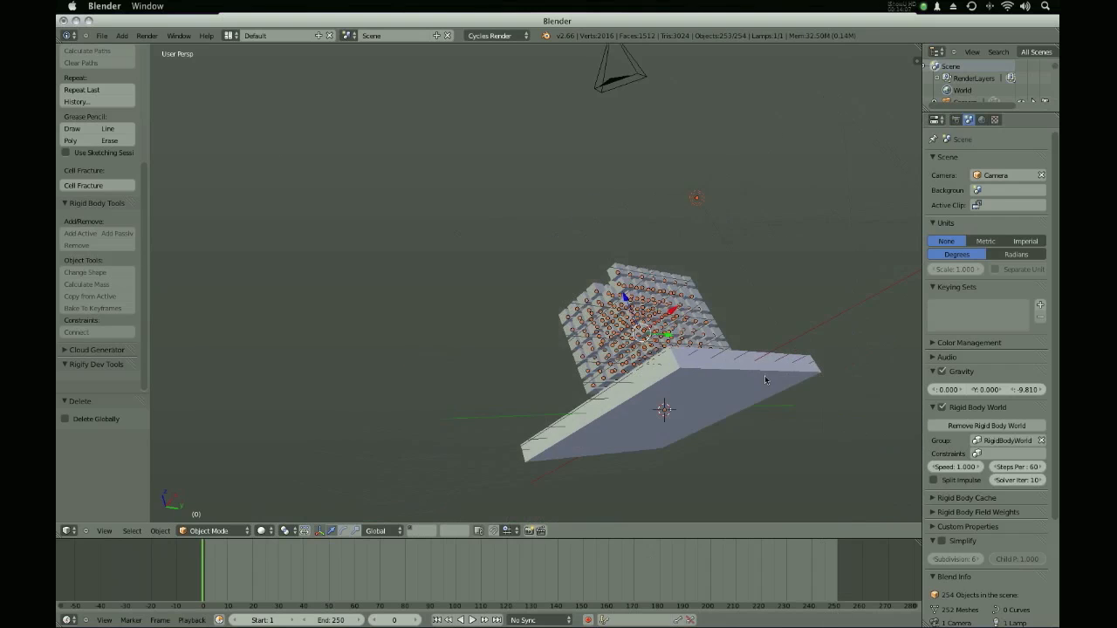
Clear the scene, add a cube, and make the flat slab a passive rigid body.
left_click(121, 35)
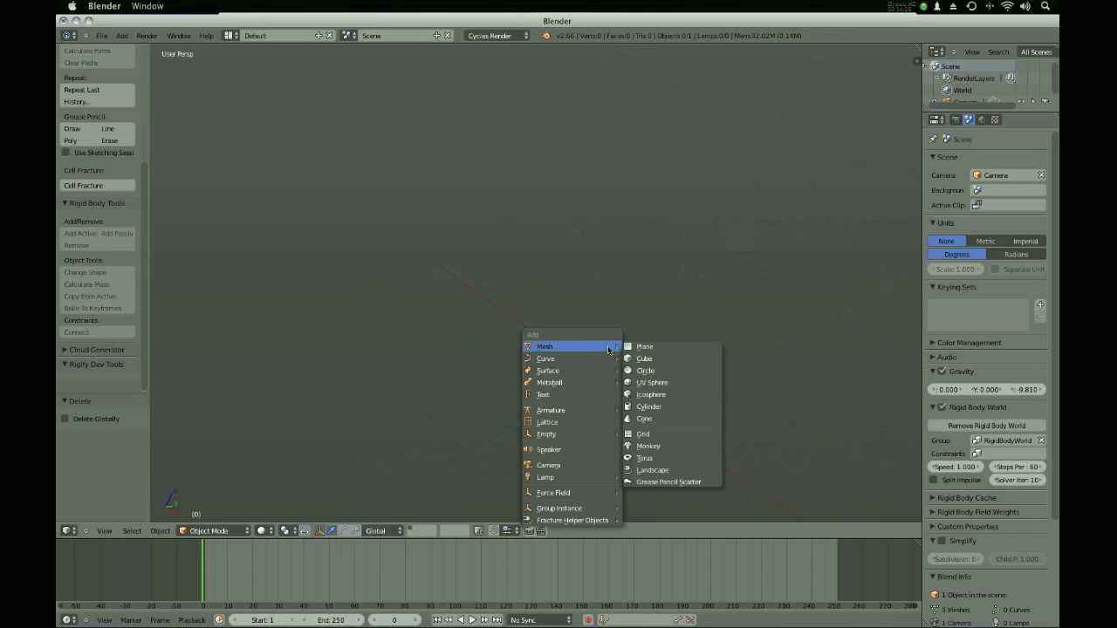
left_click(643, 358)
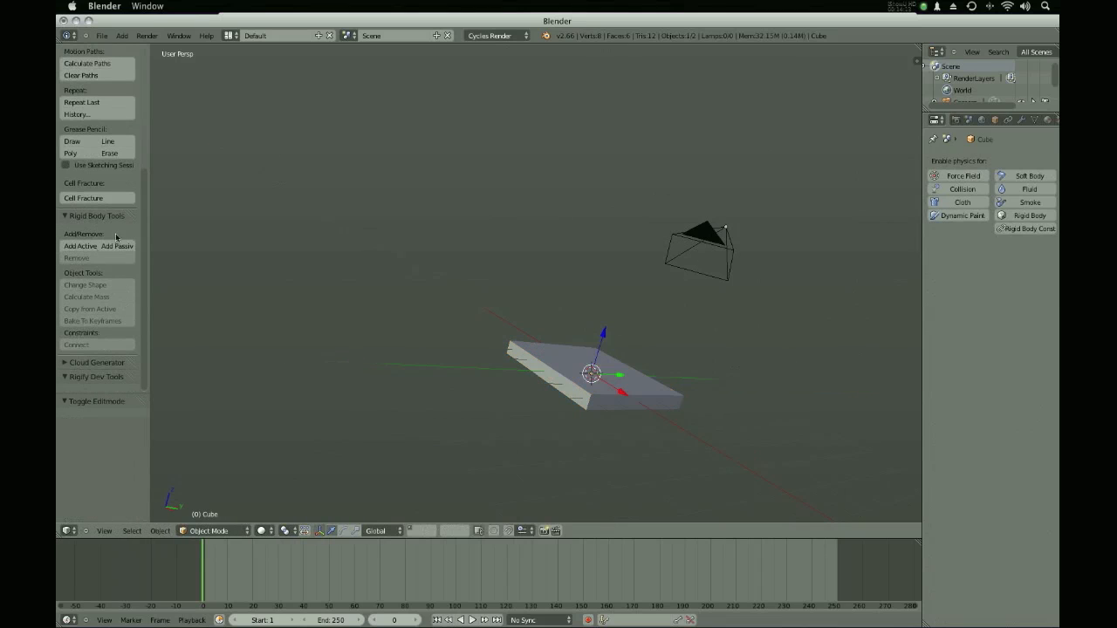
left_click(116, 246)
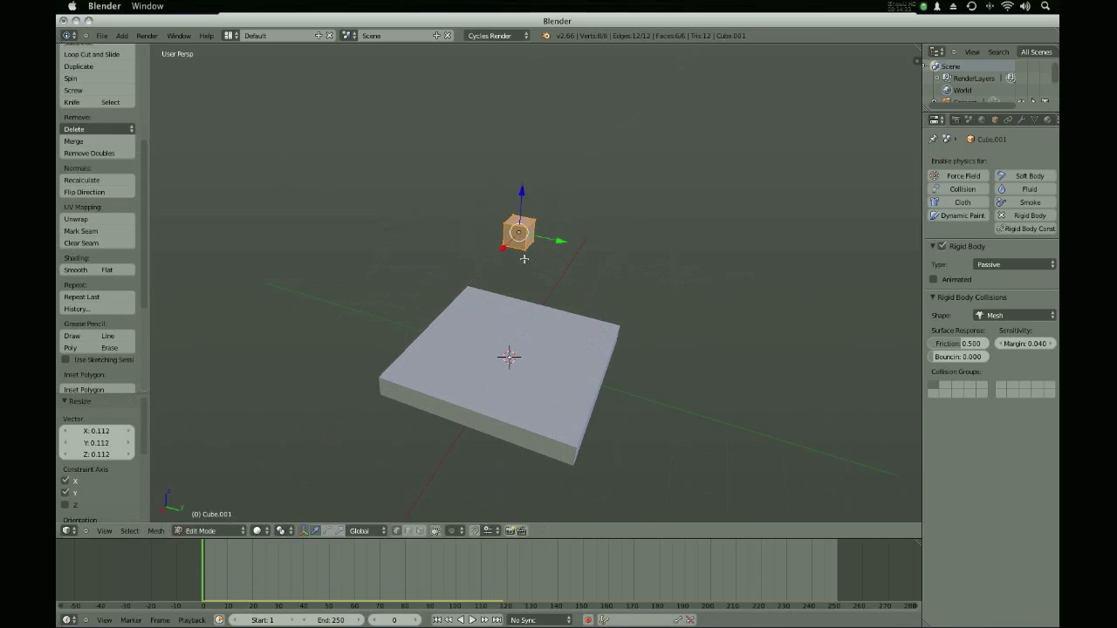
Make a small active rigid-body cube, duplicate it sideways and upward, and play the drop.
left_click(210, 530)
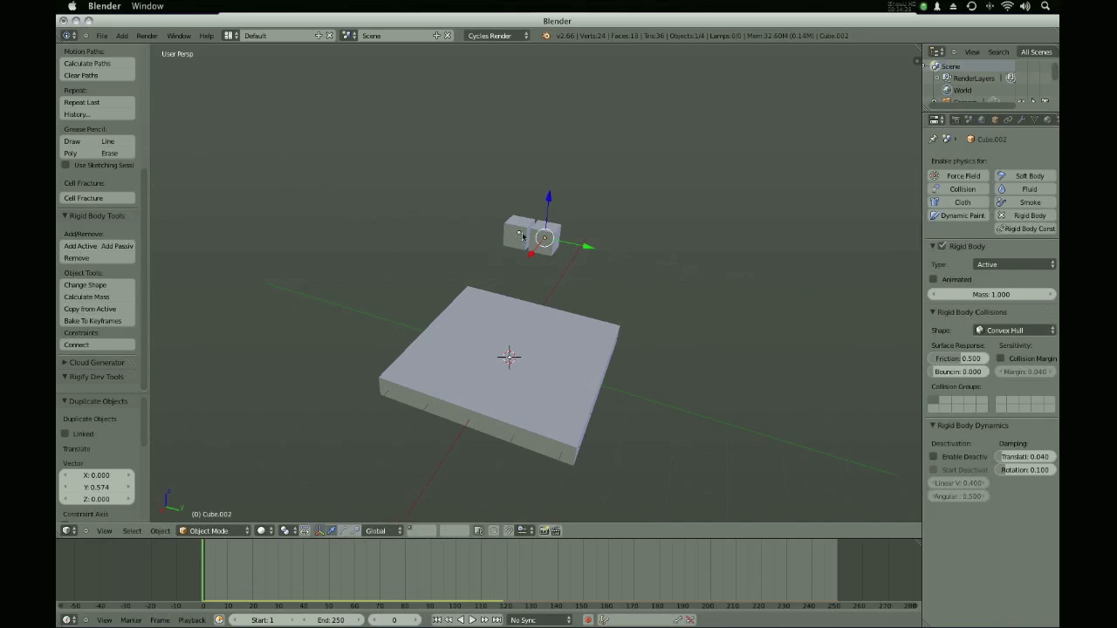
left_click(532, 236)
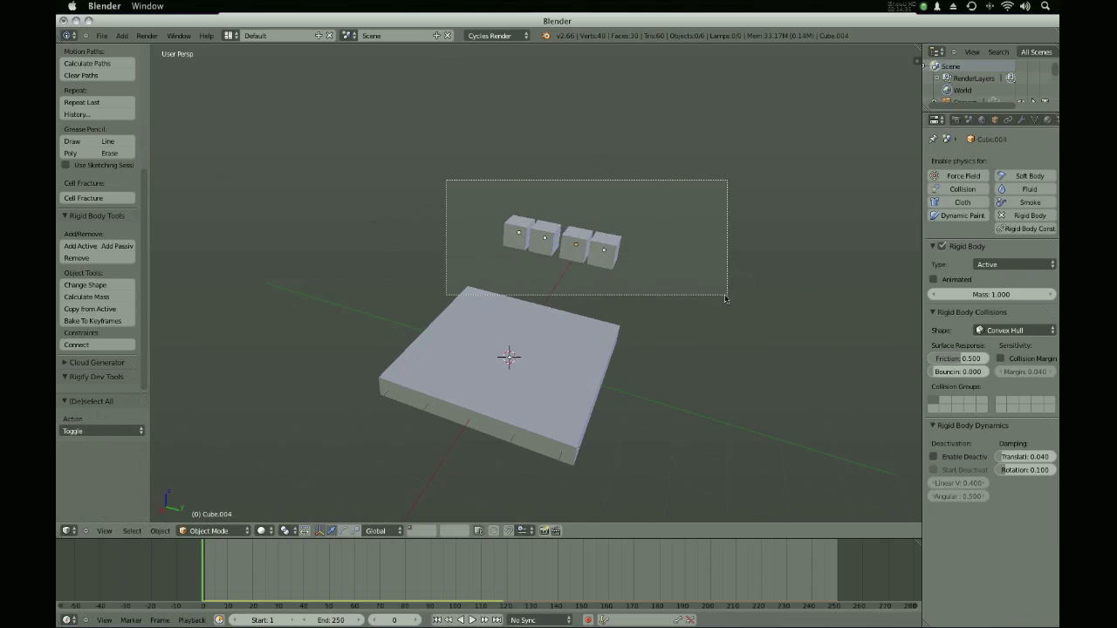
key("shift+d")
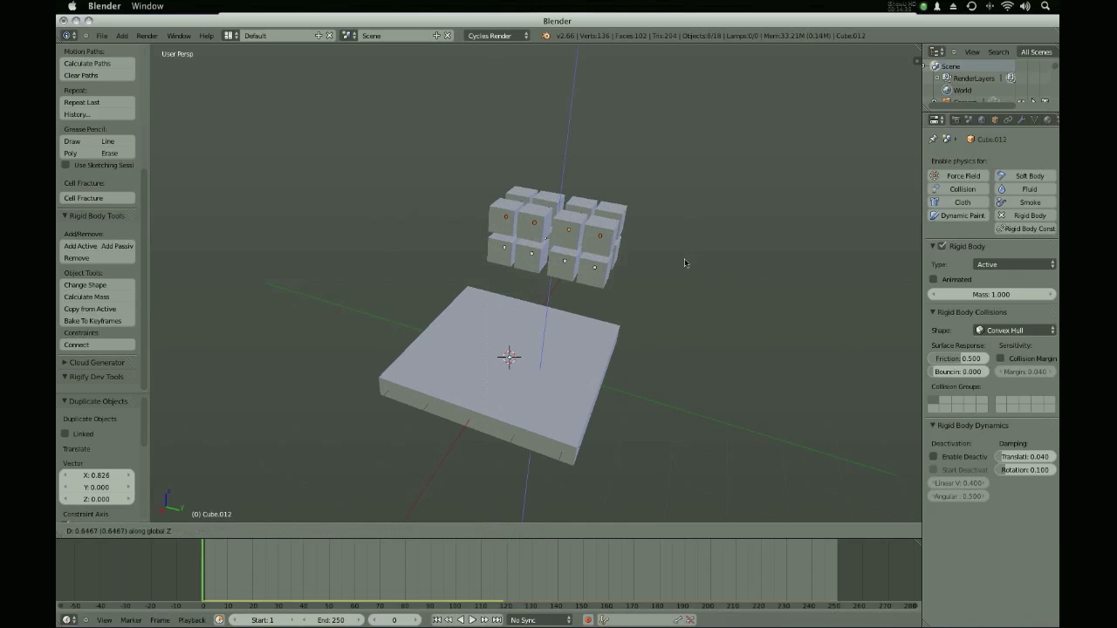
left_click(446, 620)
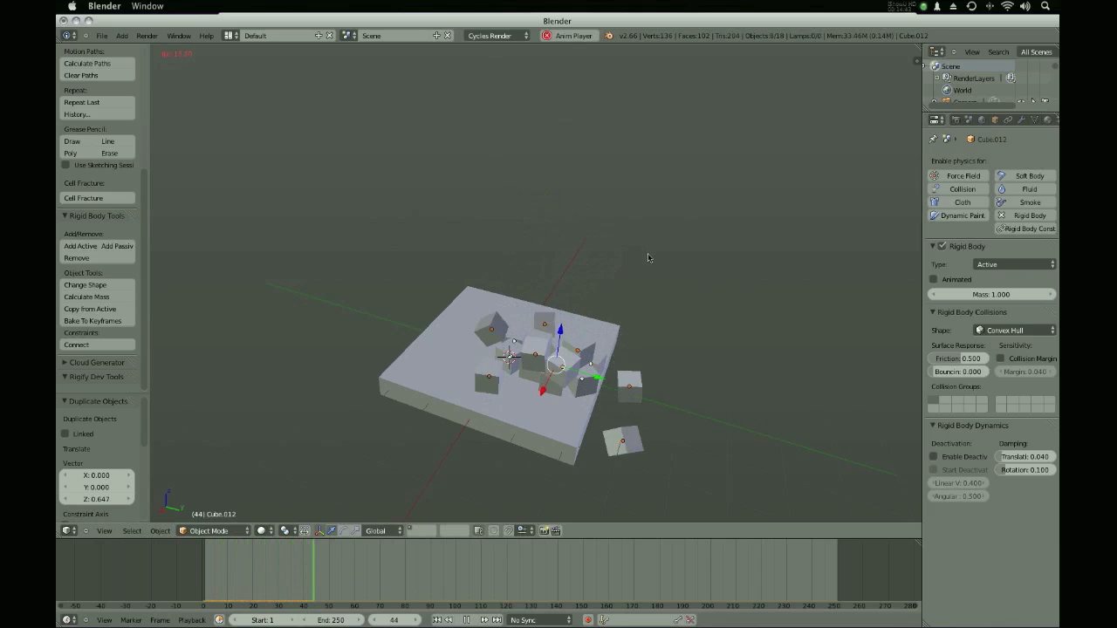
left_click(447, 620)
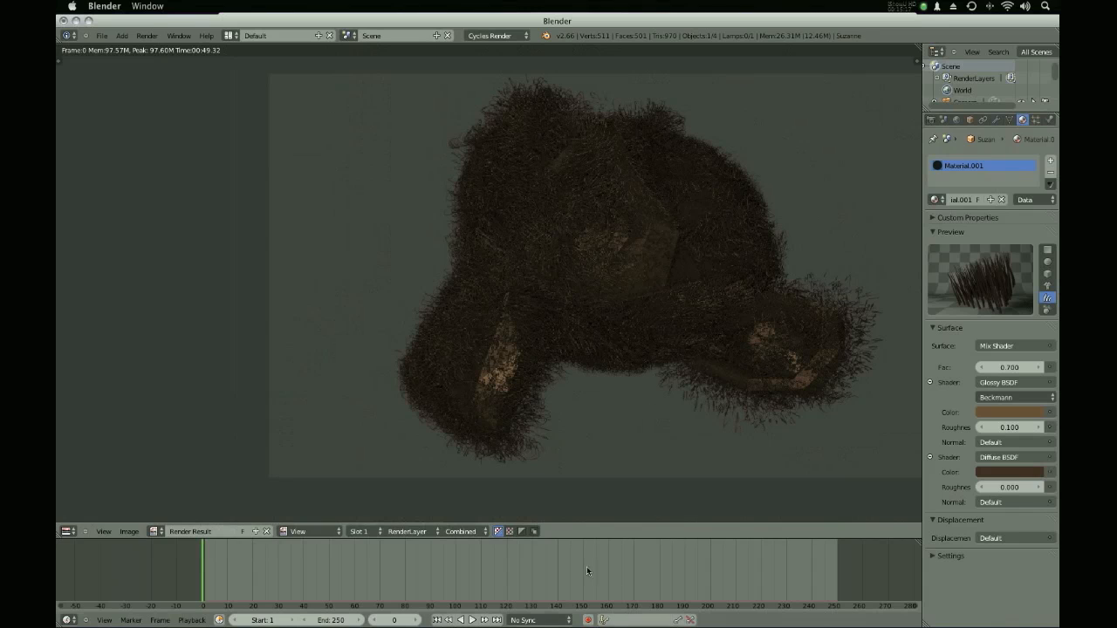
mouse_move(368, 190)
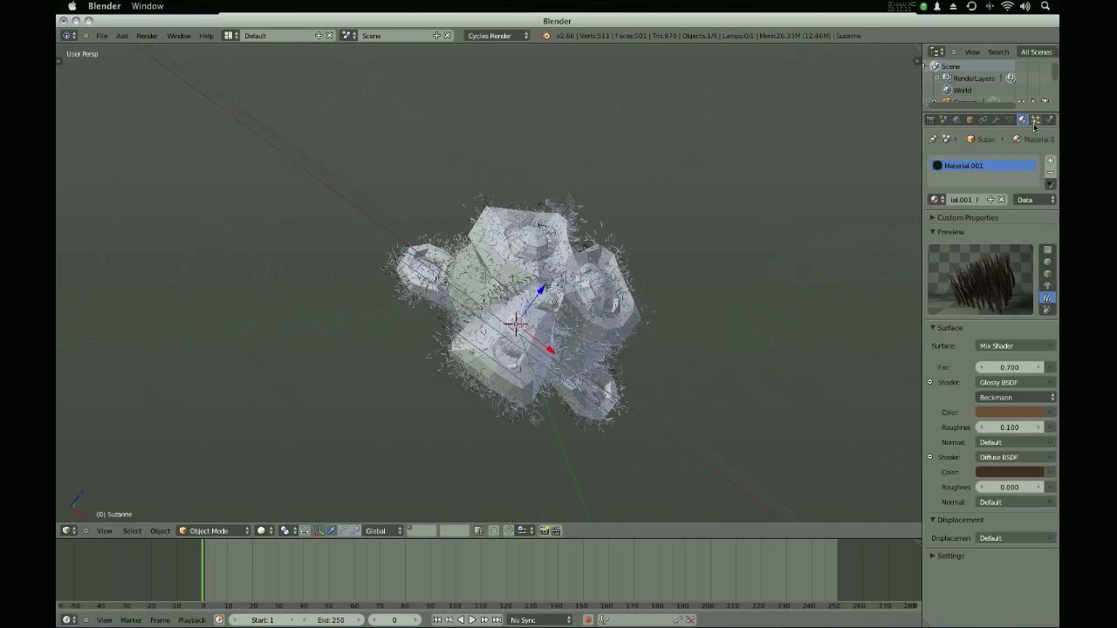
Browse Suzanne's hair particle and hair material settings.
left_click(1036, 119)
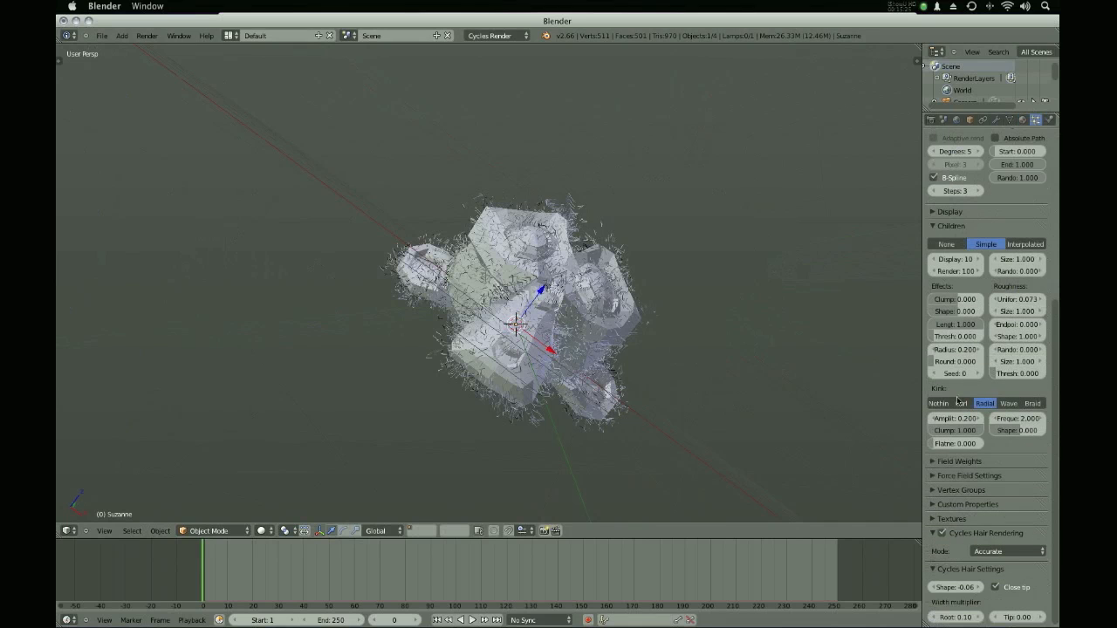
scroll("up", 3)
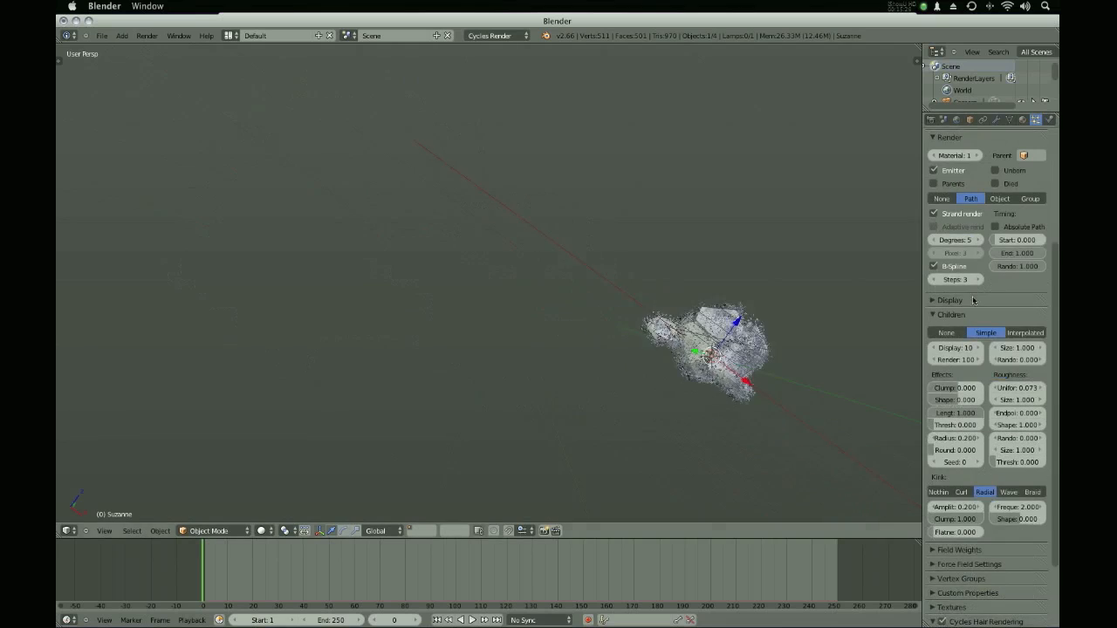
left_click(1035, 120)
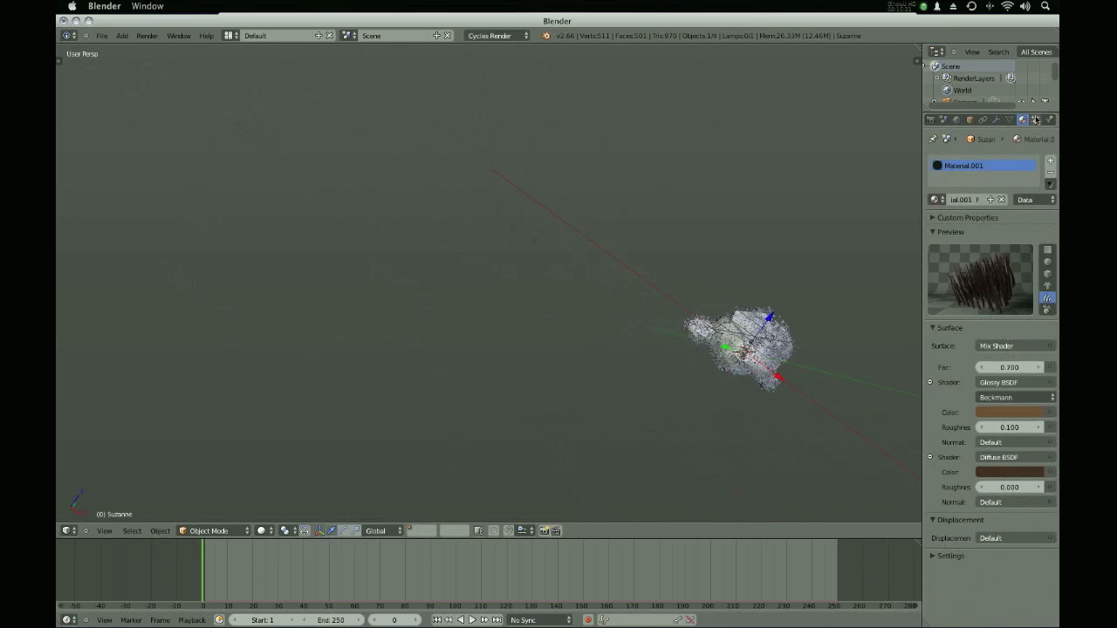
left_click(1036, 119)
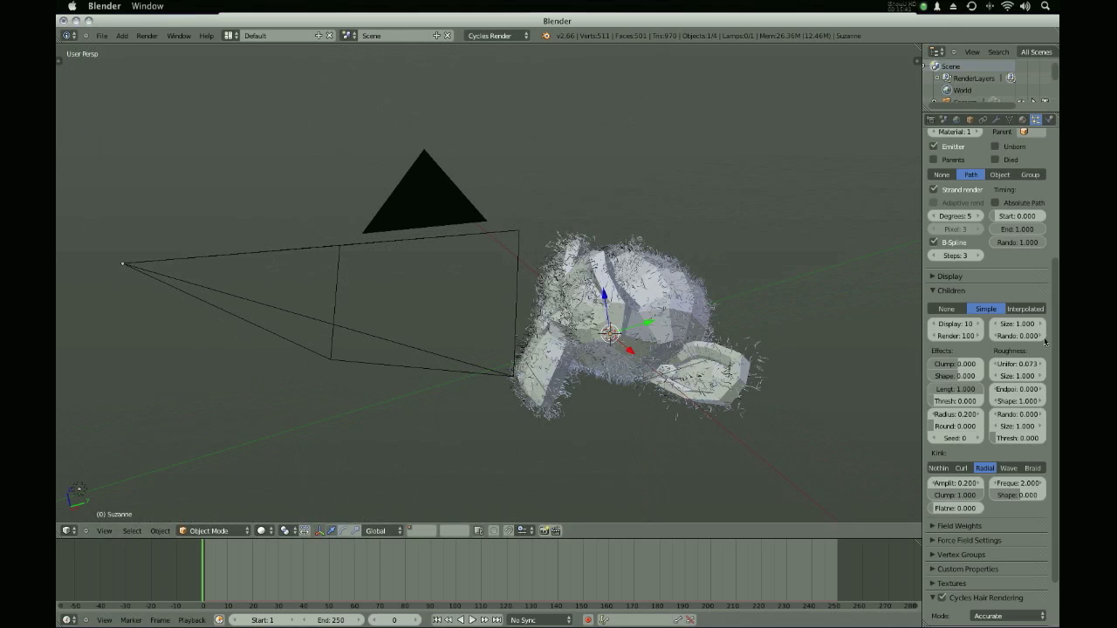
scroll("down", 3)
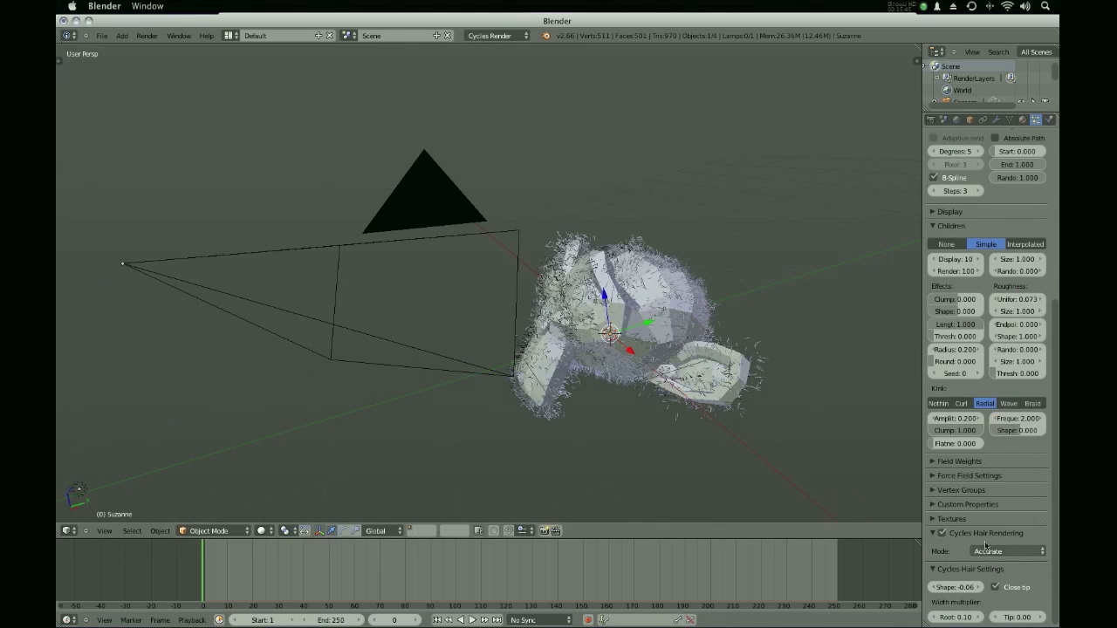
Set the render Feature Set to Experimental.
left_click(956, 119)
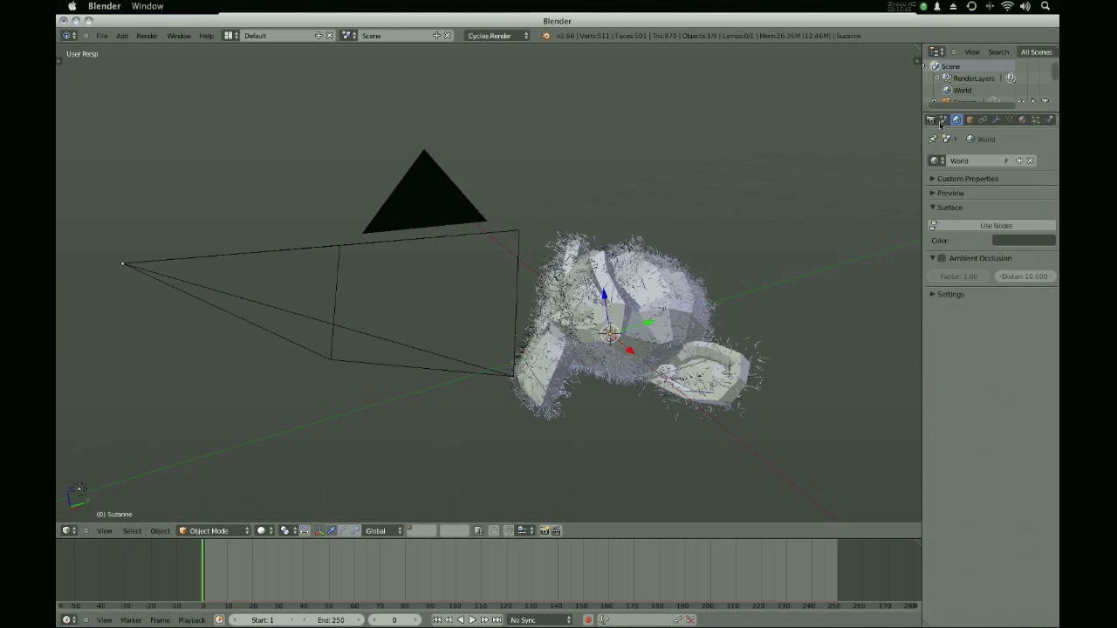
left_click(930, 120)
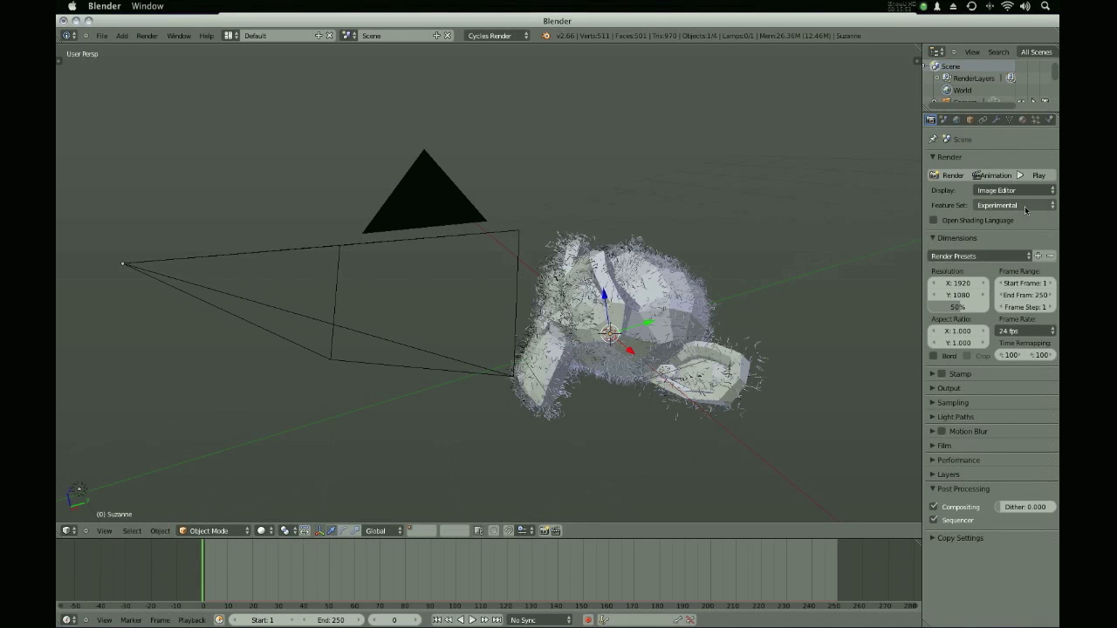
left_click(1014, 205)
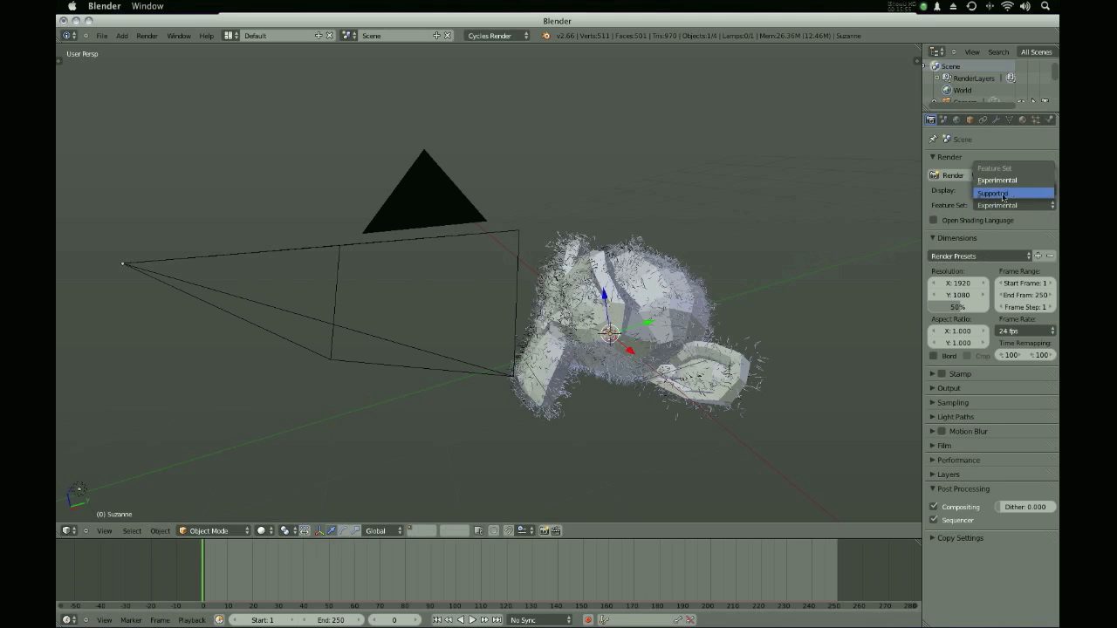
mouse_move(1012, 180)
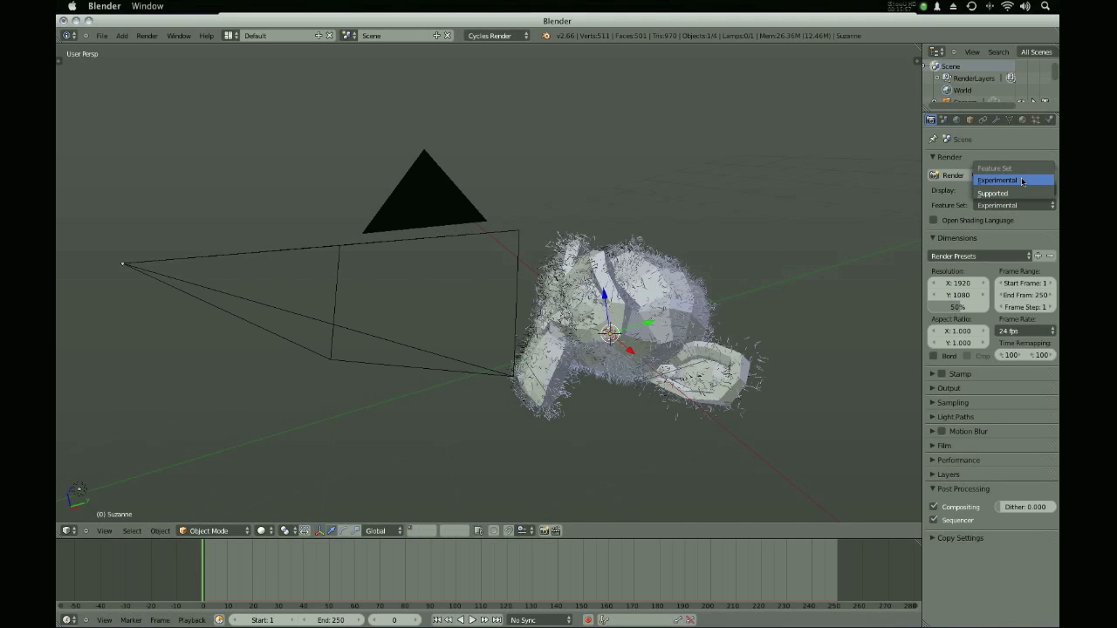
left_click(996, 179)
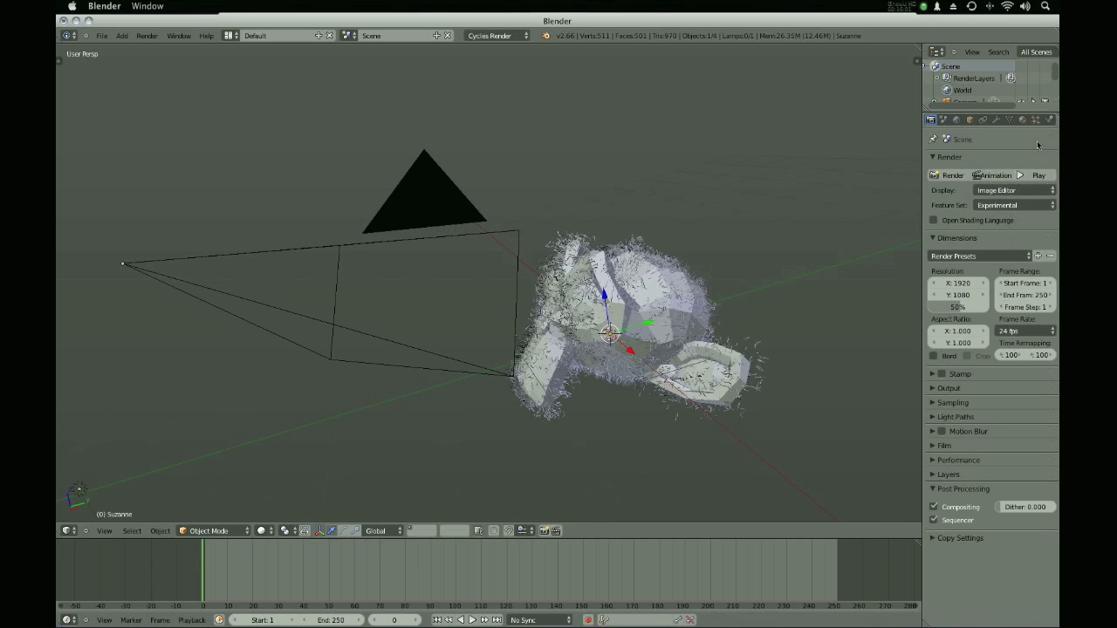
Show the Cycles Hair Rendering options in the hair particle settings.
left_click(1035, 120)
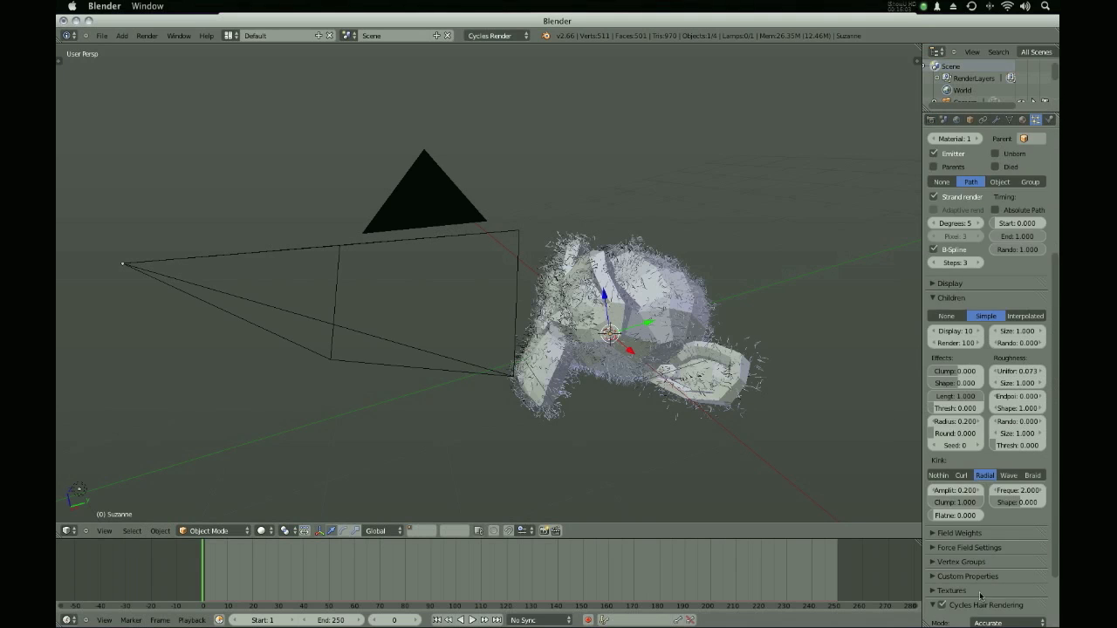
scroll("down", 3)
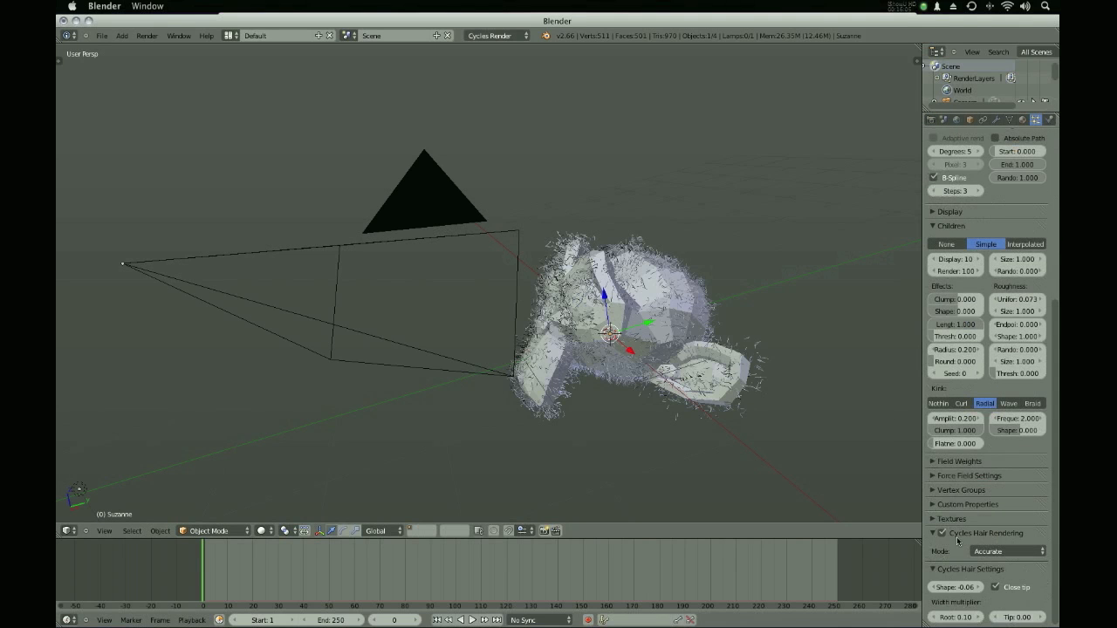
left_click(932, 569)
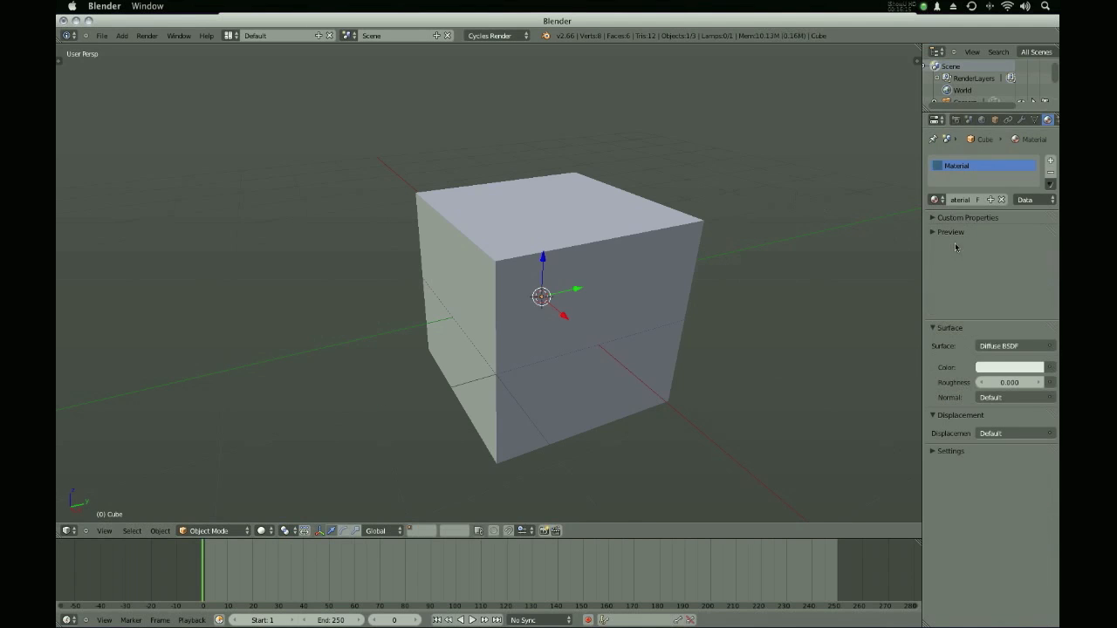
Show the material Preview panel using the monkey preview shape.
left_click(950, 231)
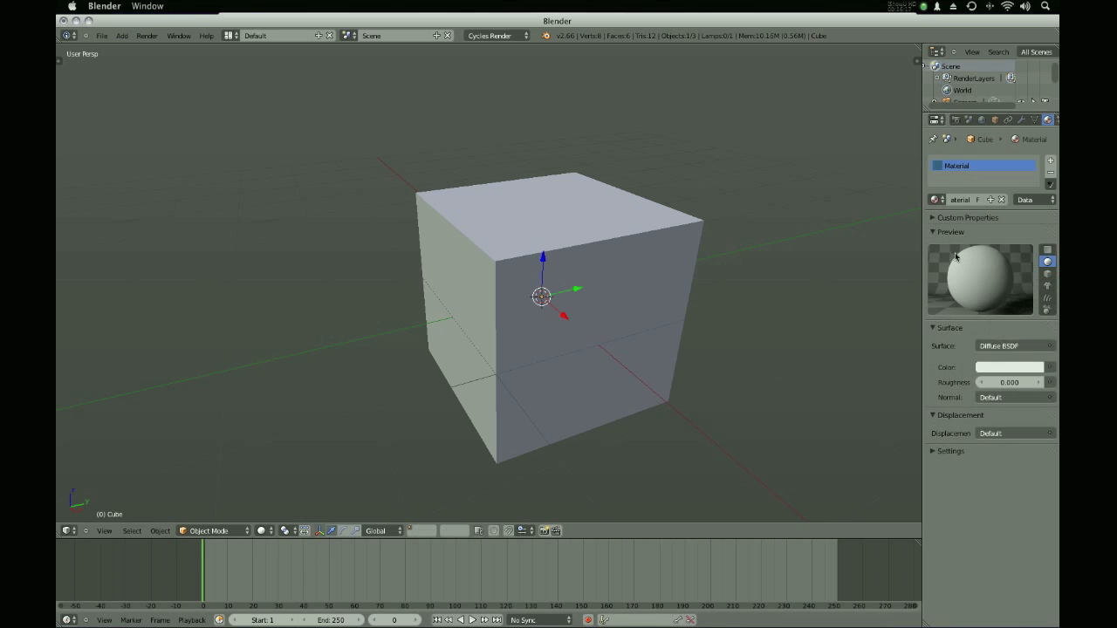
mouse_move(978, 101)
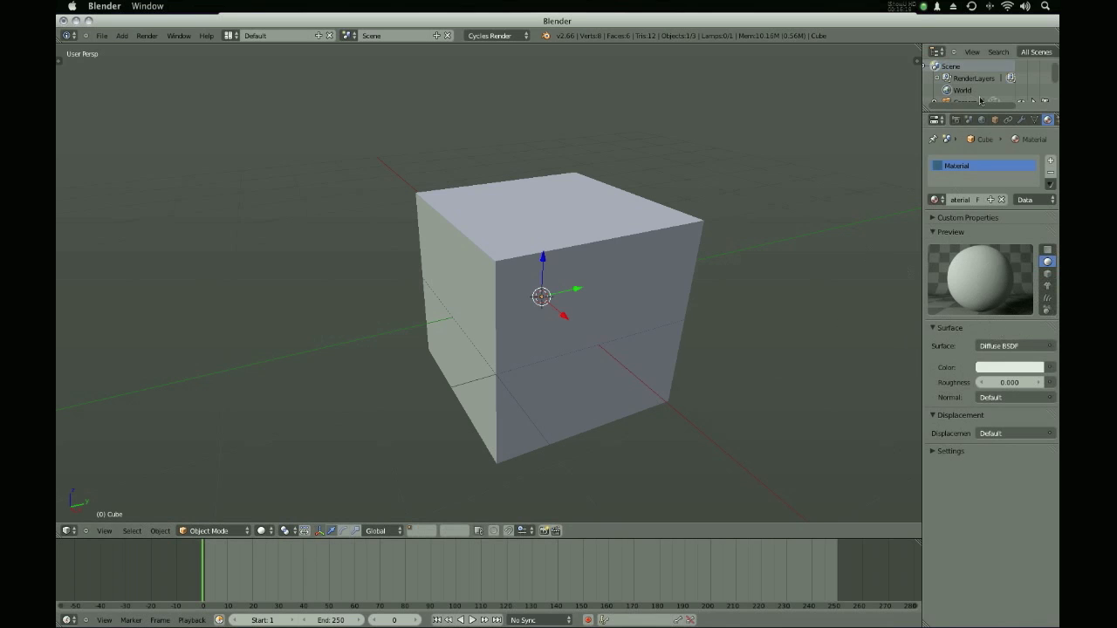
mouse_move(949, 238)
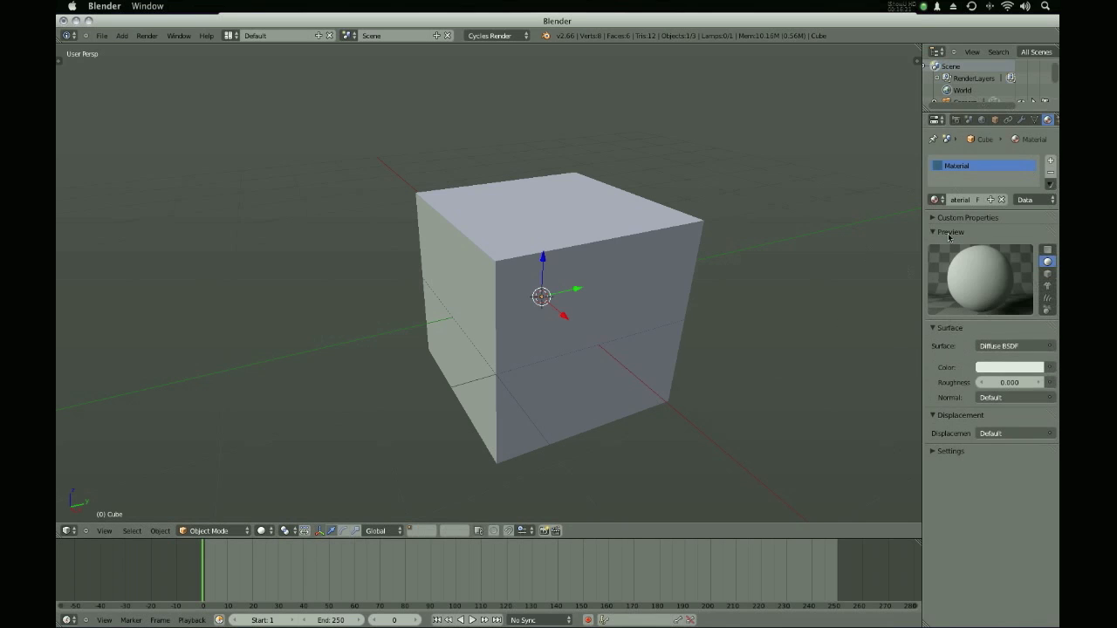
left_click(1048, 286)
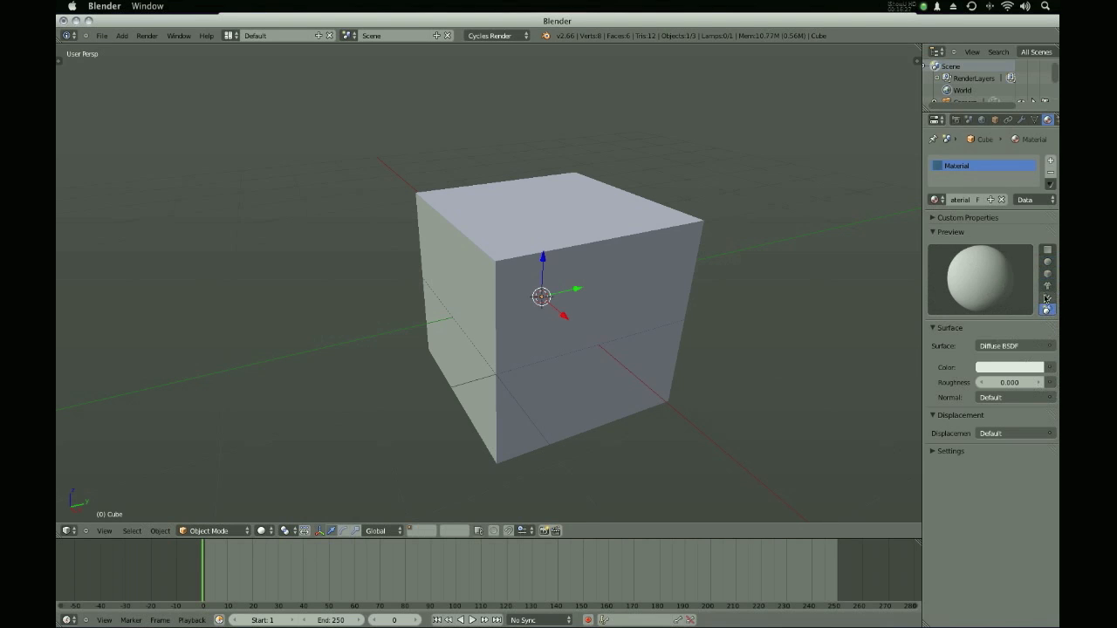
left_click(1047, 285)
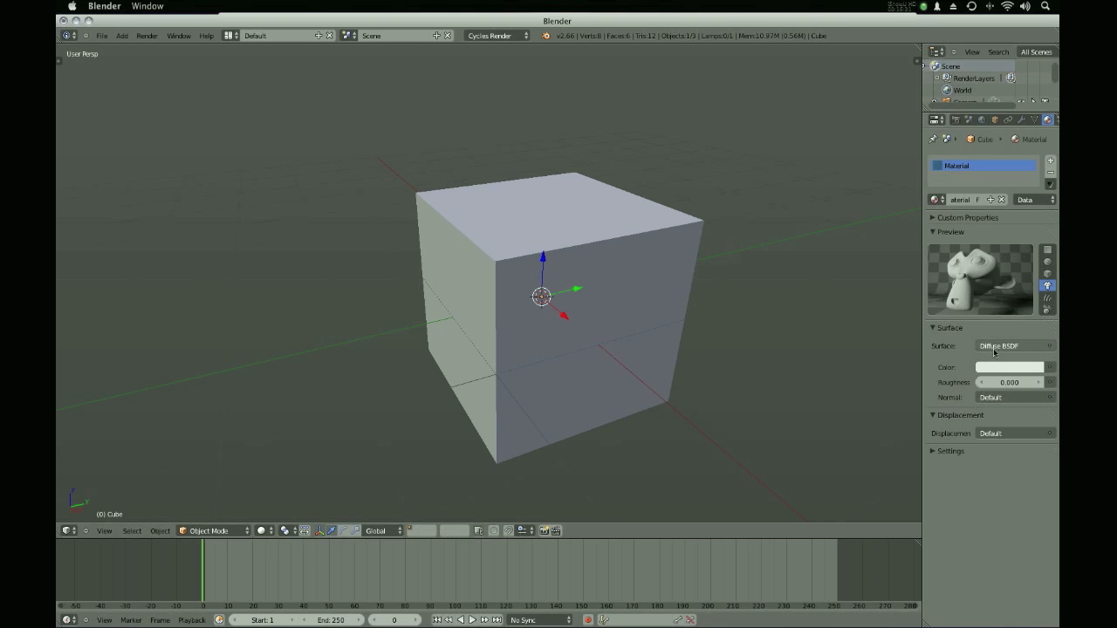
Switch the surface shader to Glossy BSDF, then to Glass BSDF.
left_click(1012, 346)
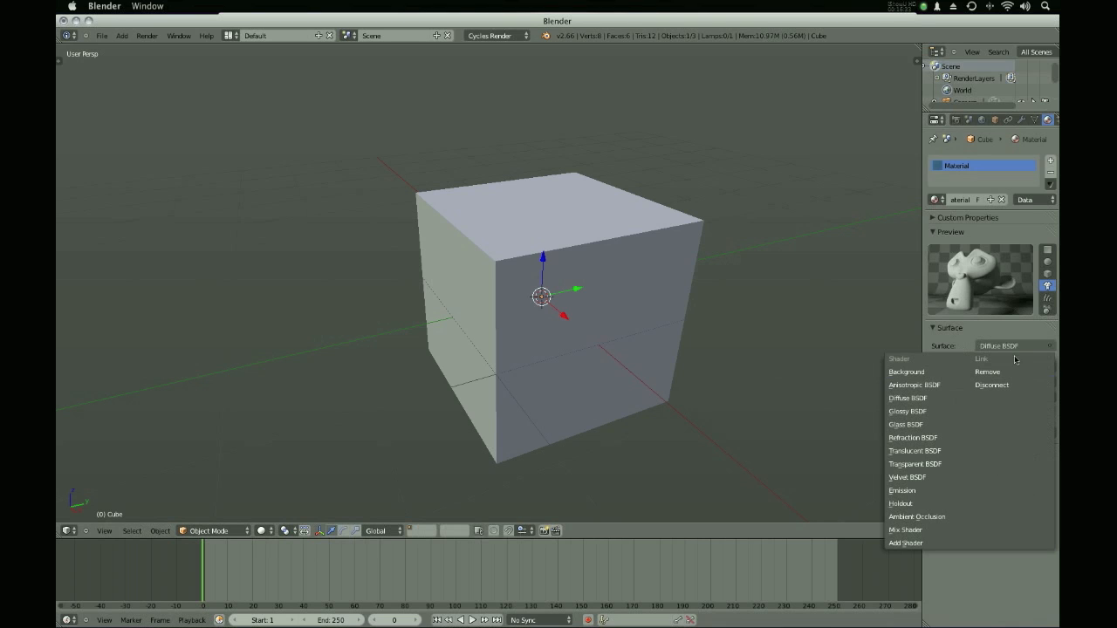
left_click(906, 411)
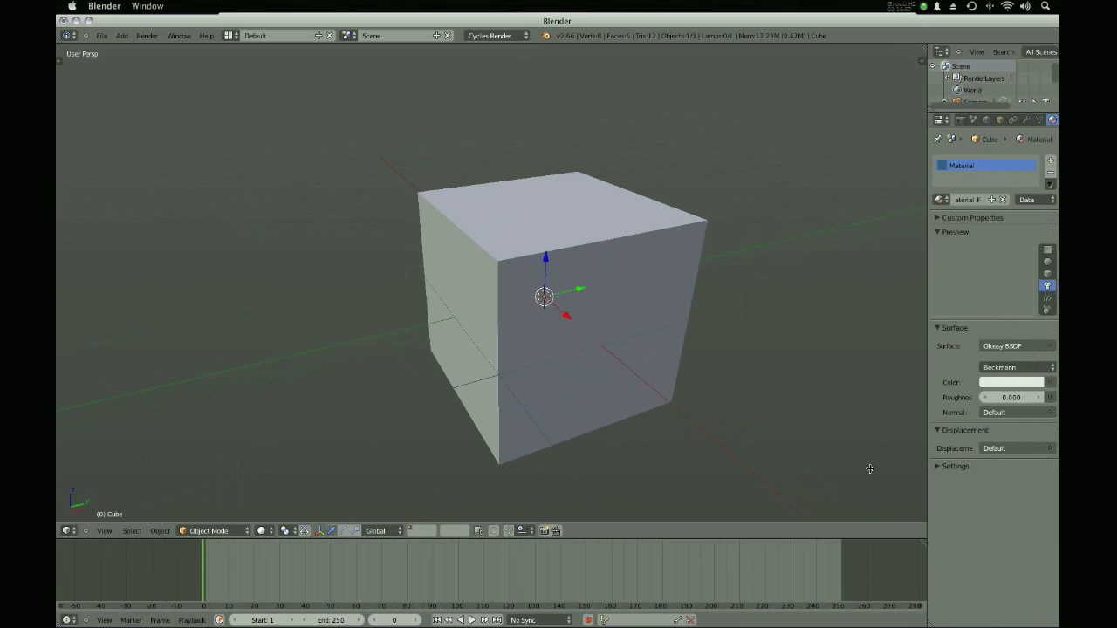
left_click(1012, 346)
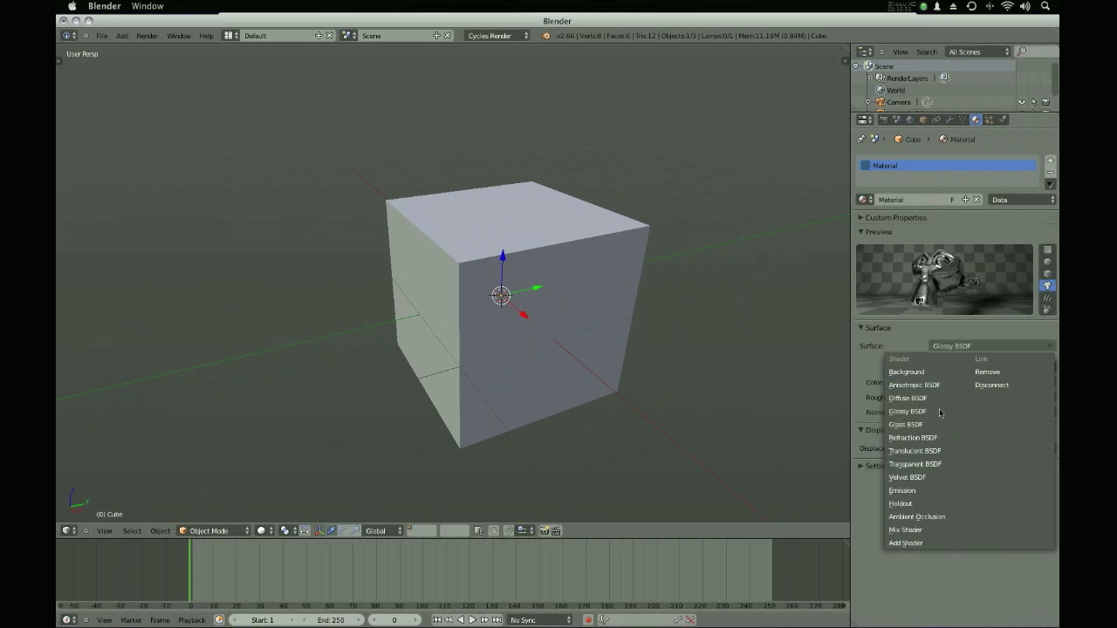
left_click(905, 424)
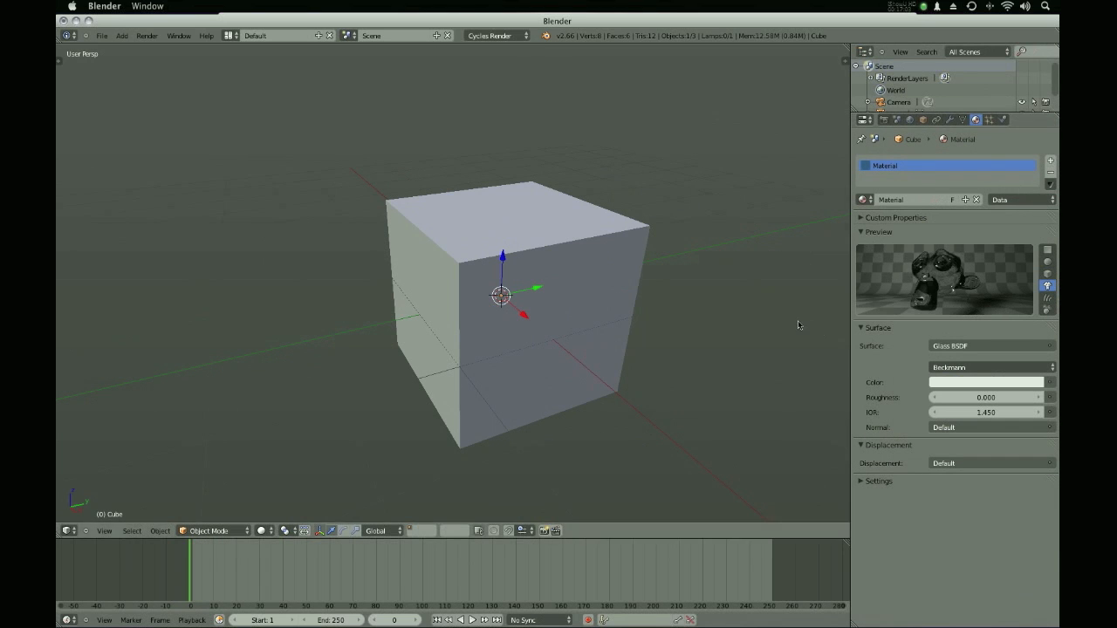
mouse_move(966, 408)
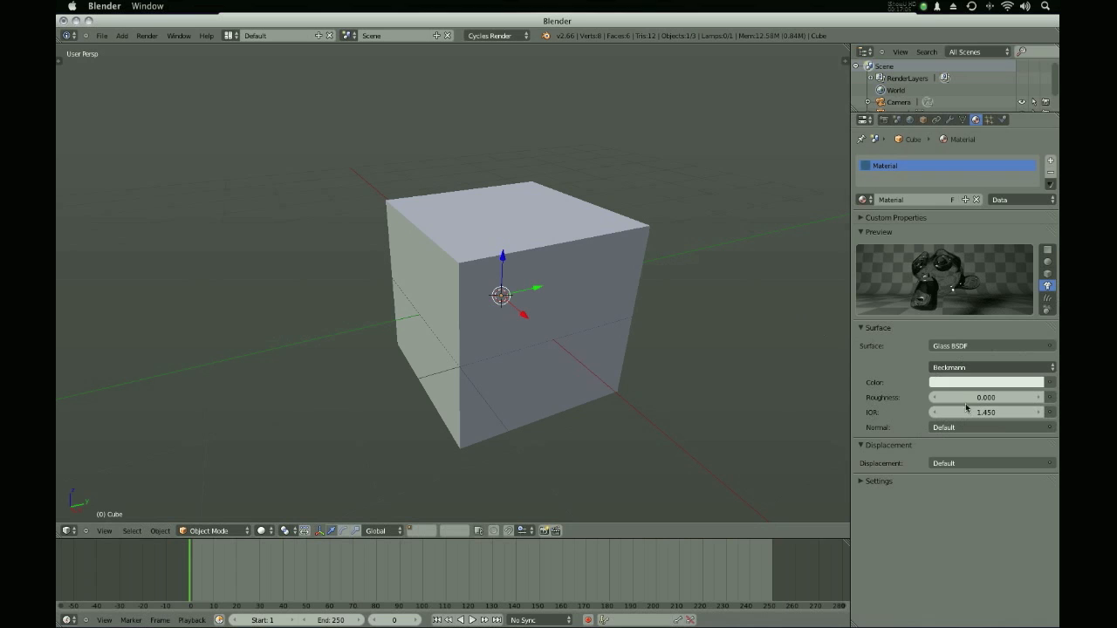
mouse_move(907, 328)
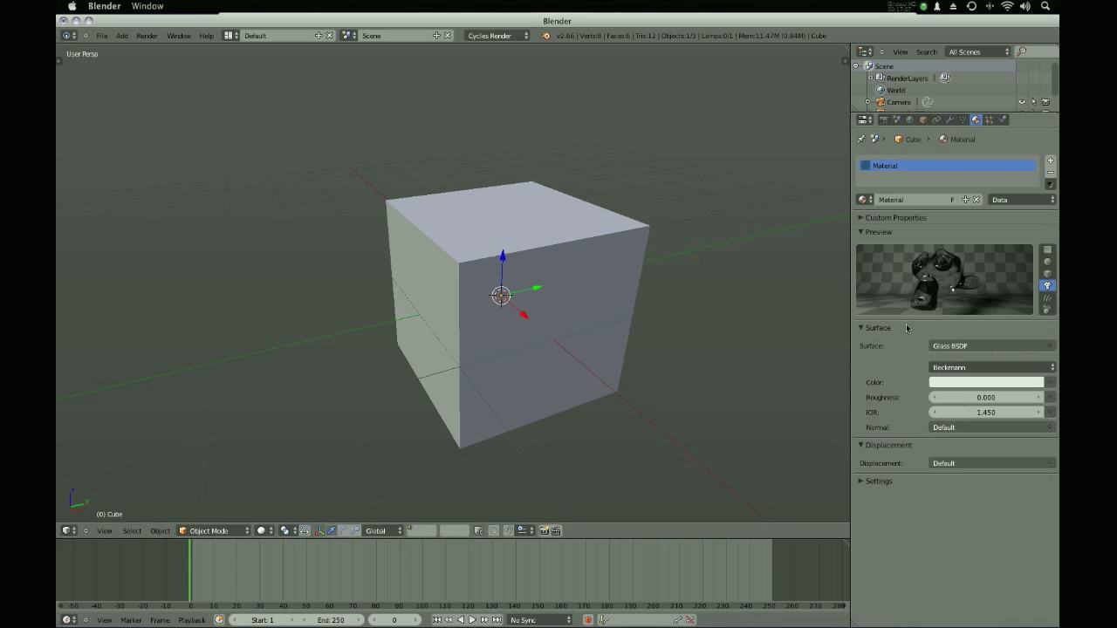
mouse_move(731, 92)
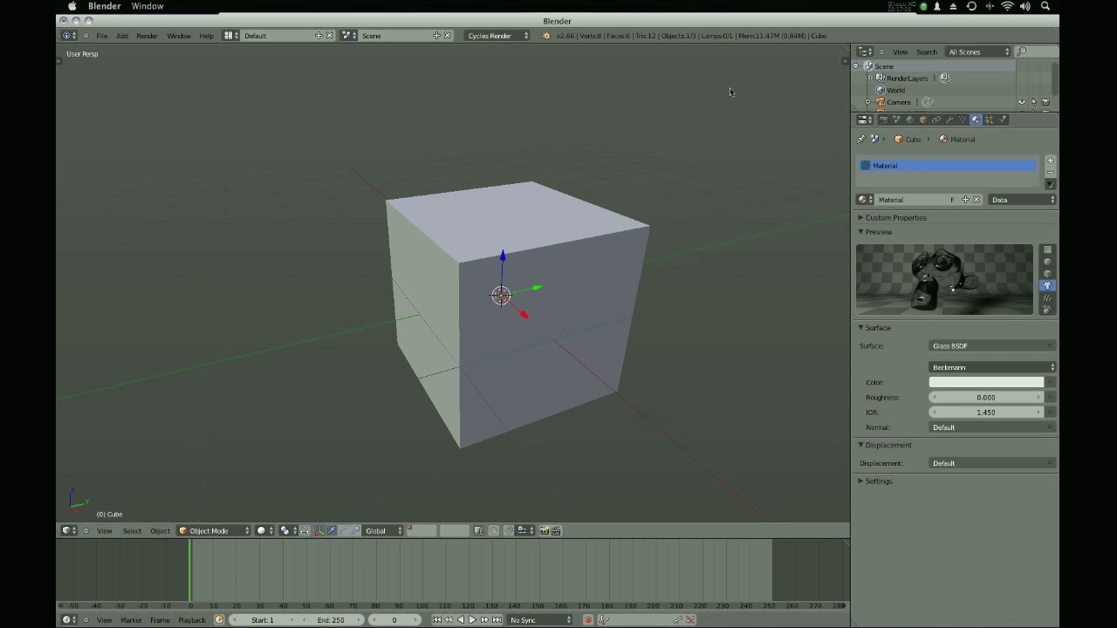
left_click(933, 120)
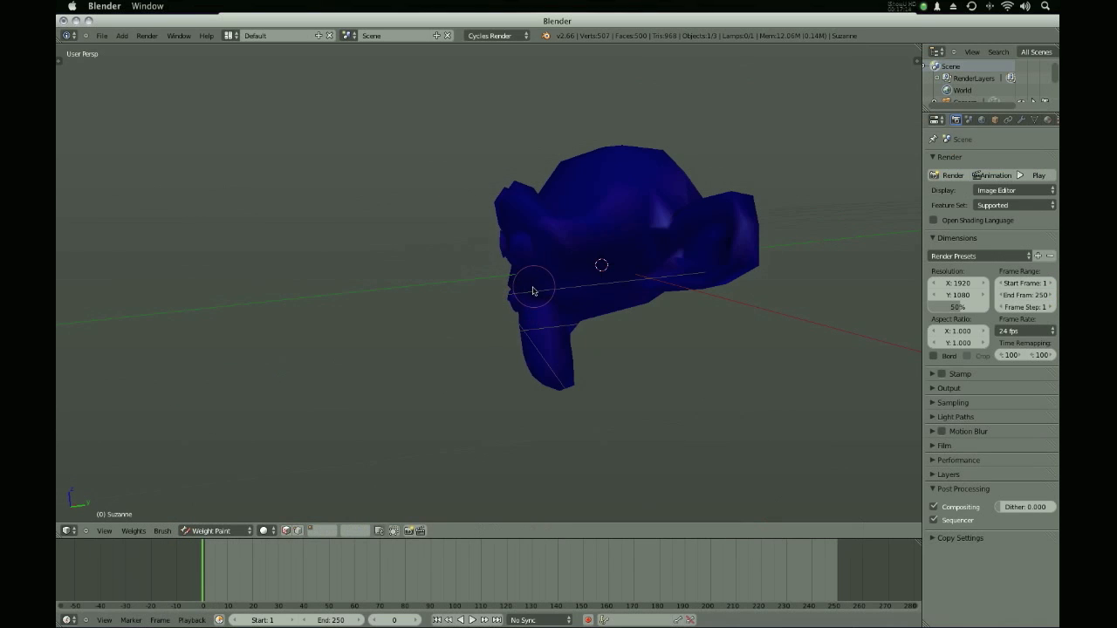
mouse_move(575, 410)
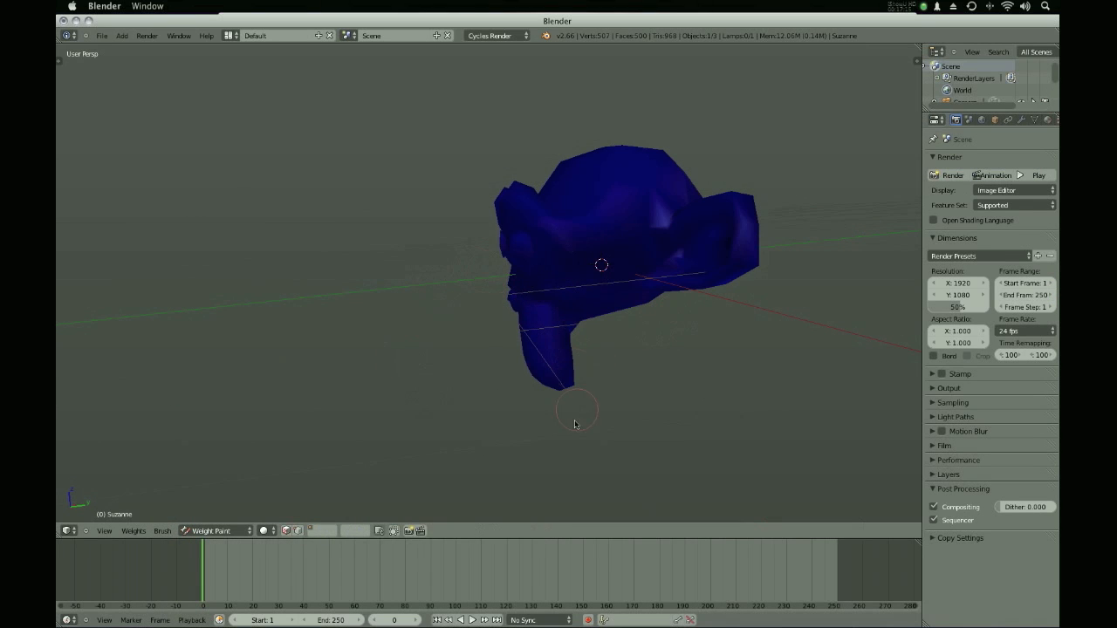
mouse_move(567, 387)
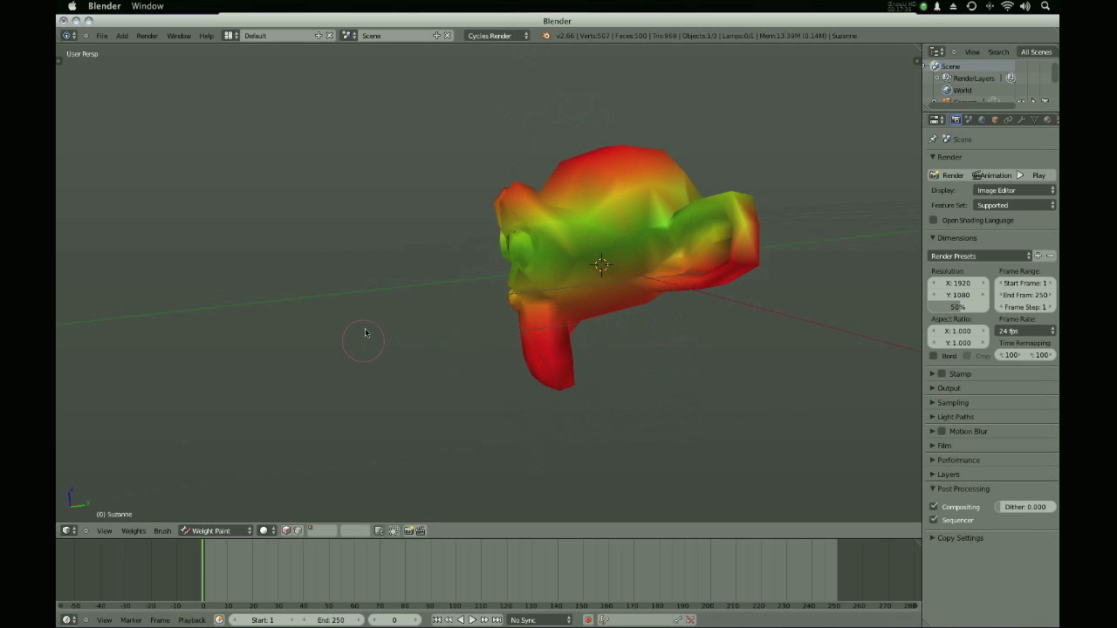
Orbit and zoom around Suzanne's head to inspect the painted weight gradient.
left_click_drag(365, 331, 602, 330)
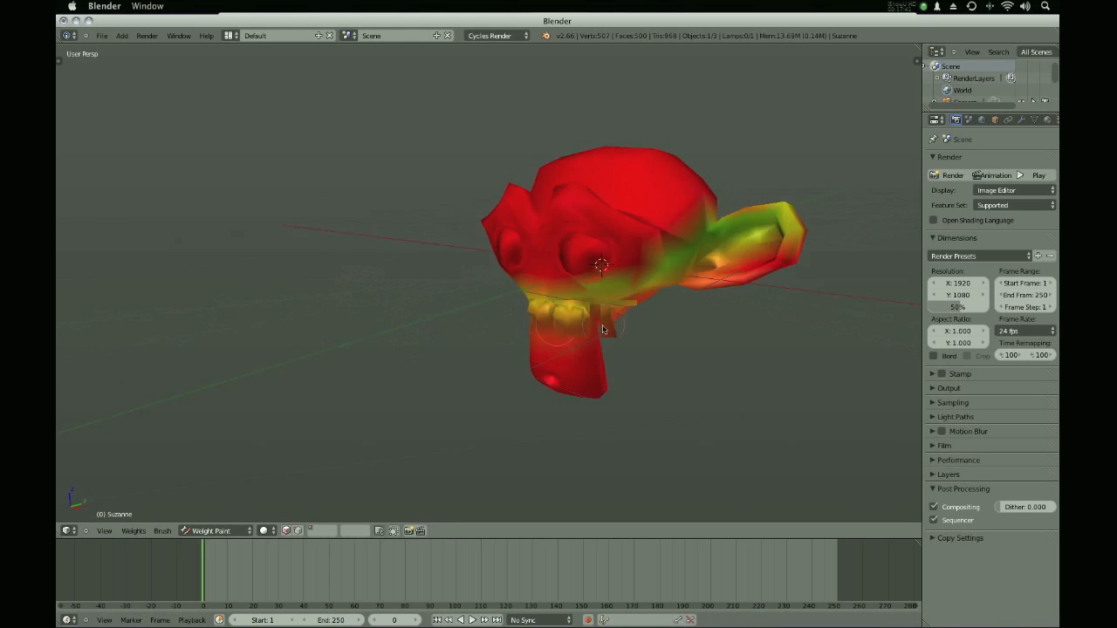
left_click_drag(602, 330, 589, 269)
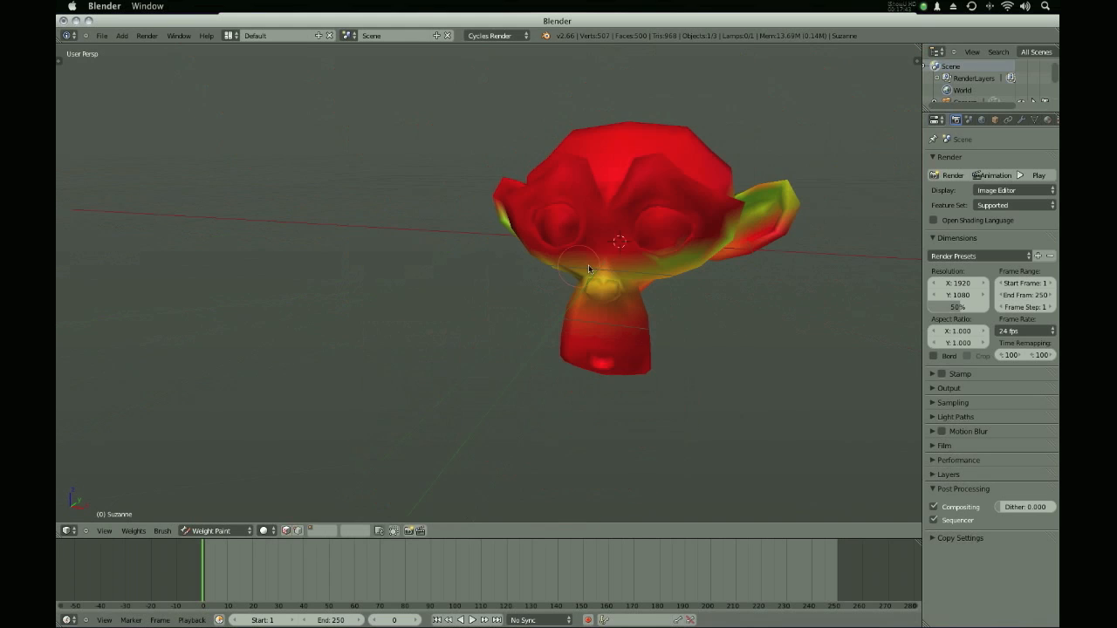
left_click_drag(589, 269, 465, 259)
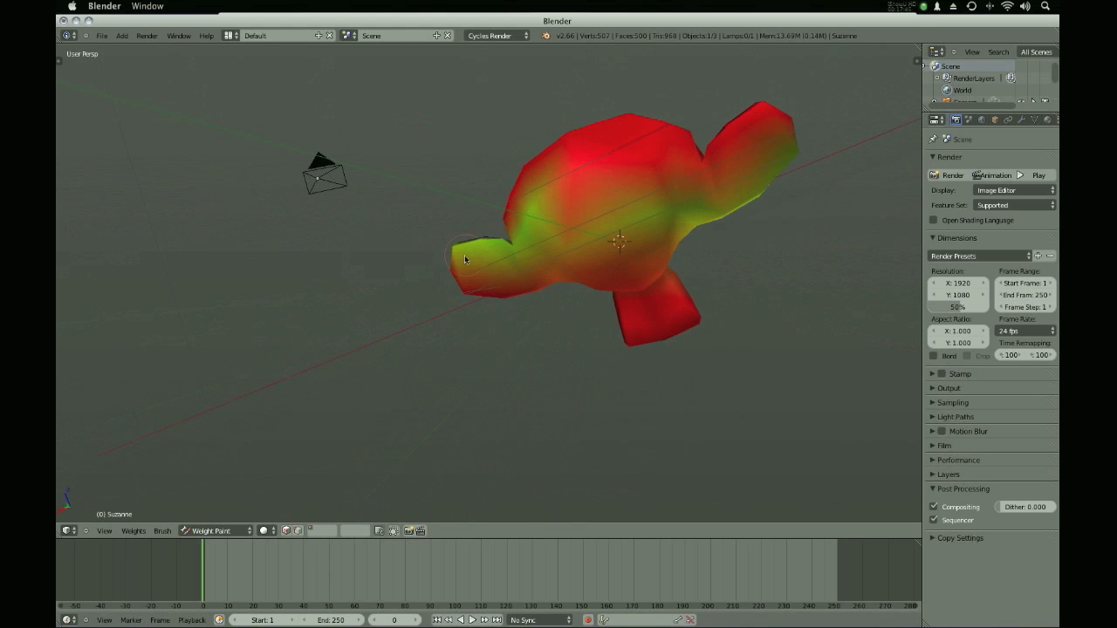
left_click_drag(465, 260, 731, 158)
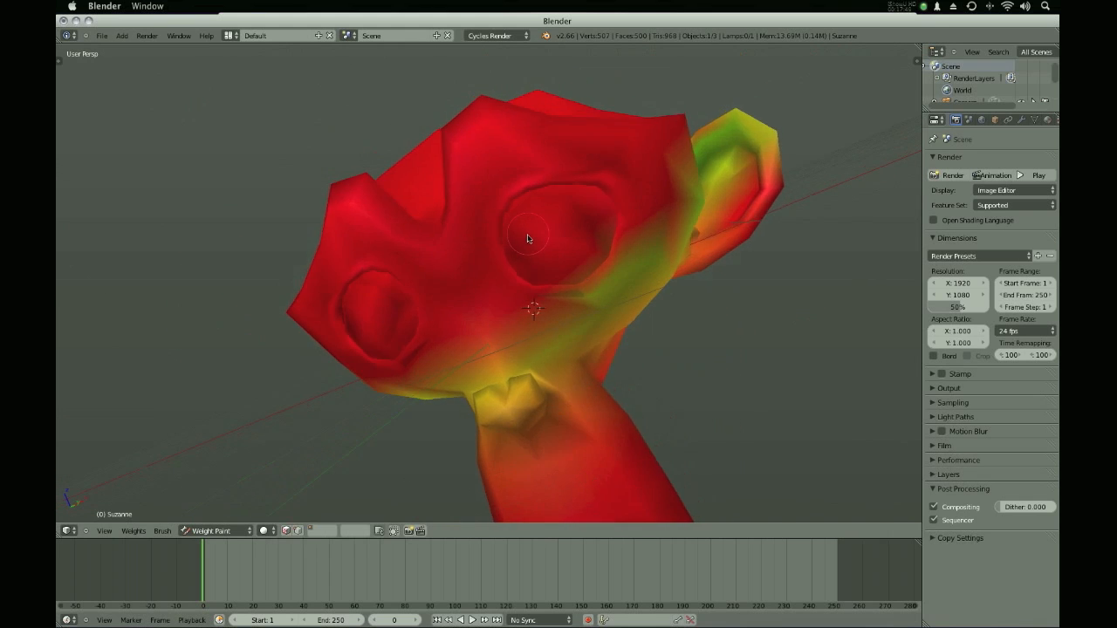
left_click_drag(528, 240, 715, 220)
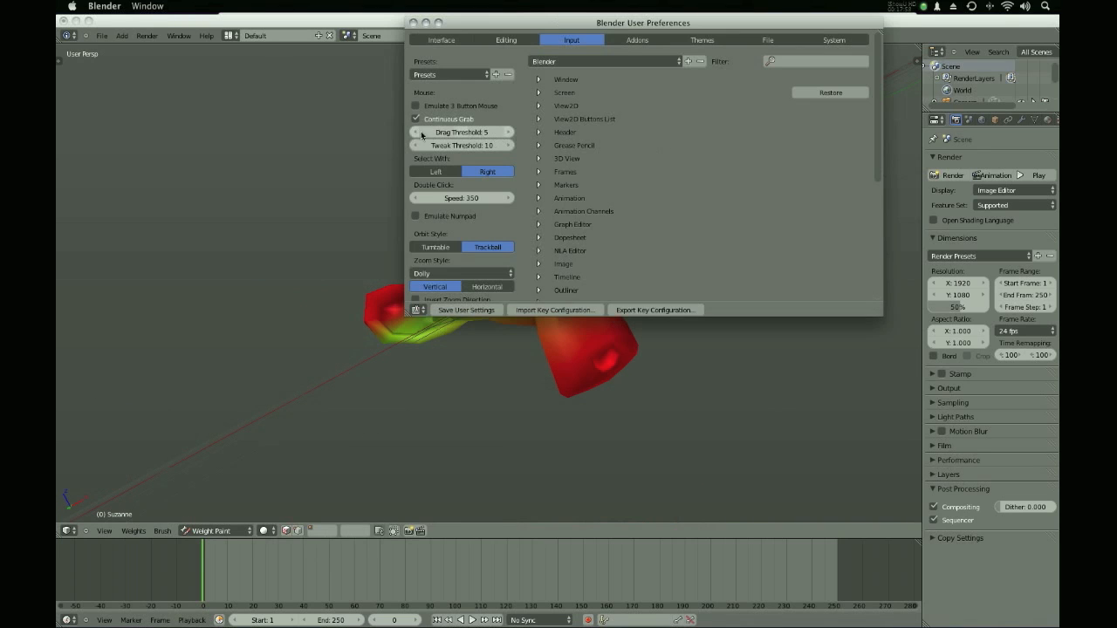
Open User Preferences on the Input settings for mouse and orbit style.
left_click(416, 106)
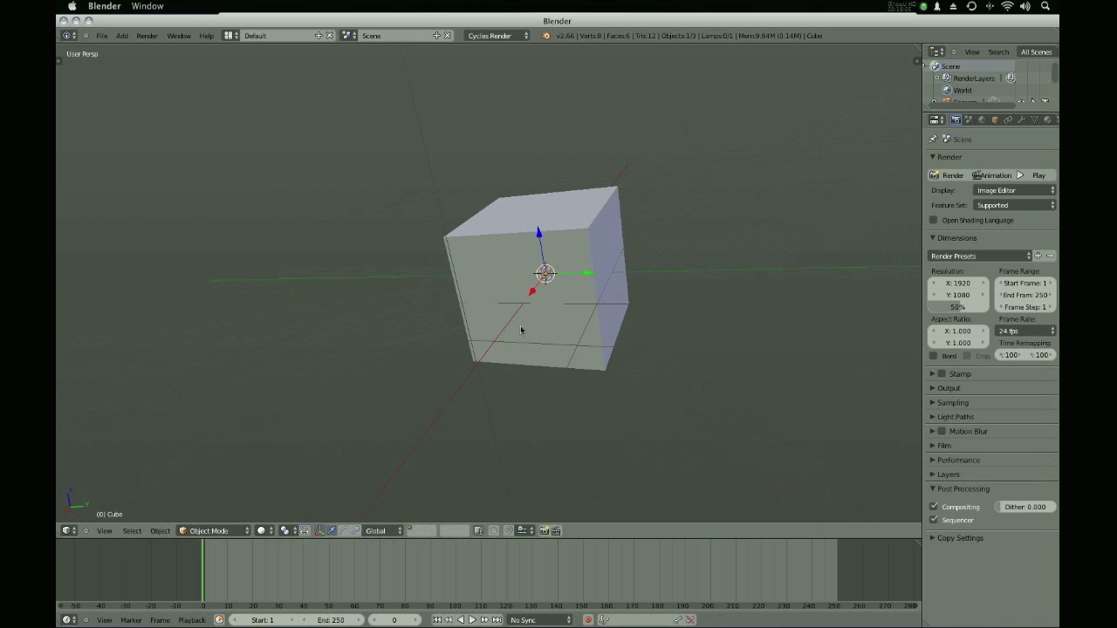
Orbit the 3D view around the default cube.
left_click_drag(550, 331, 611, 318)
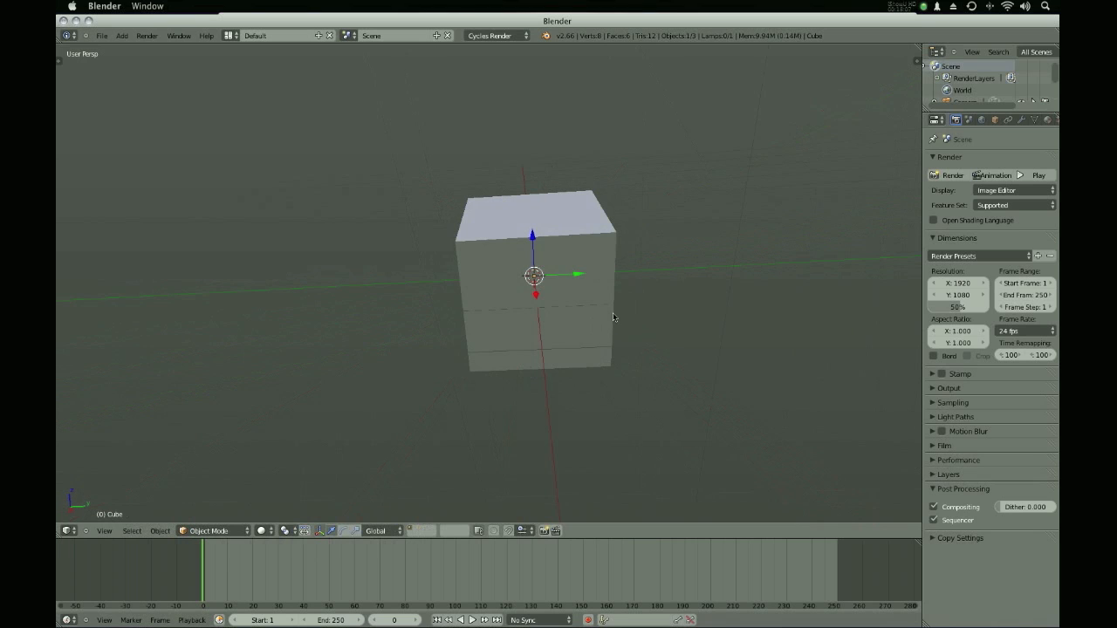